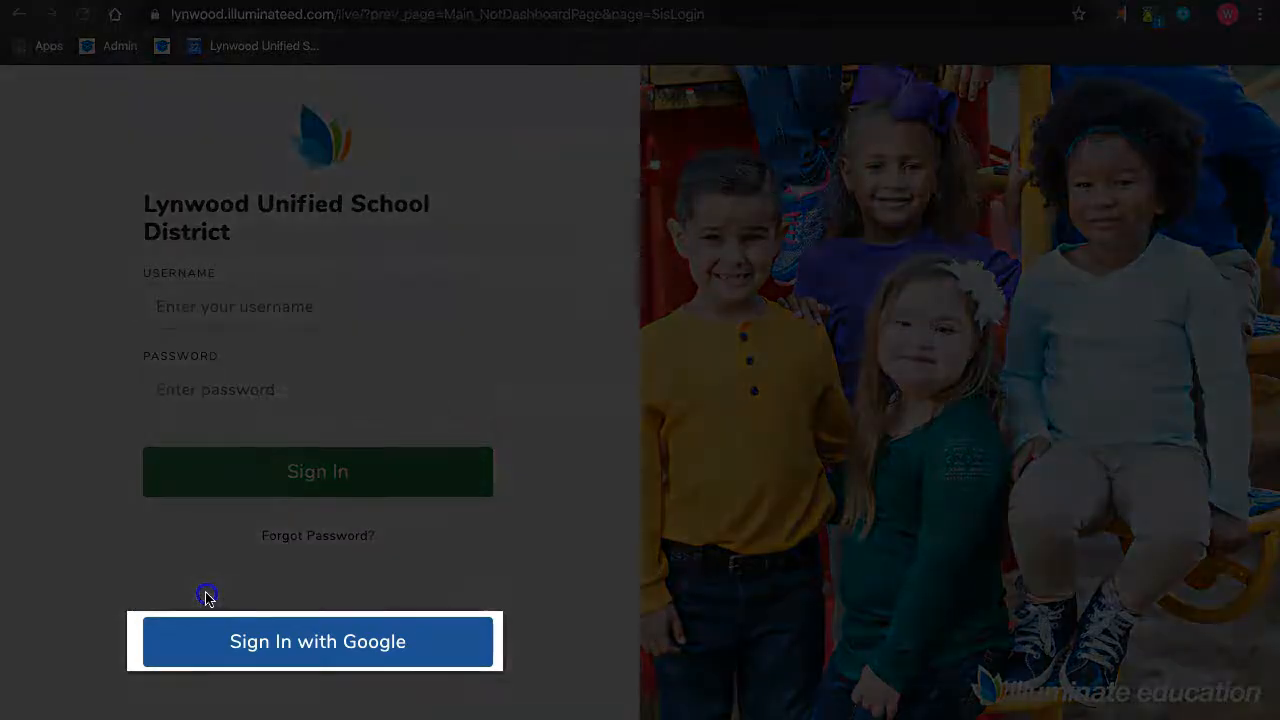
Sign in with the school Google account and start creating a new assessment.
click(316, 640)
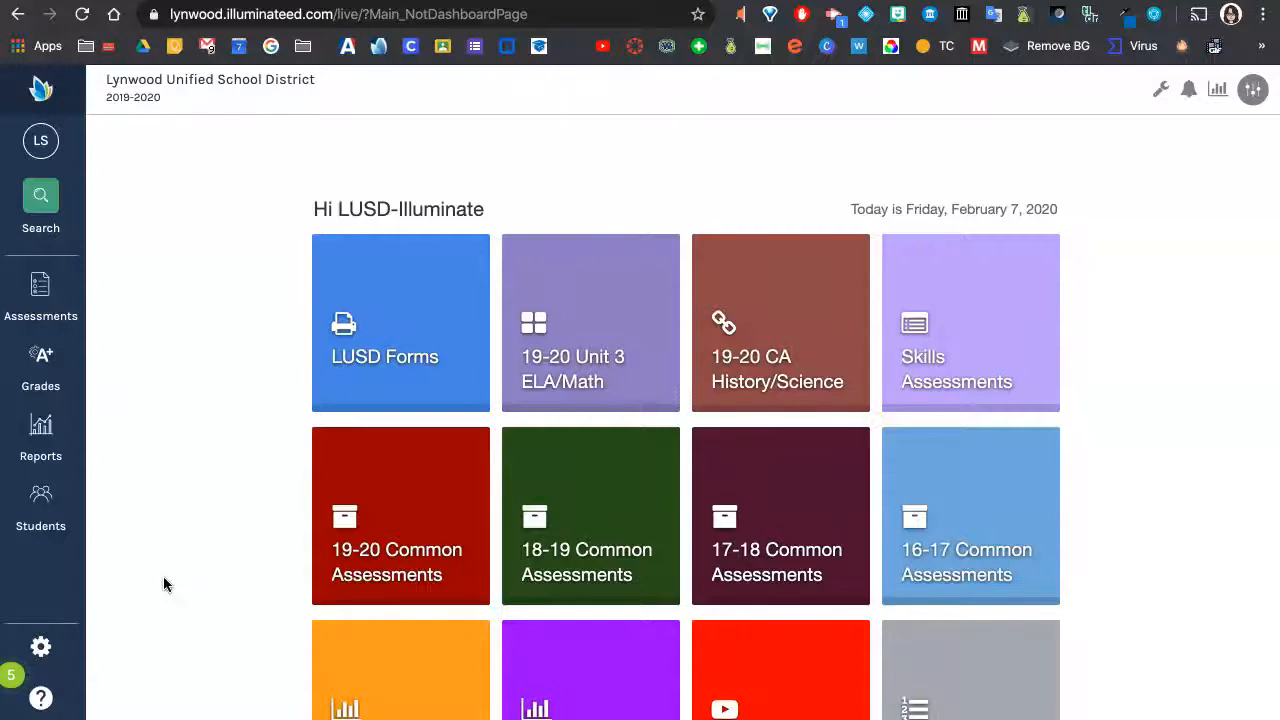
scroll(down, 3)
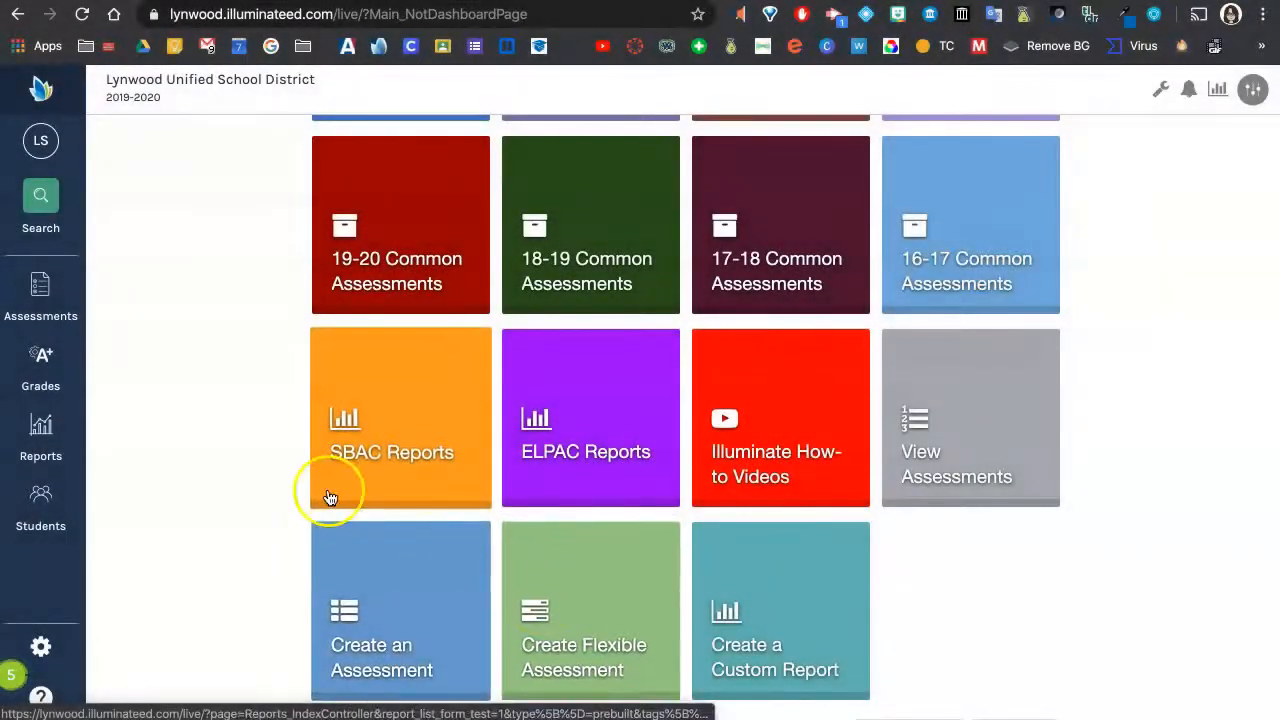
click(40, 296)
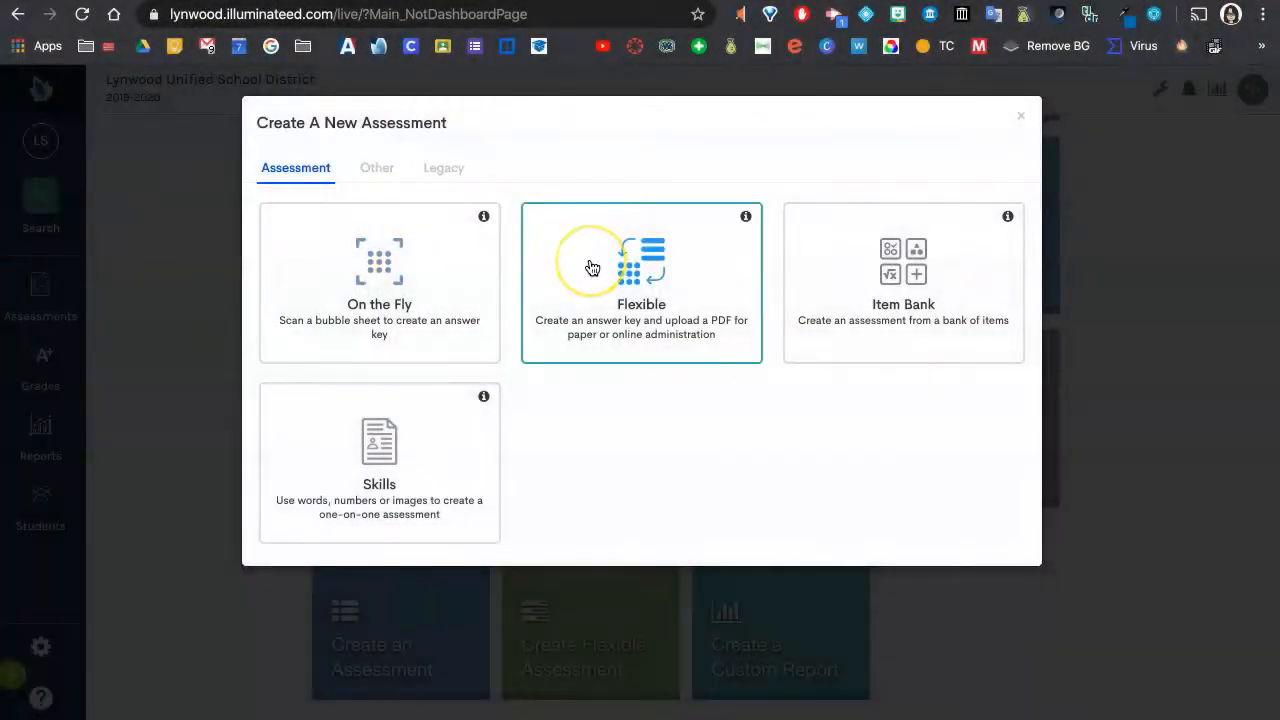
Create a Flexible assessment titled 'Science Chapter 1 Test'.
click(640, 284)
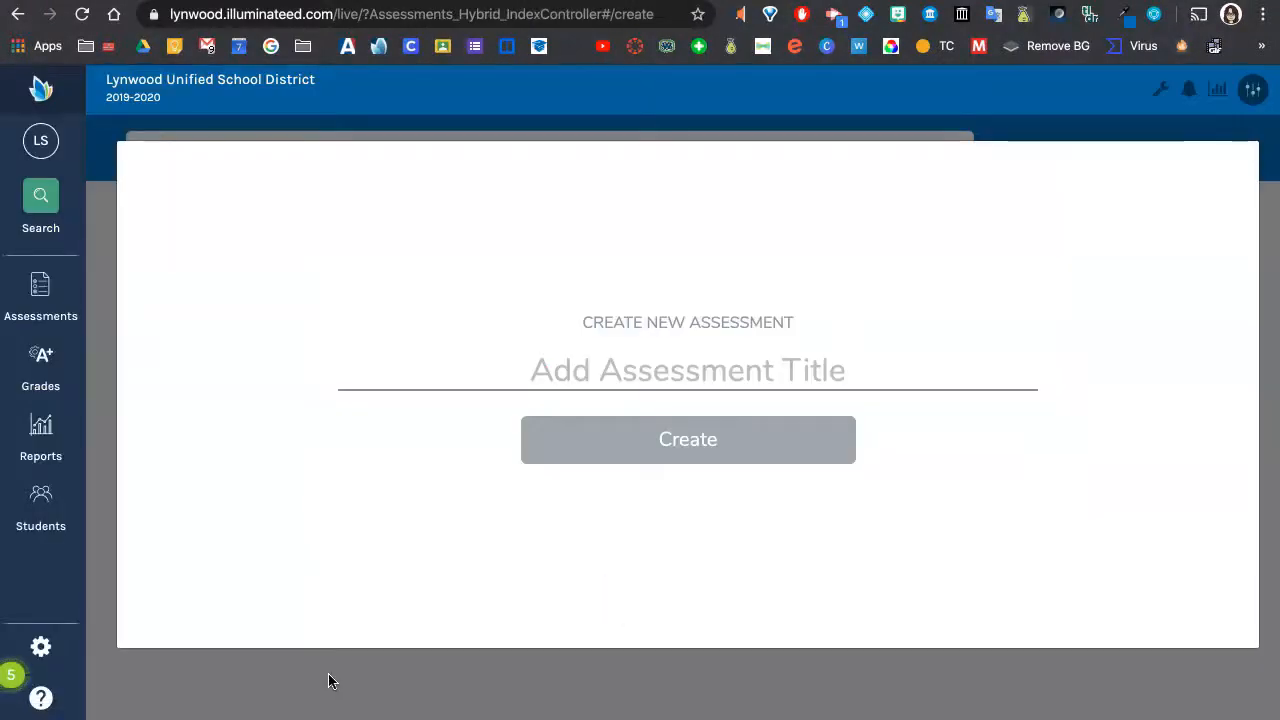
text(Science Chapter 1 Test)
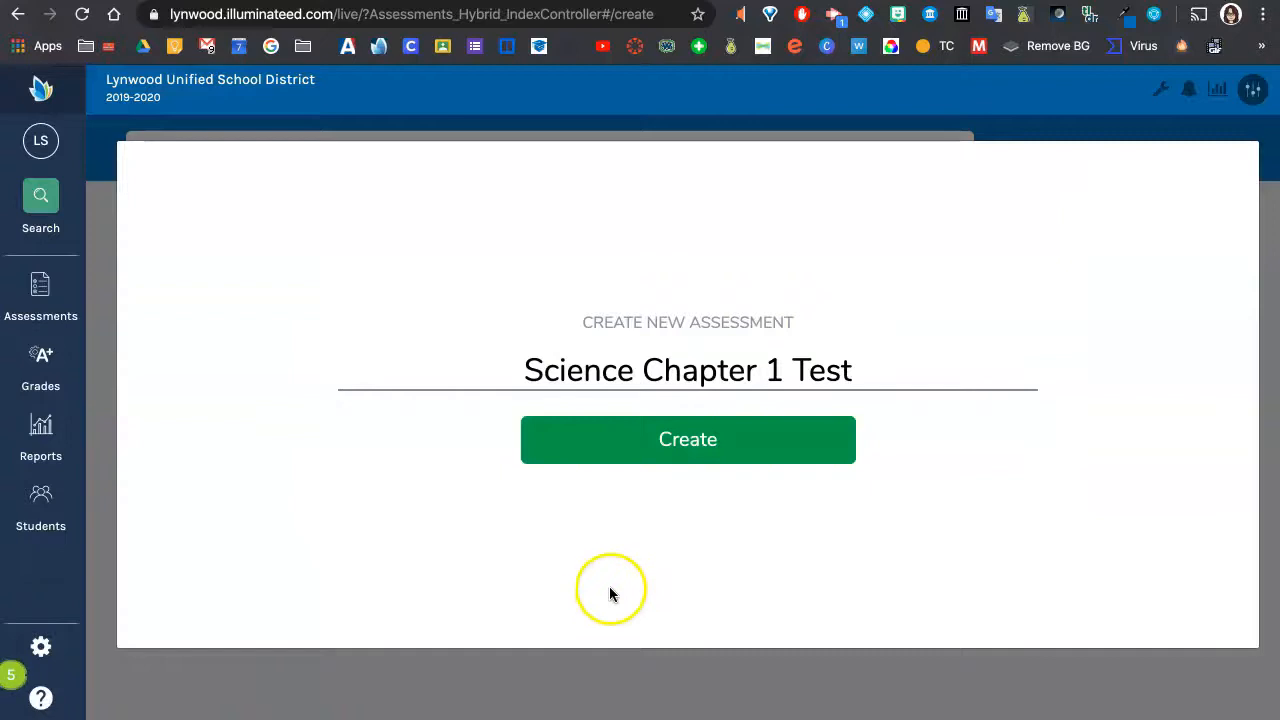
click(688, 440)
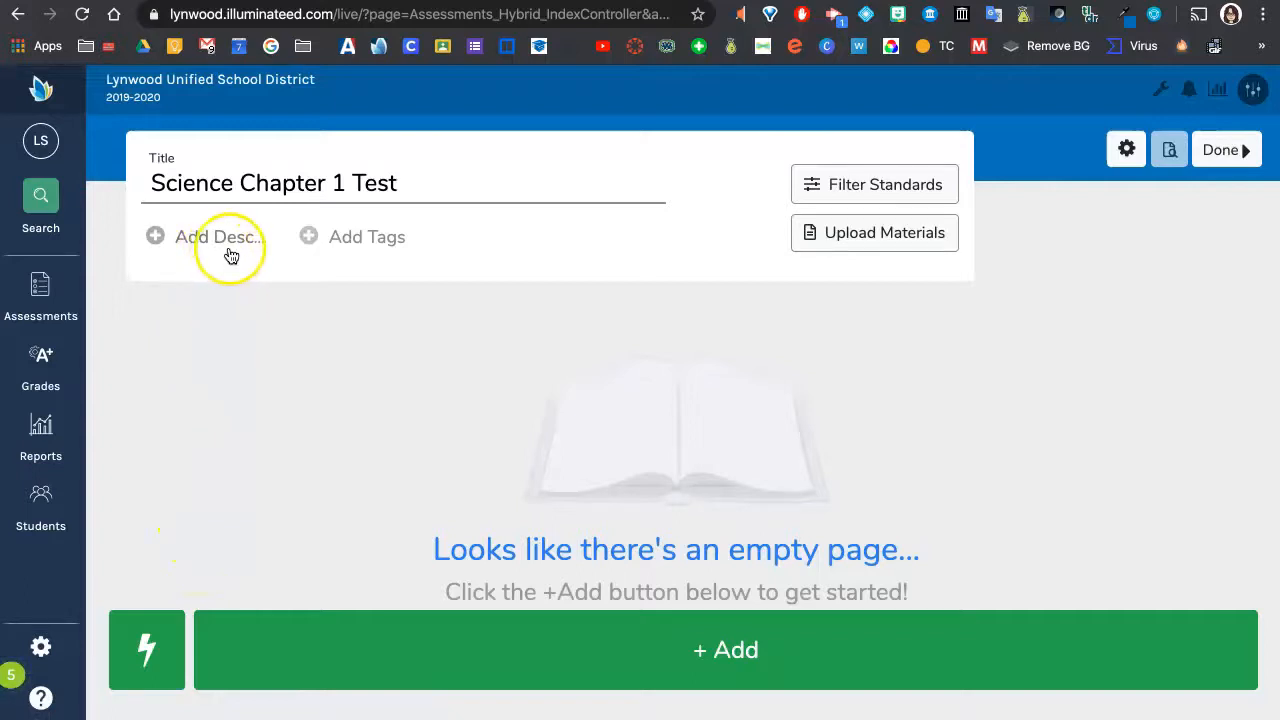
mouse_move(818, 172)
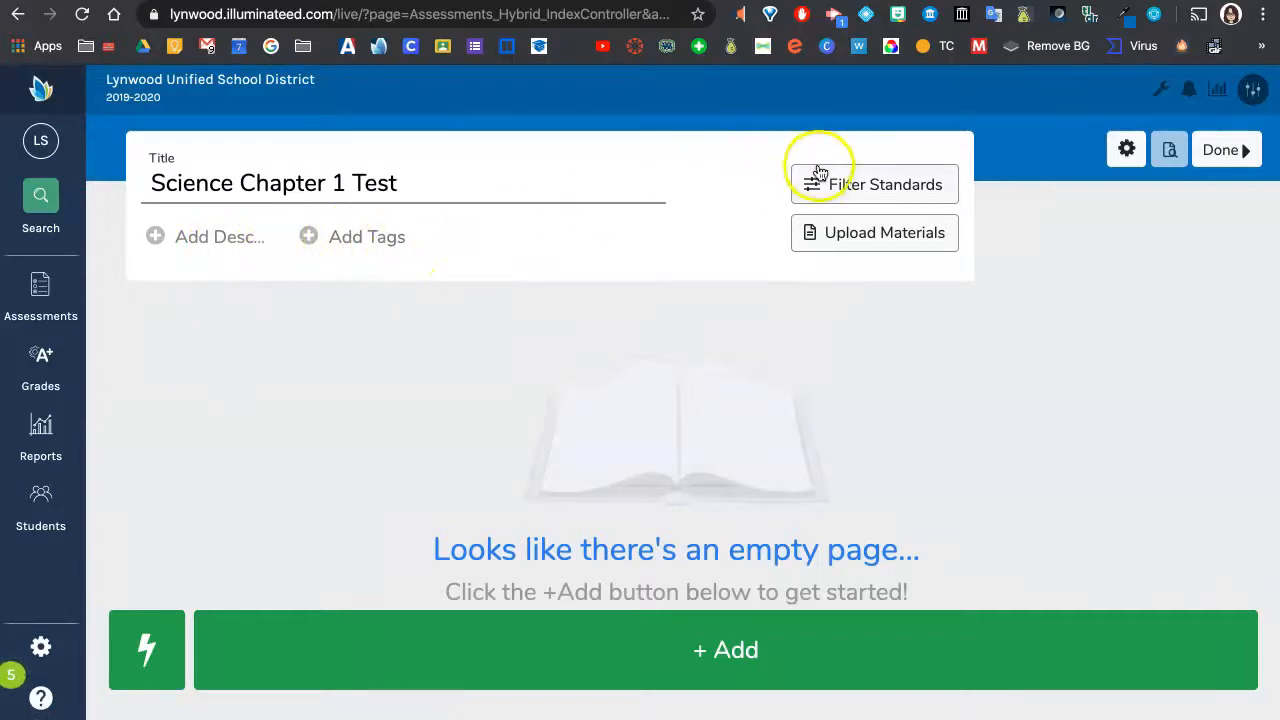
mouse_move(652, 316)
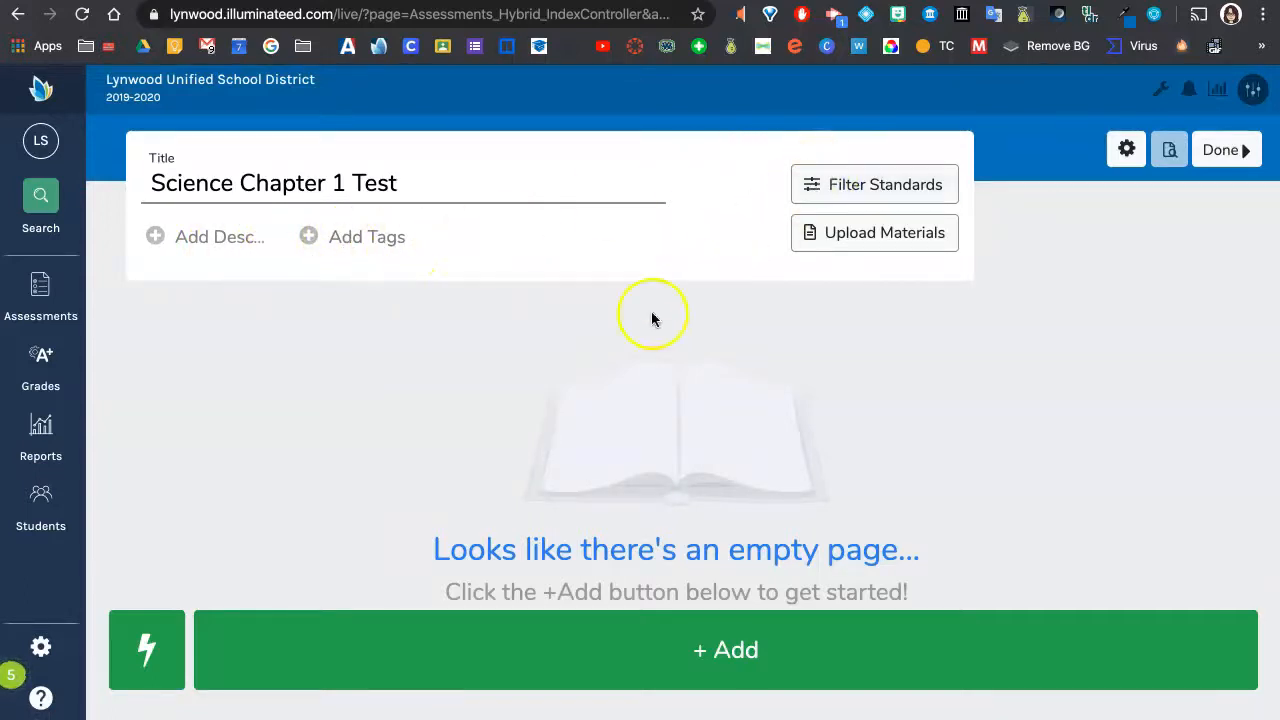
mouse_move(218, 250)
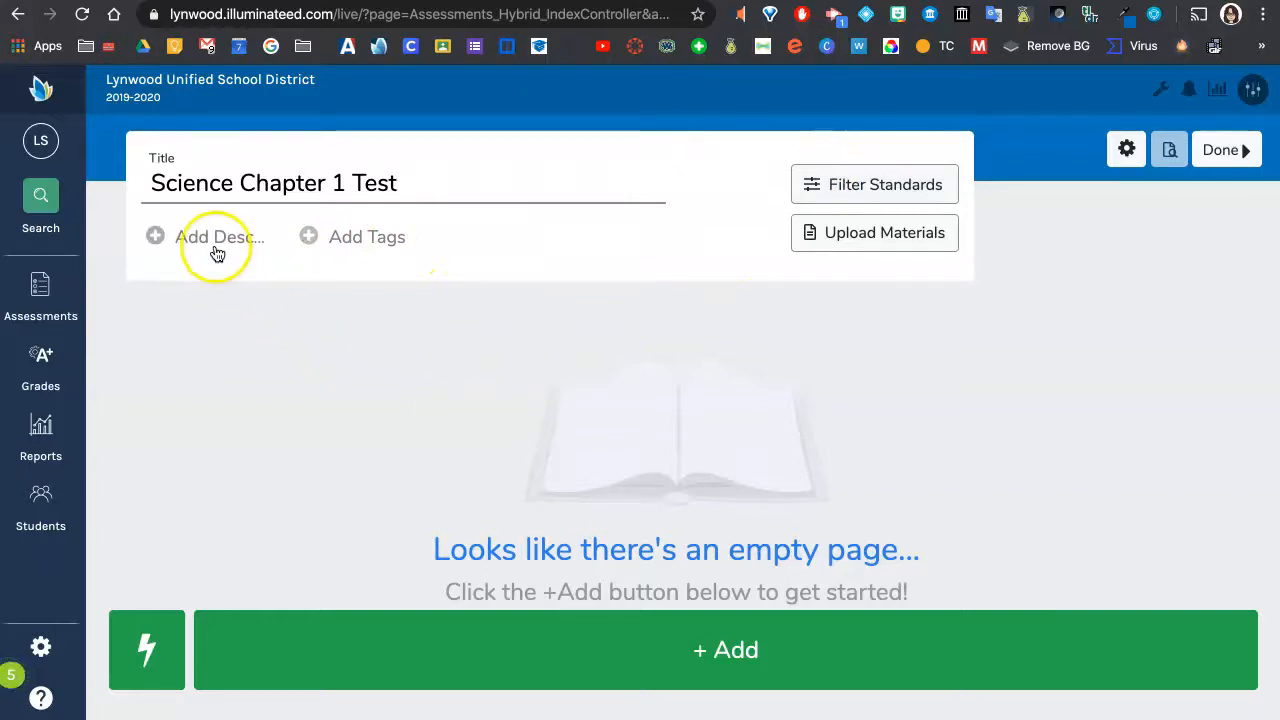
click(208, 236)
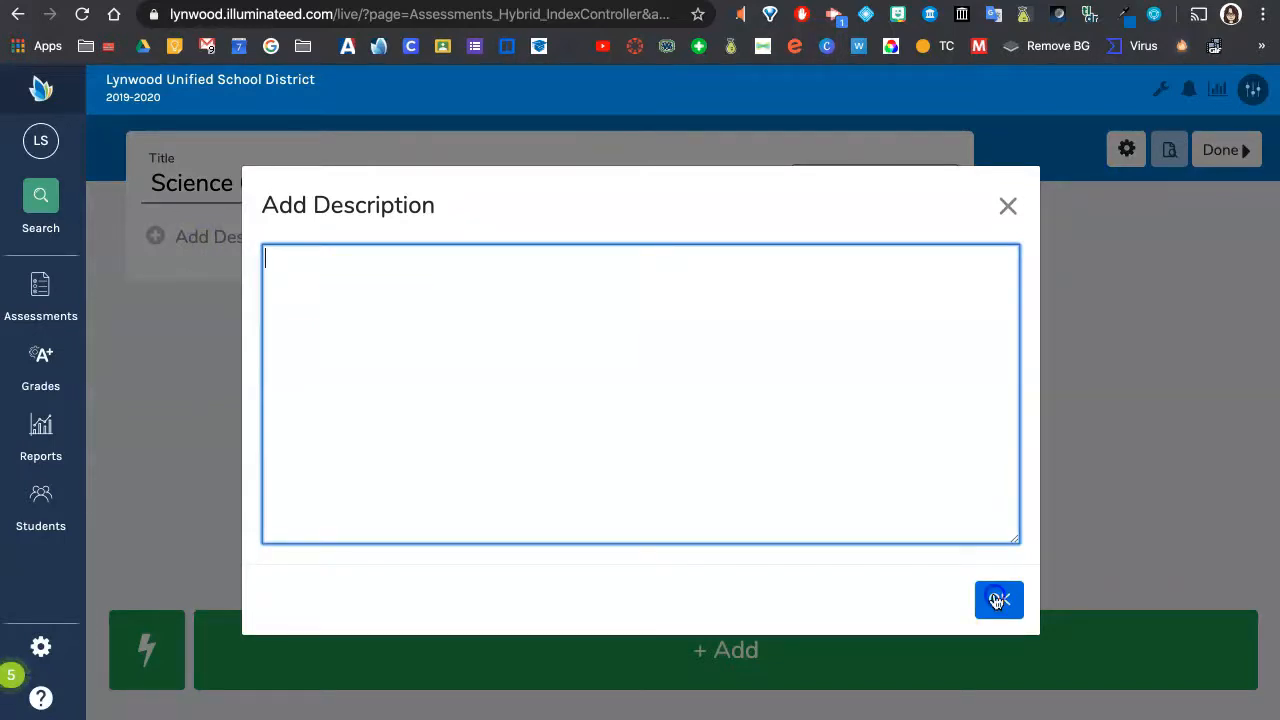
click(998, 600)
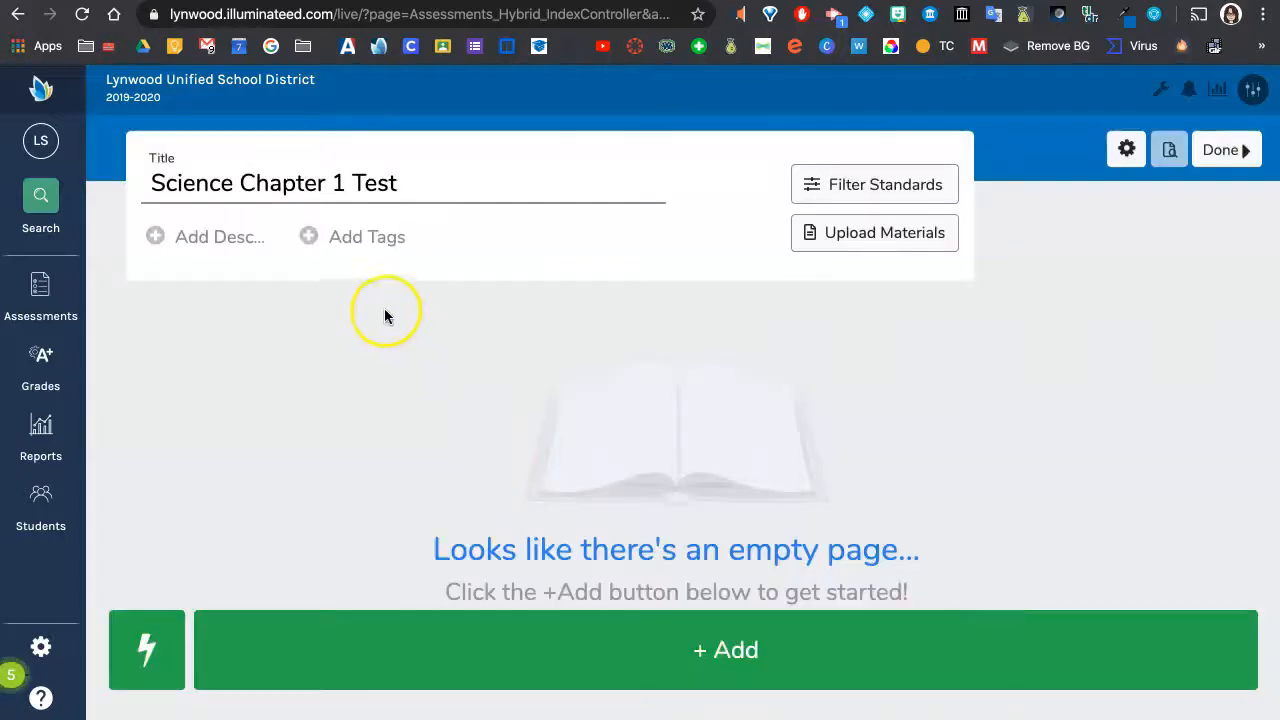
mouse_move(366, 244)
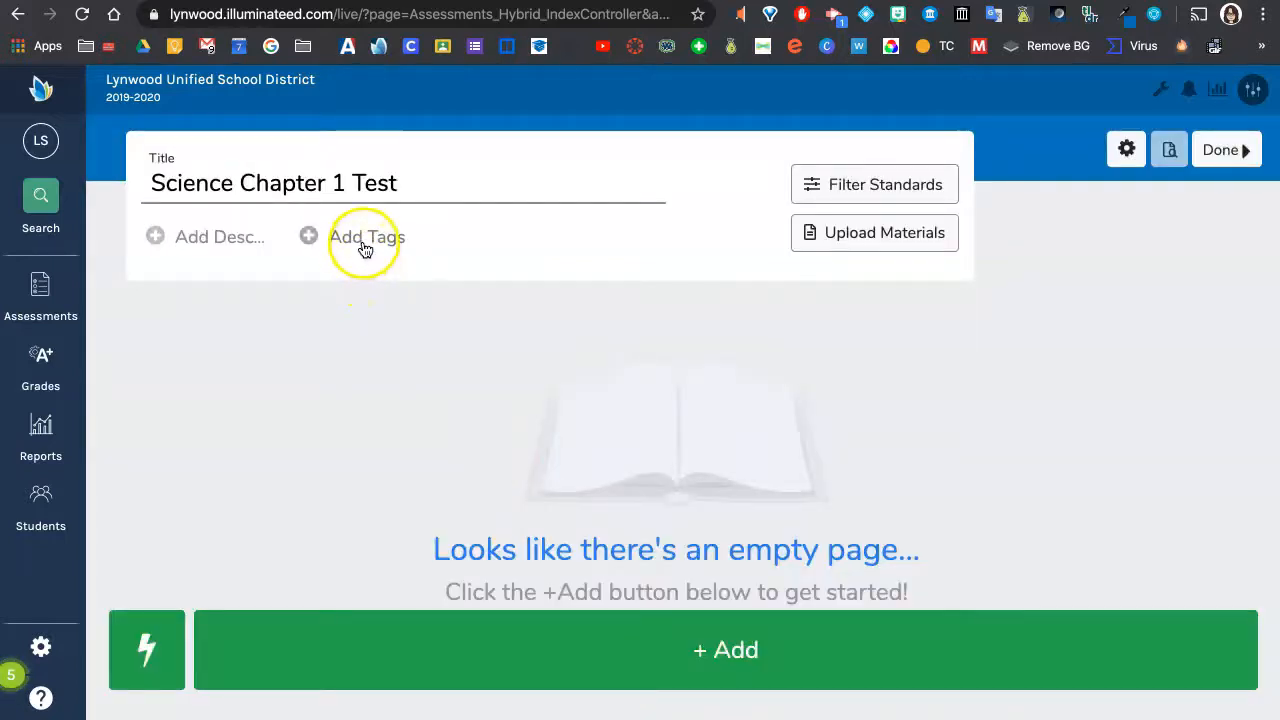
Tag the assessment with academic year 2019-20, Teacher Created, Science and 4th grade, then close tag settings.
click(366, 236)
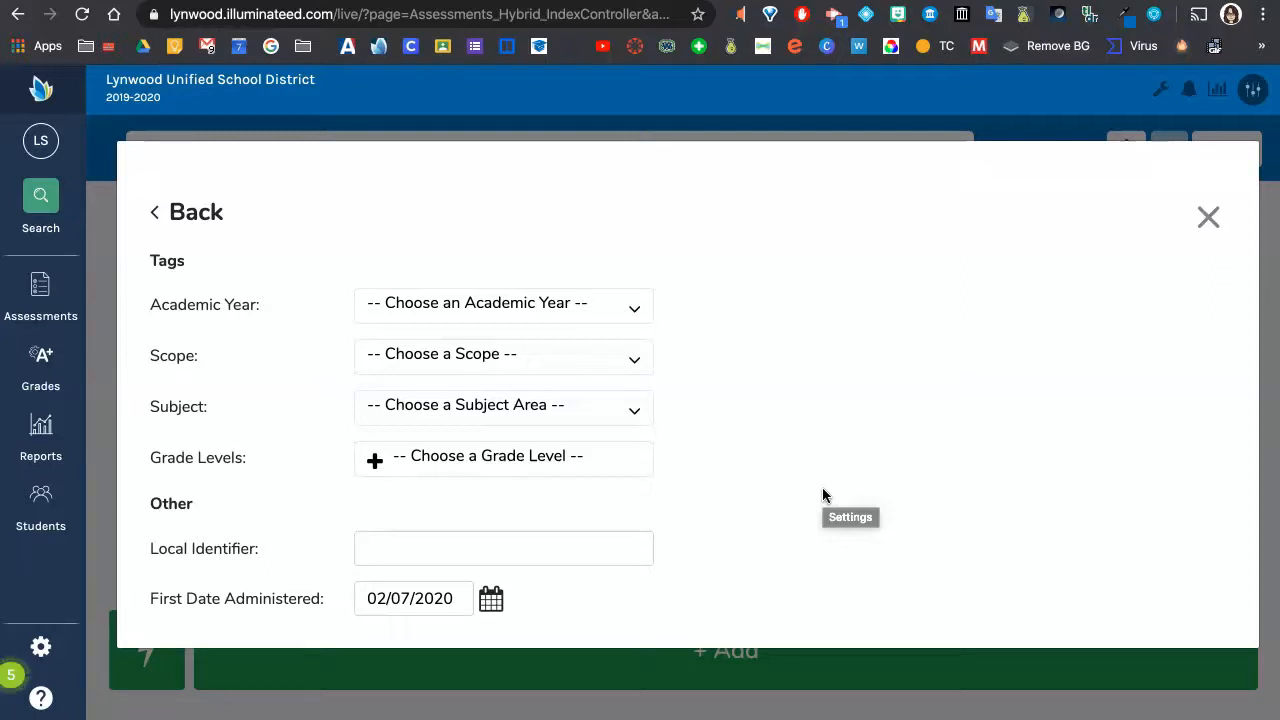
click(504, 304)
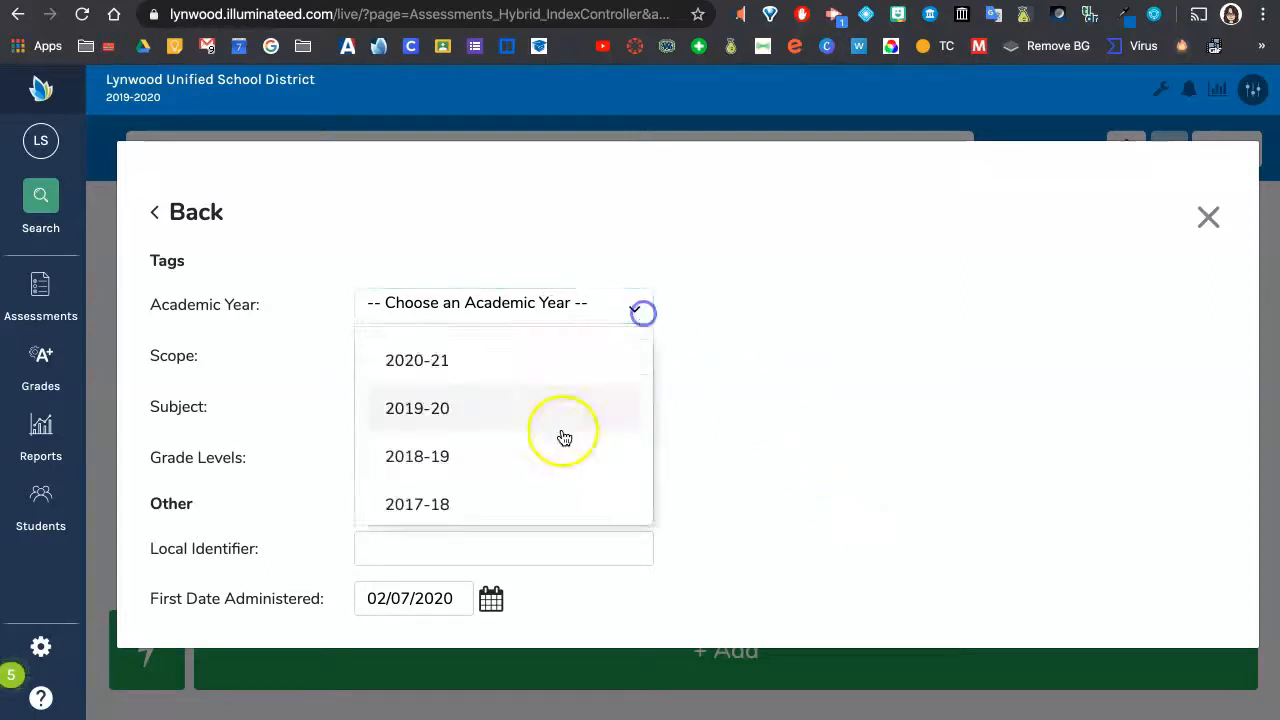
click(416, 408)
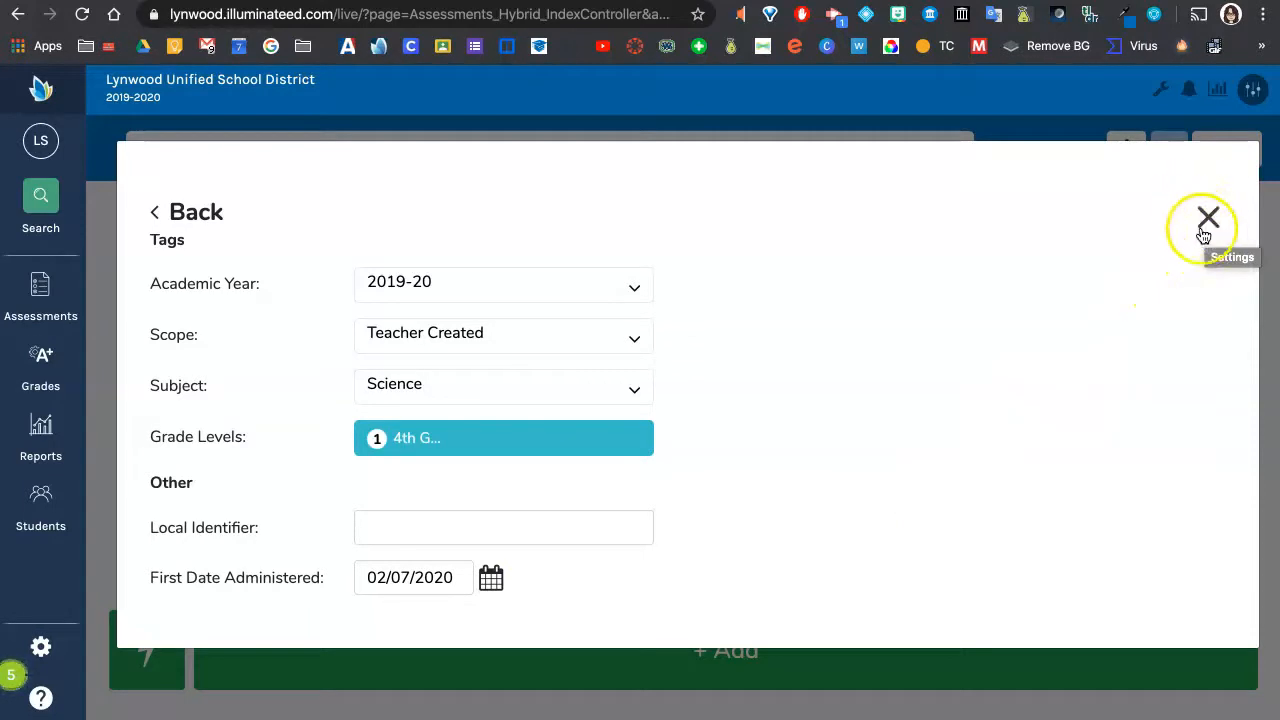
click(1208, 216)
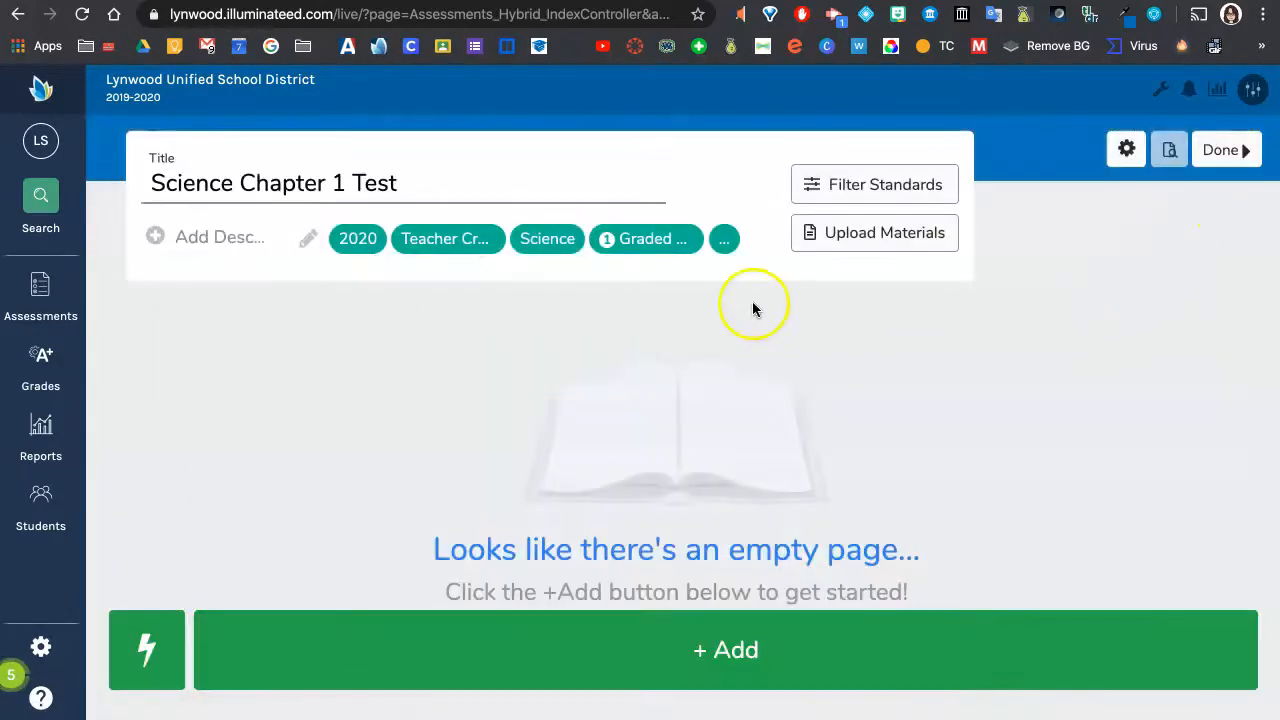
mouse_move(874, 184)
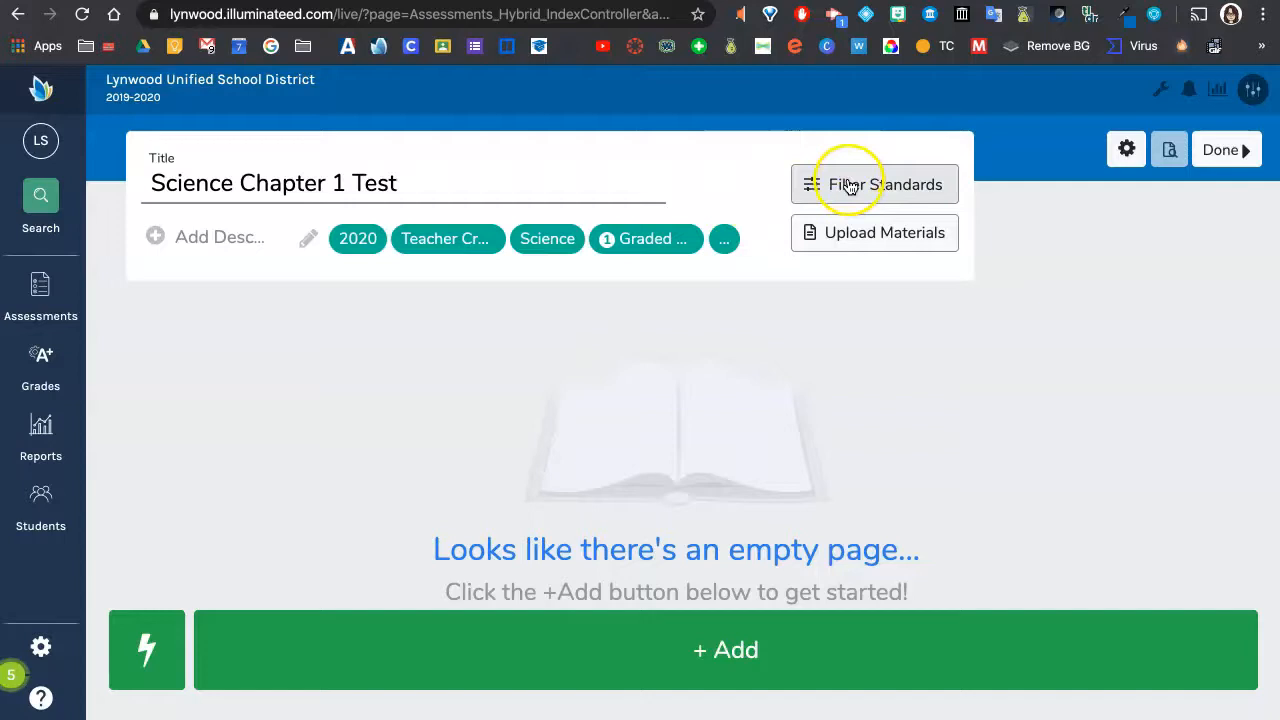
click(874, 184)
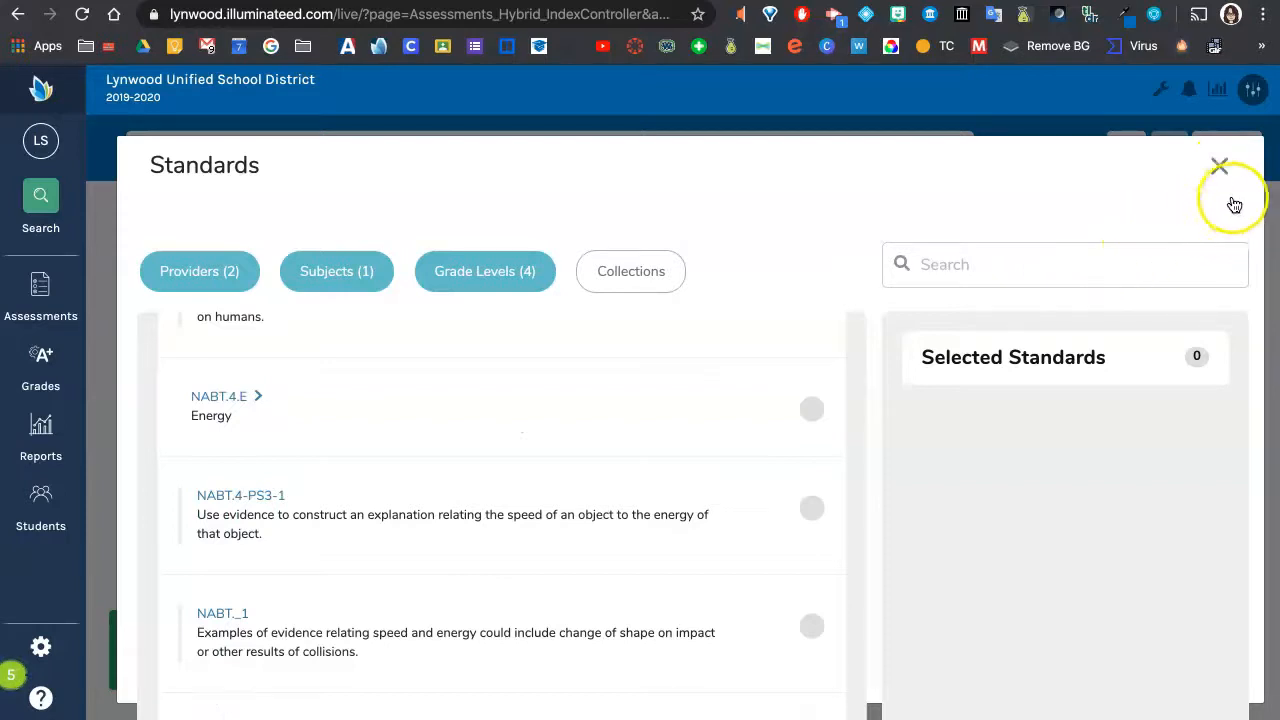
mouse_move(1220, 178)
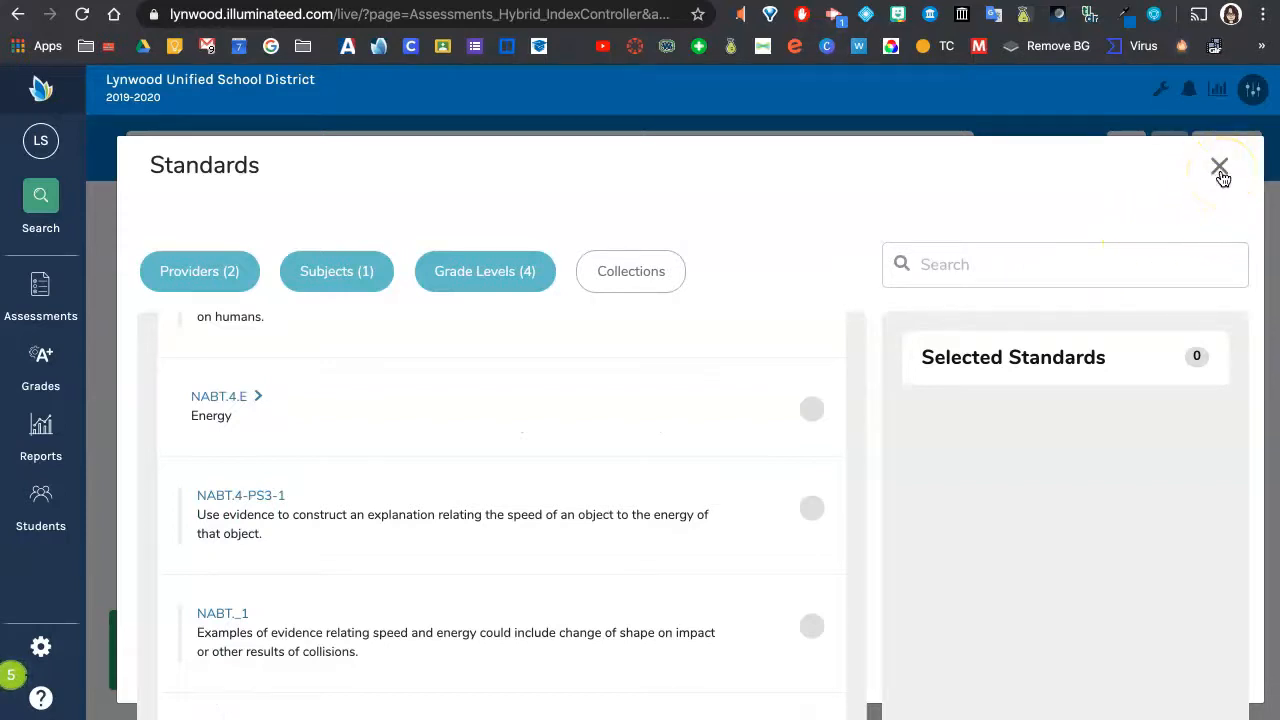
click(1220, 164)
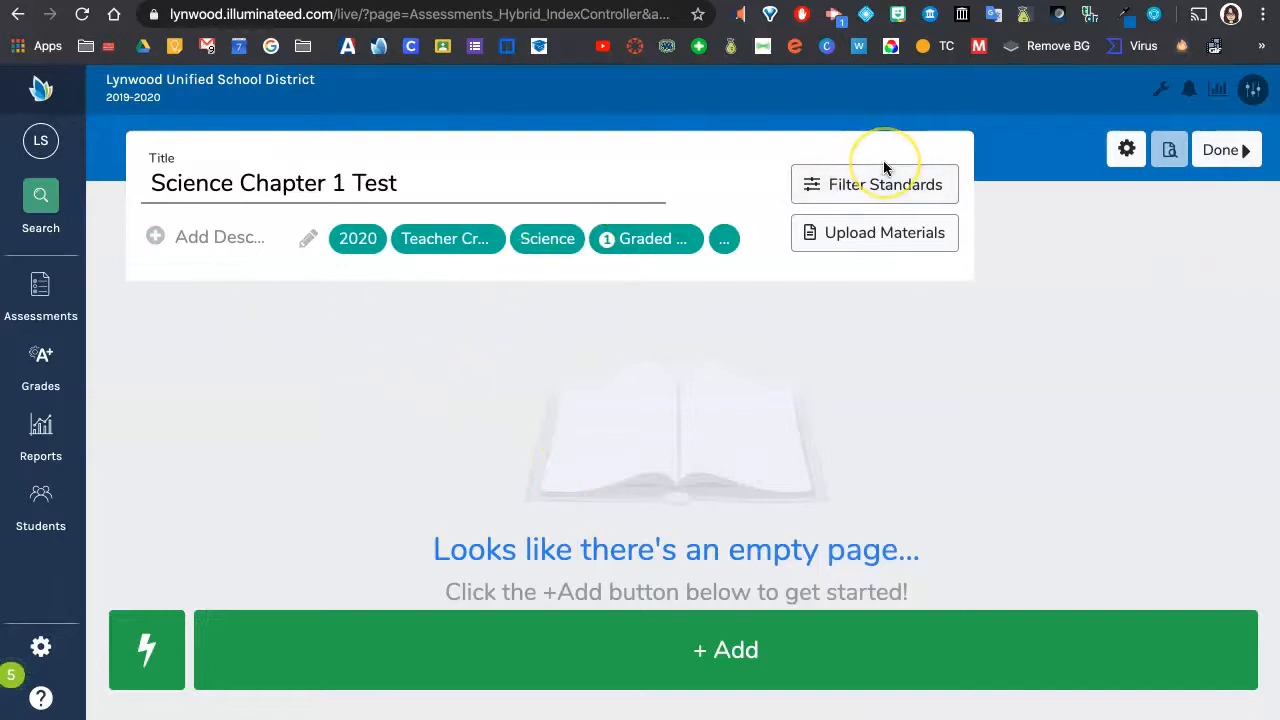
mouse_move(718, 336)
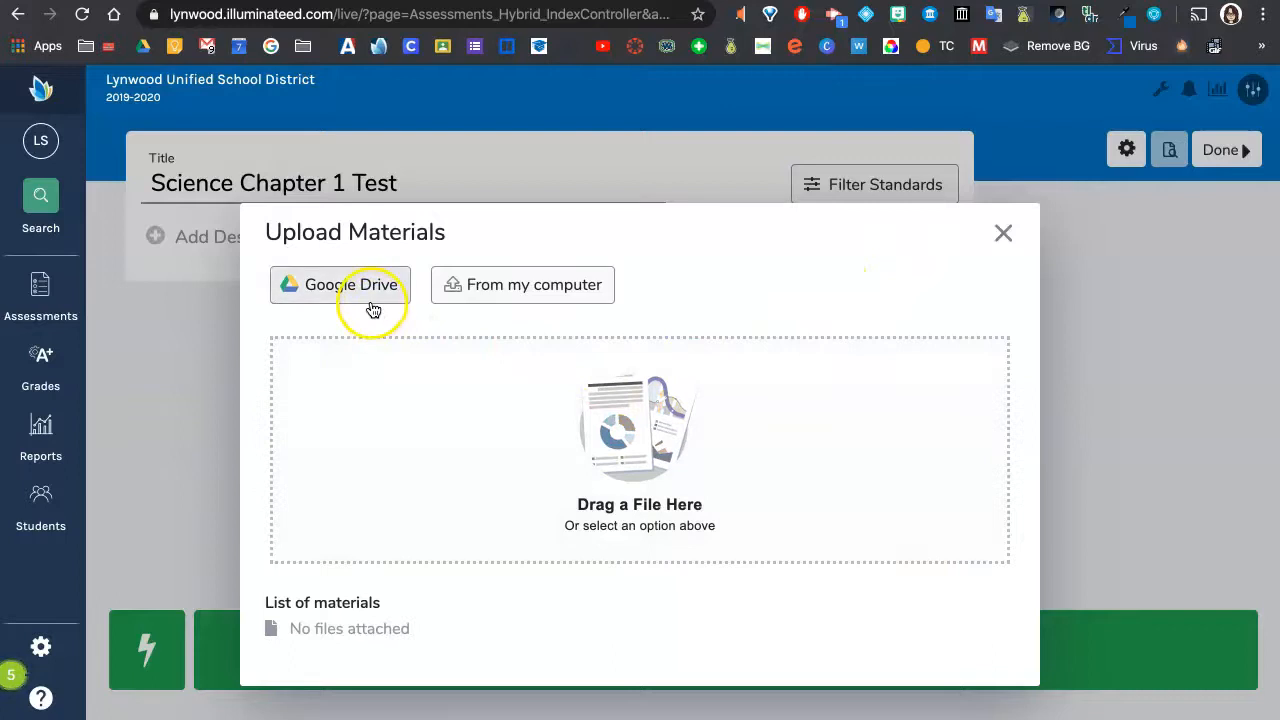
mouse_move(490, 306)
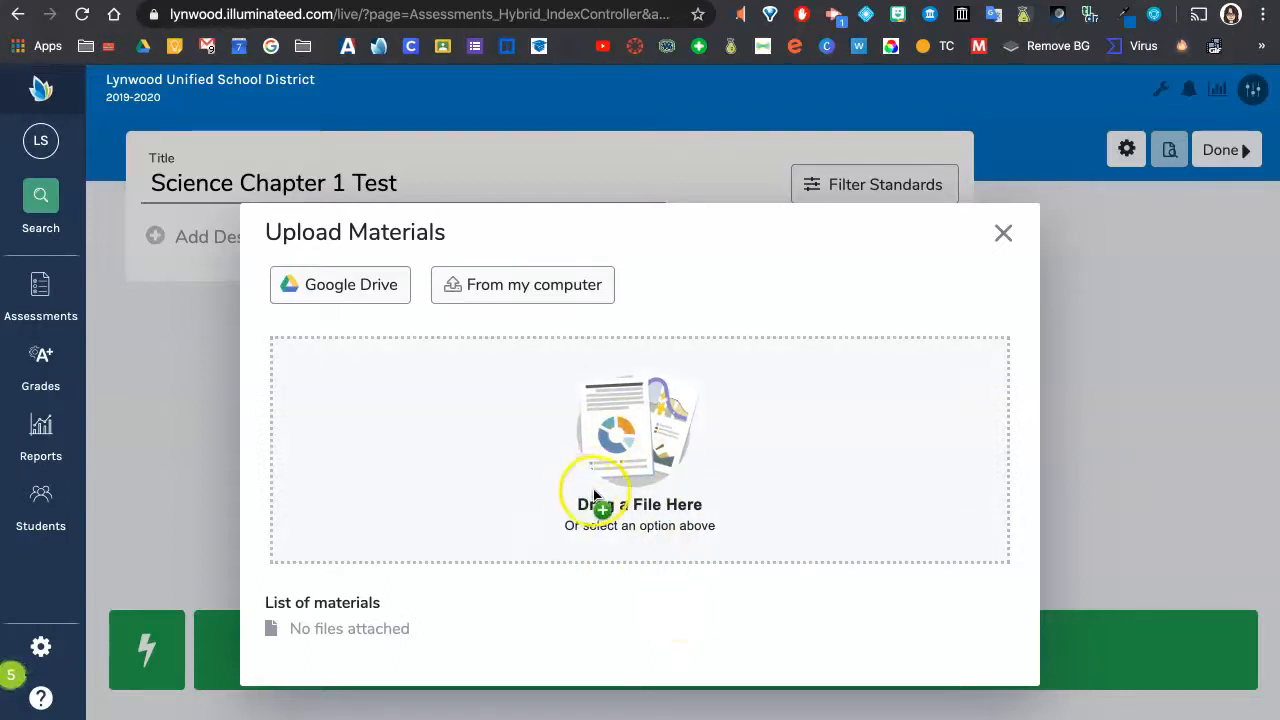
mouse_move(396, 330)
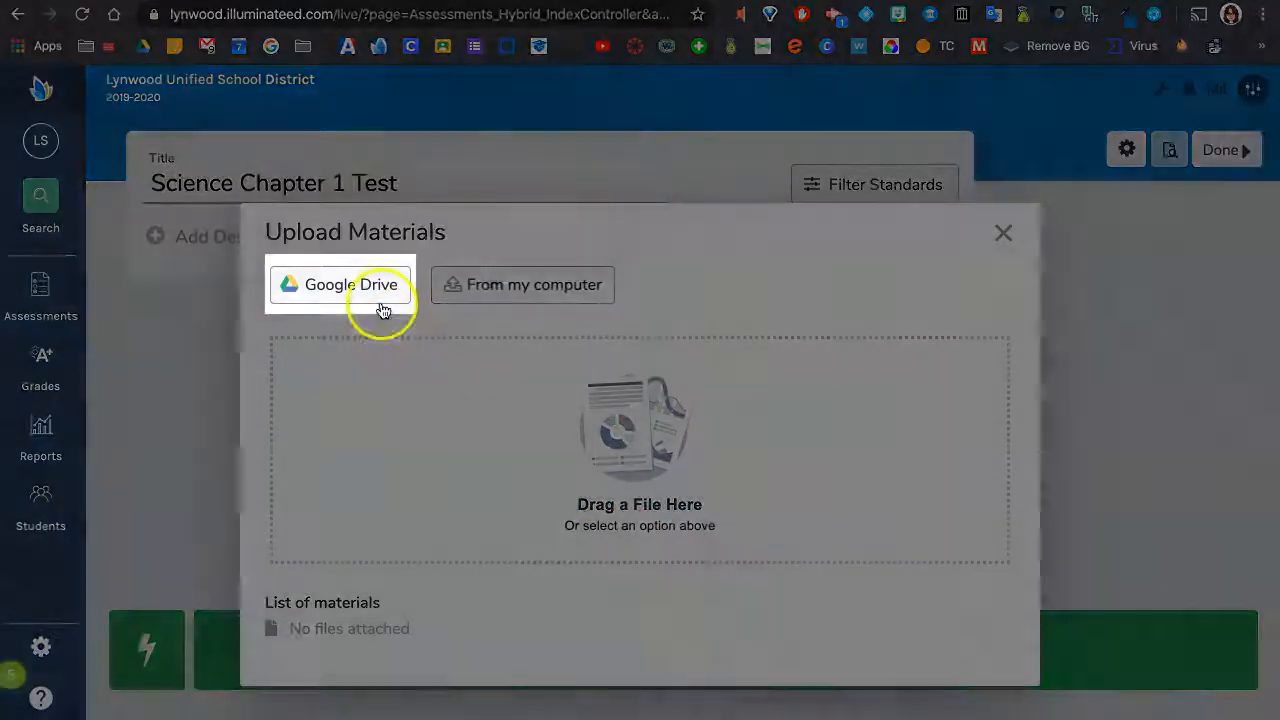
Sign in to Google Drive with the school account and choose the Science ch 1 test document.
click(340, 284)
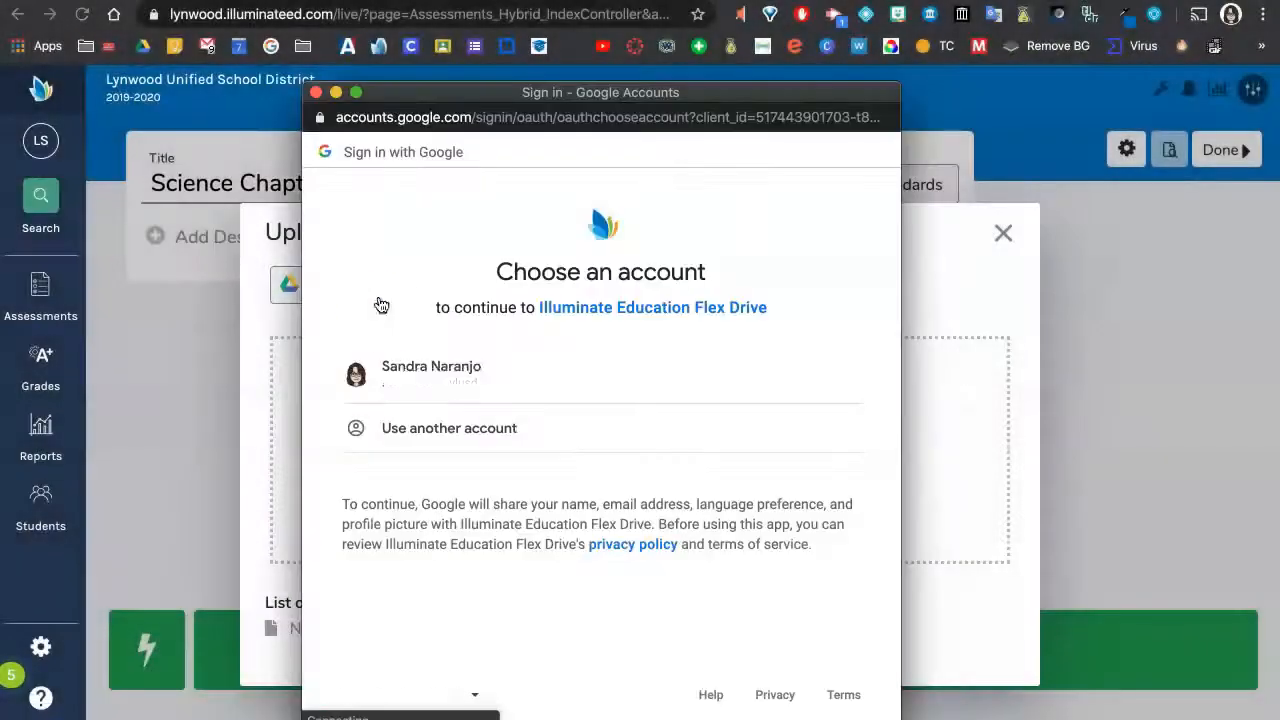
click(432, 374)
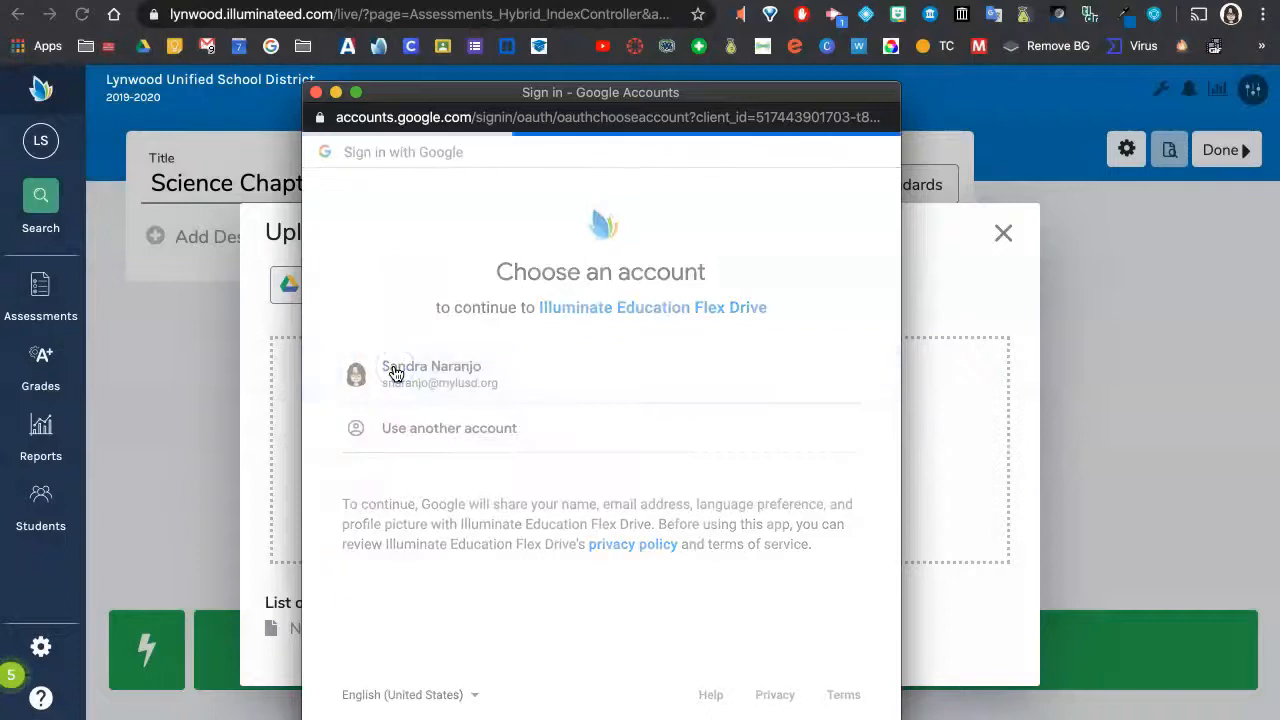
click(430, 374)
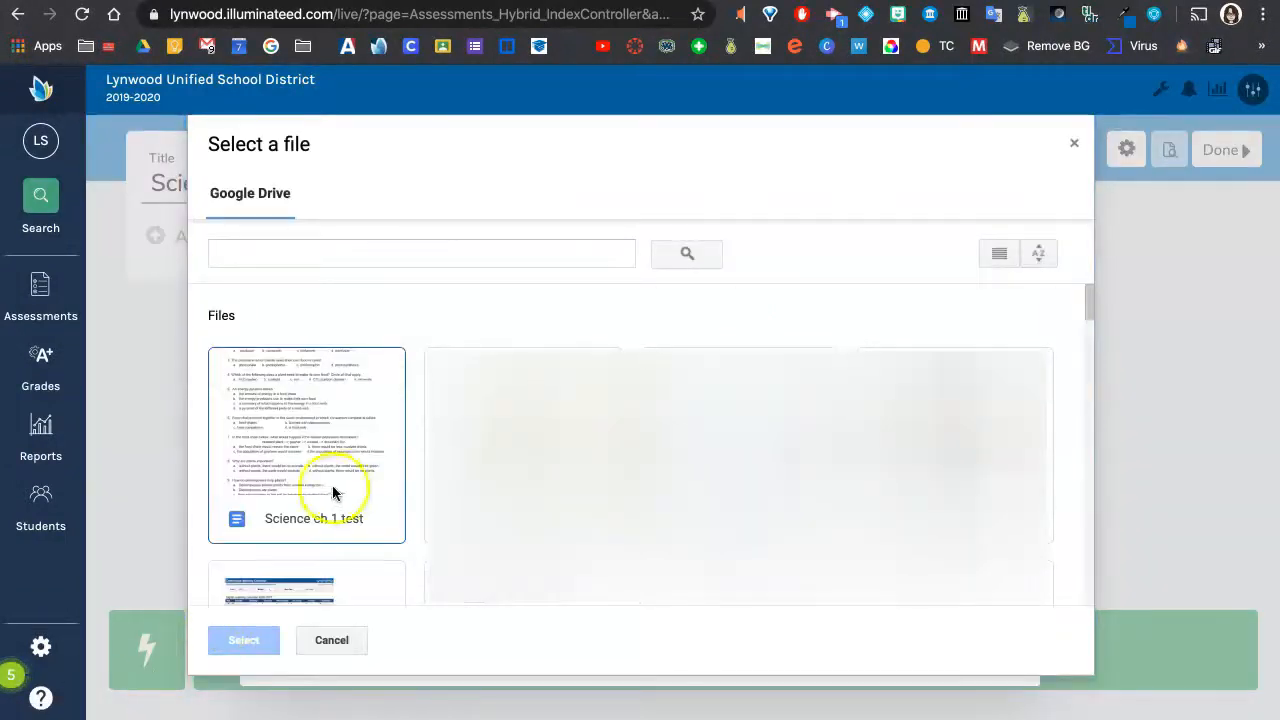
click(306, 444)
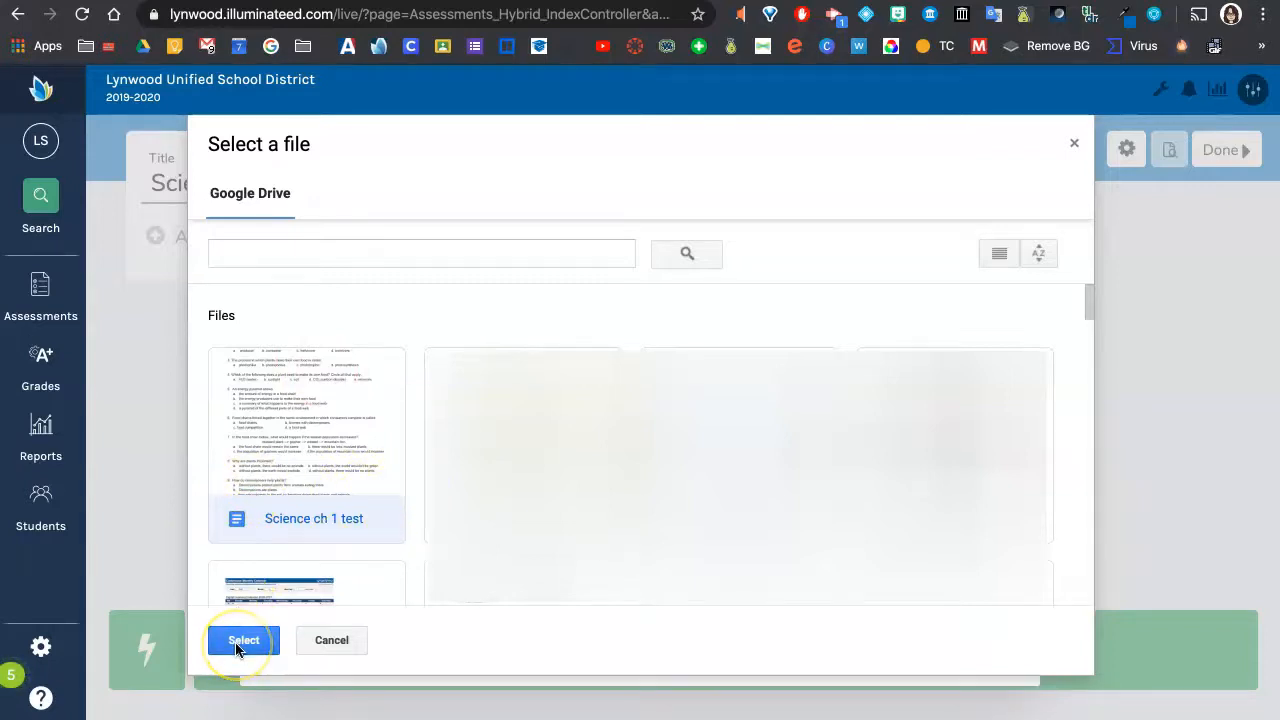
Upload the Science ch 1 test as a PDF material, accept the conversion notice, and close the upload window.
click(244, 640)
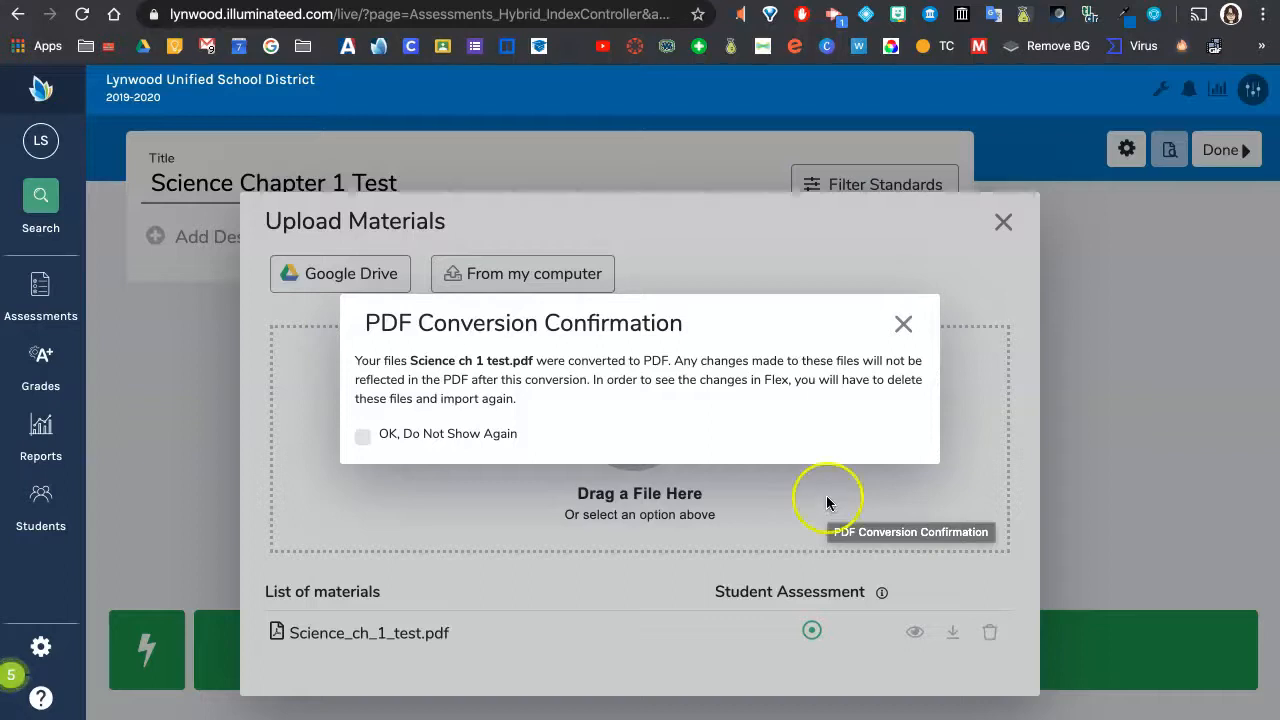
click(904, 324)
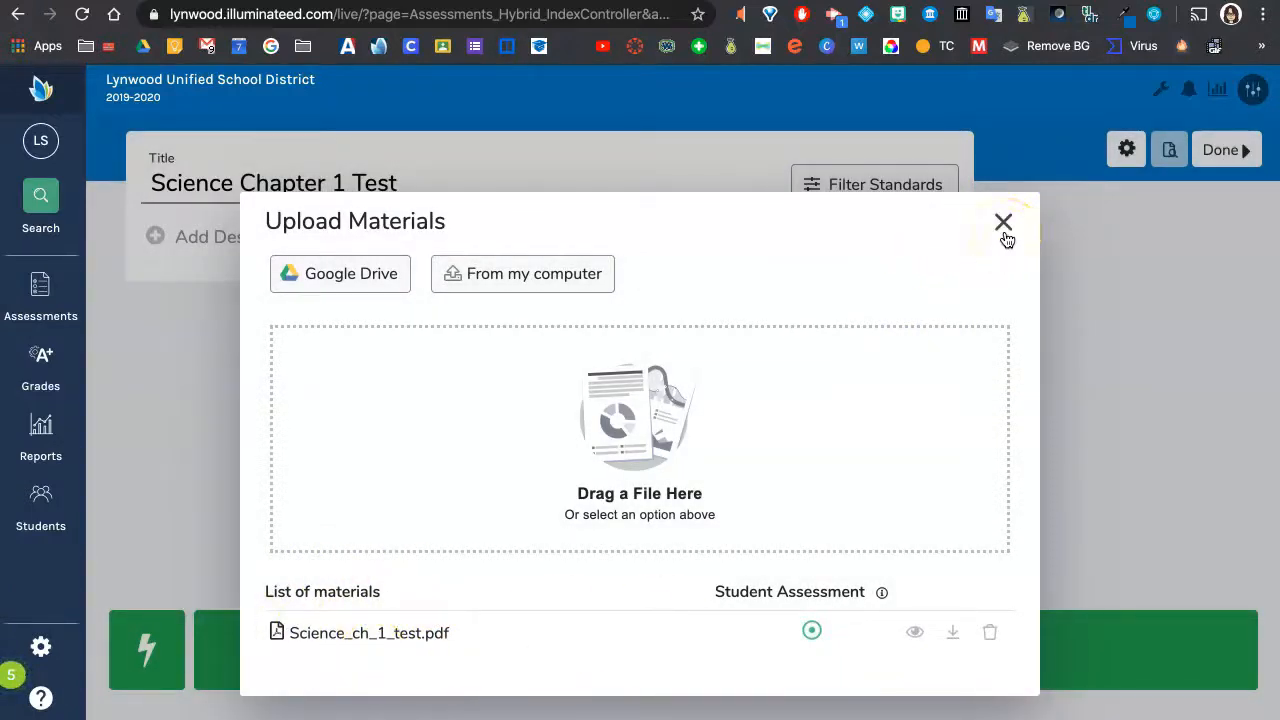
click(1004, 220)
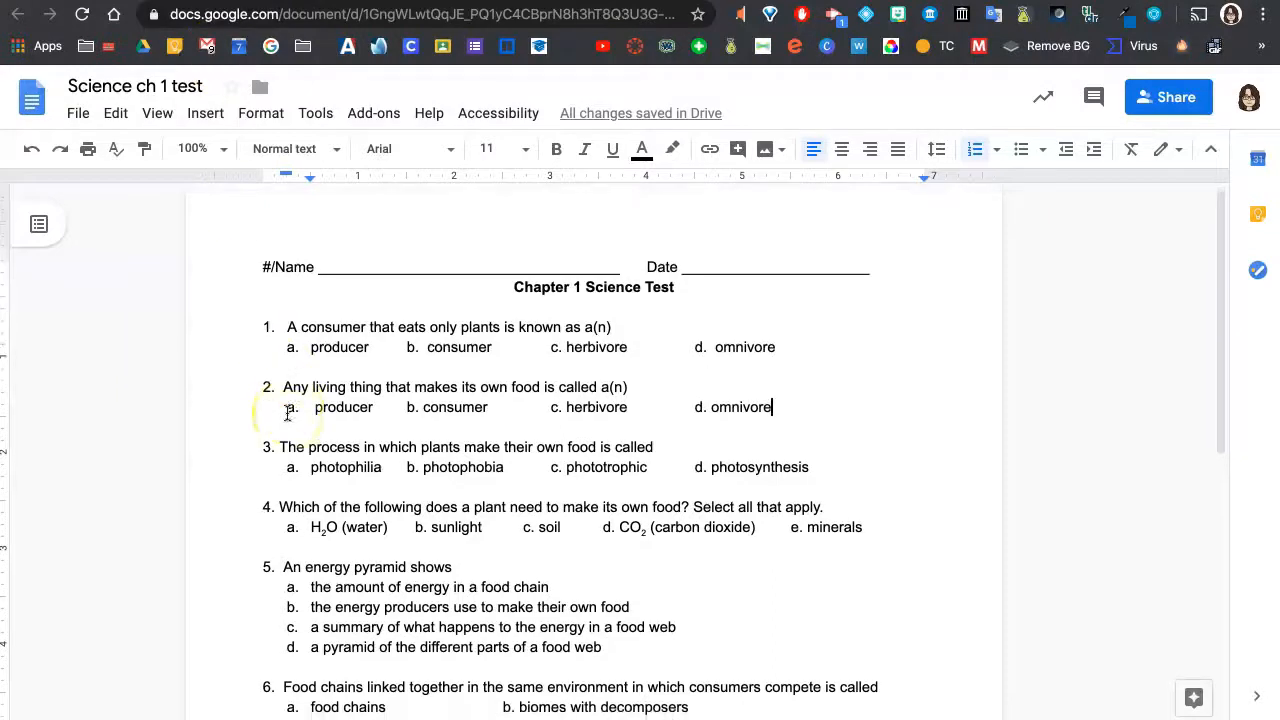
scroll(down, 3)
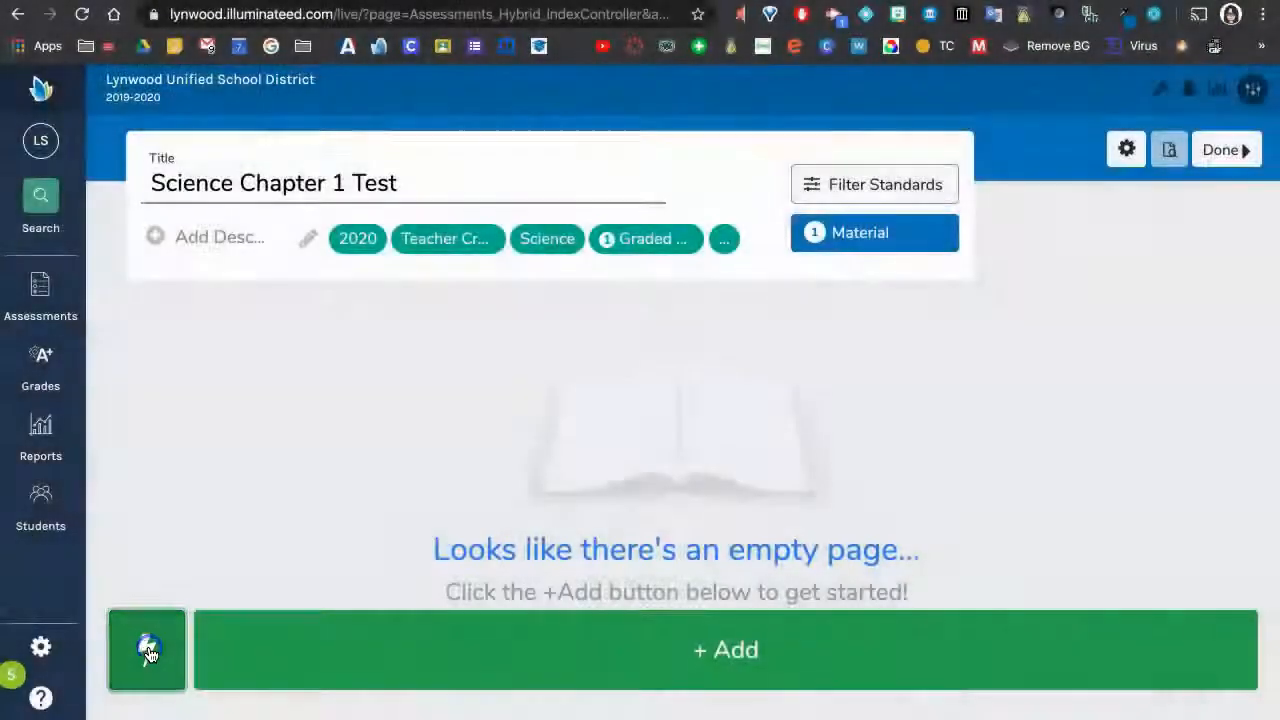
Quick-add 10 multiple-choice (MC) questions to the test.
click(146, 648)
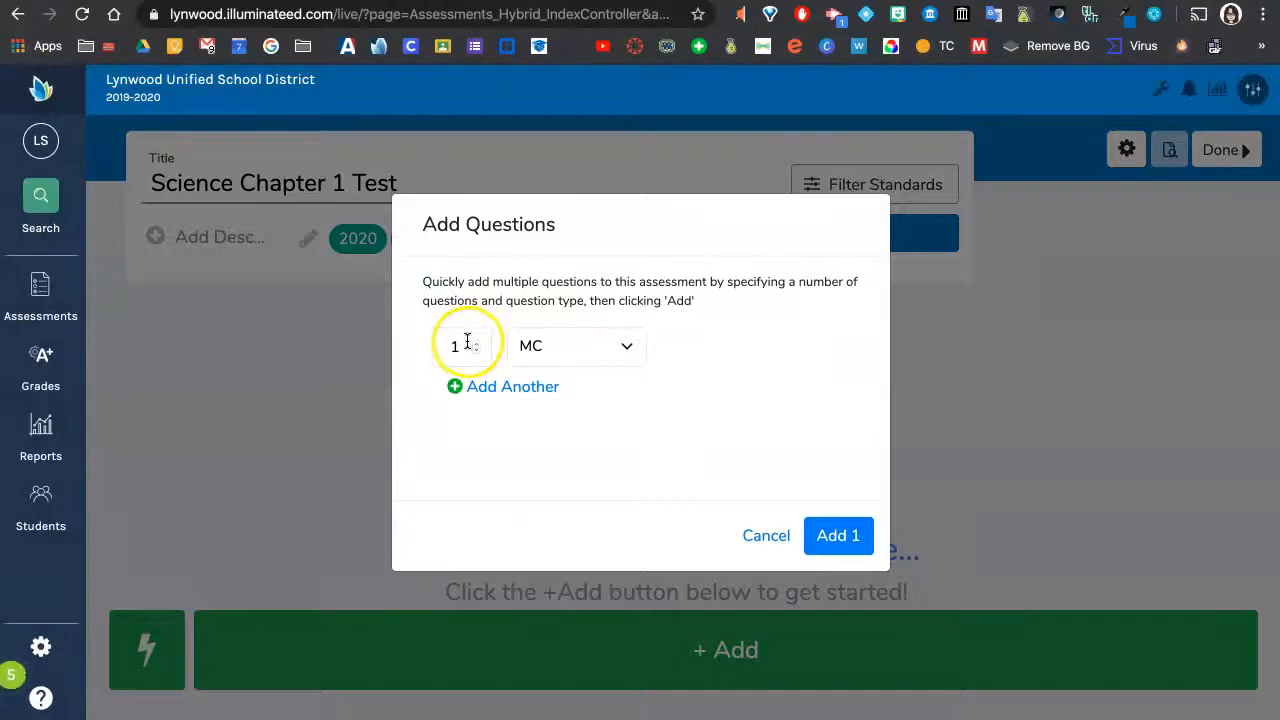
text(10)
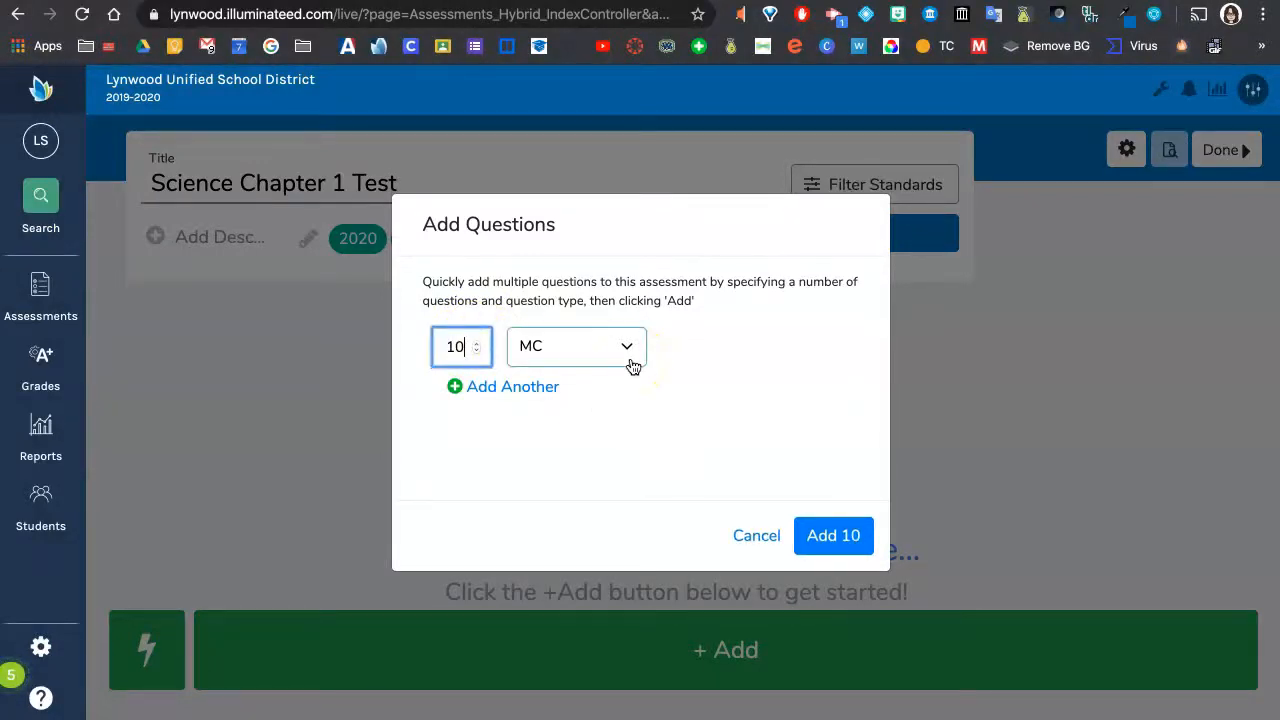
click(576, 346)
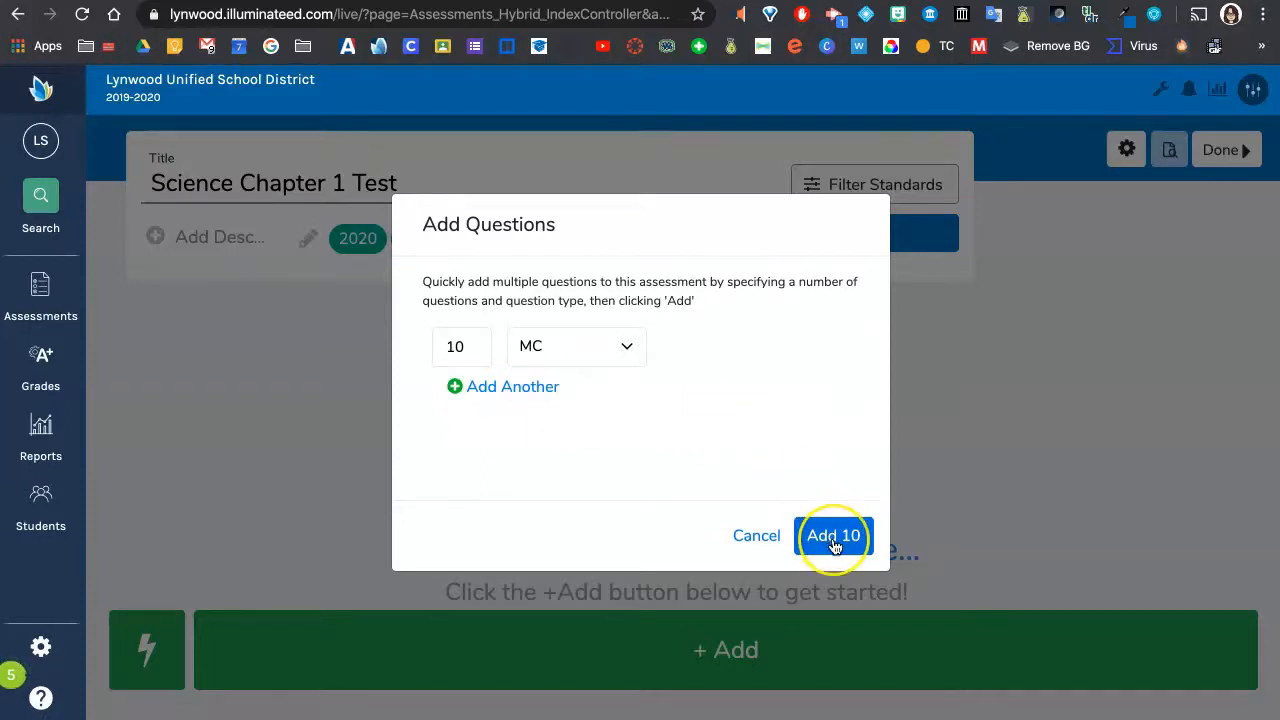
click(832, 536)
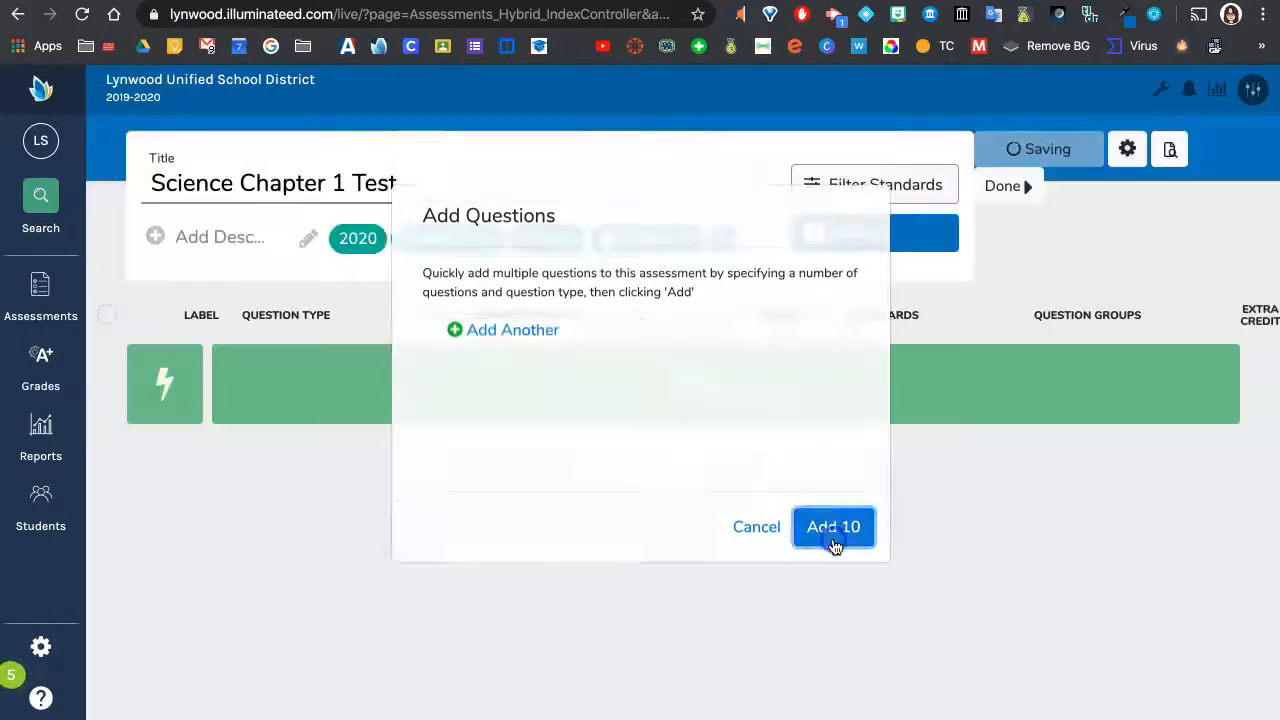
click(832, 528)
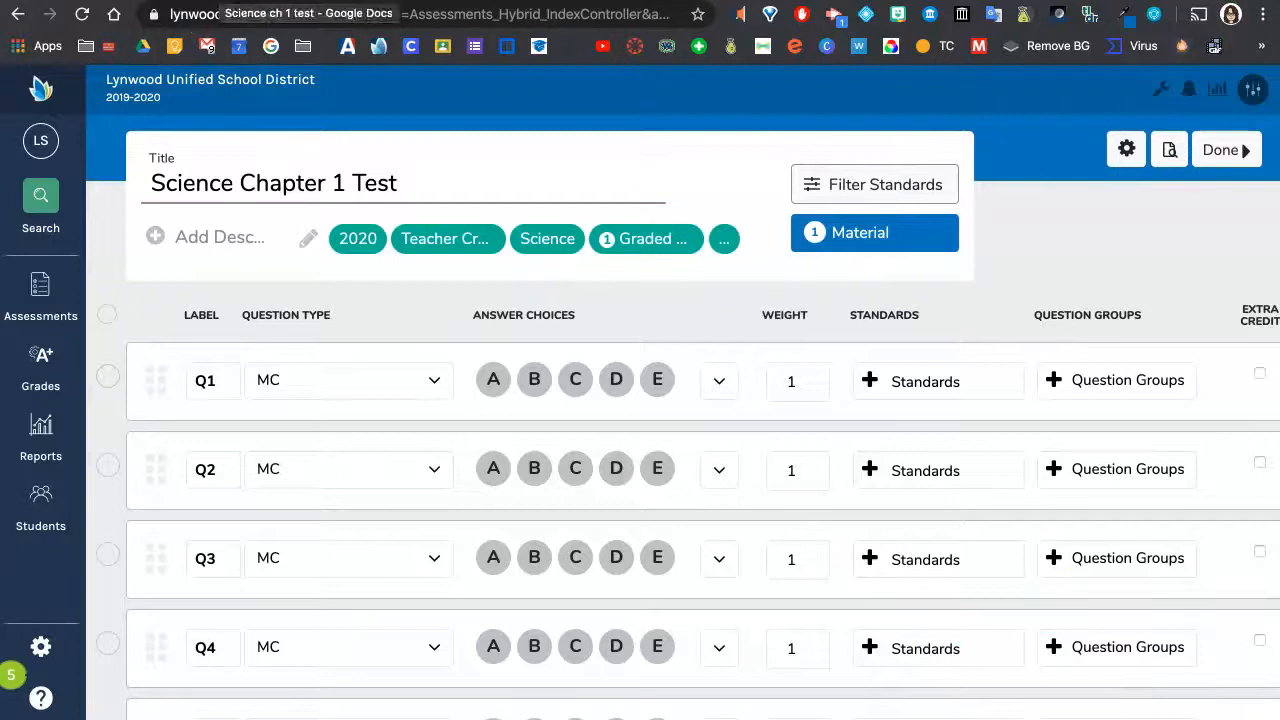
click(300, 14)
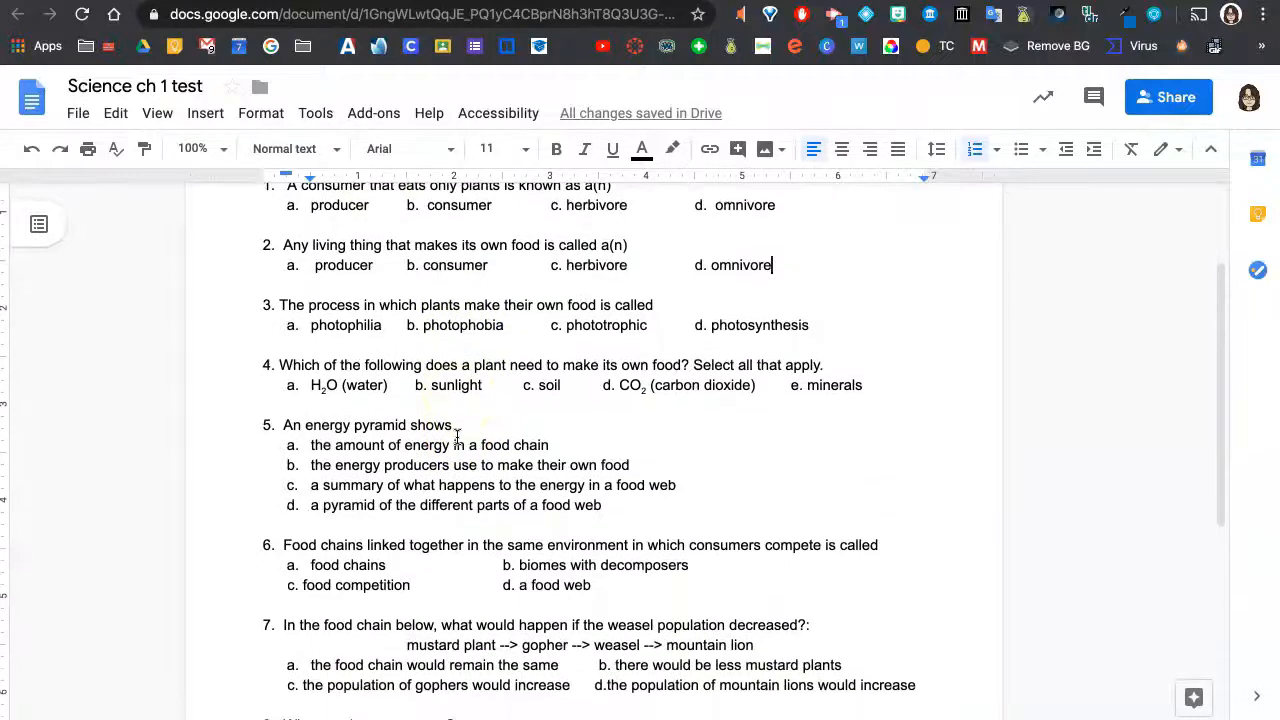
scroll(down, 3)
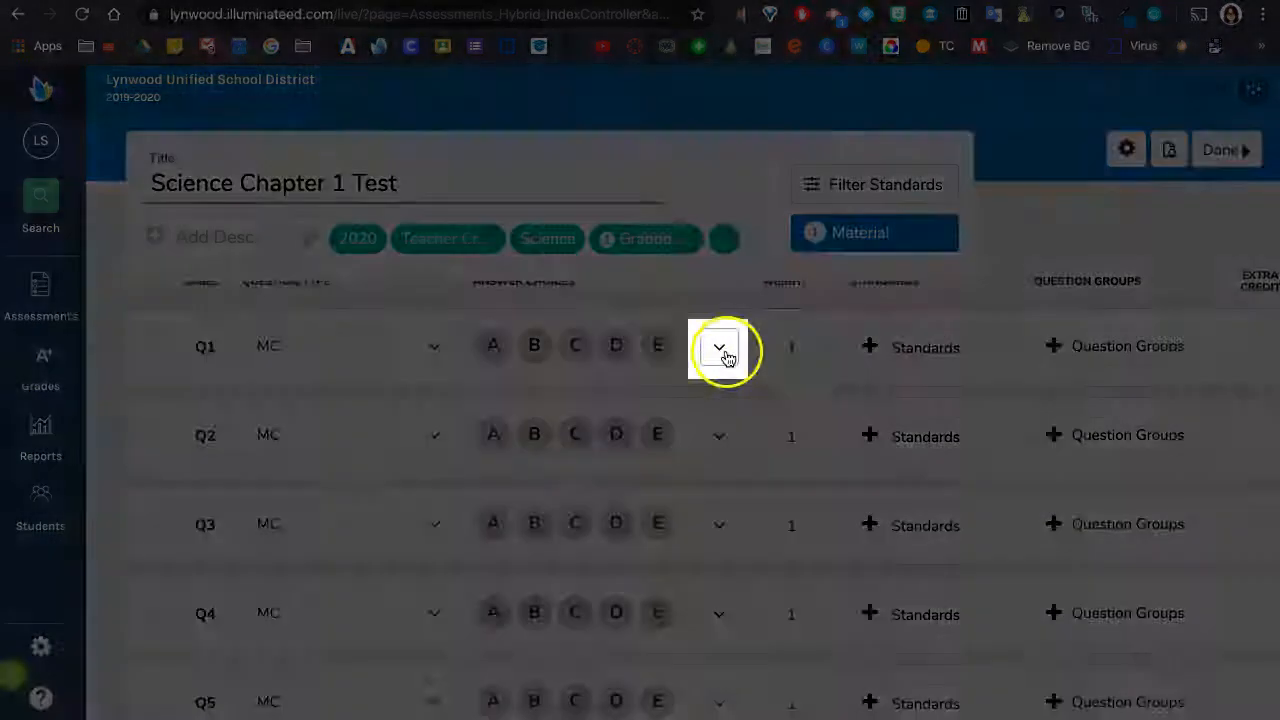
Limit Q1, Q2 and Q3 to answer choices A,B,C,D.
click(718, 346)
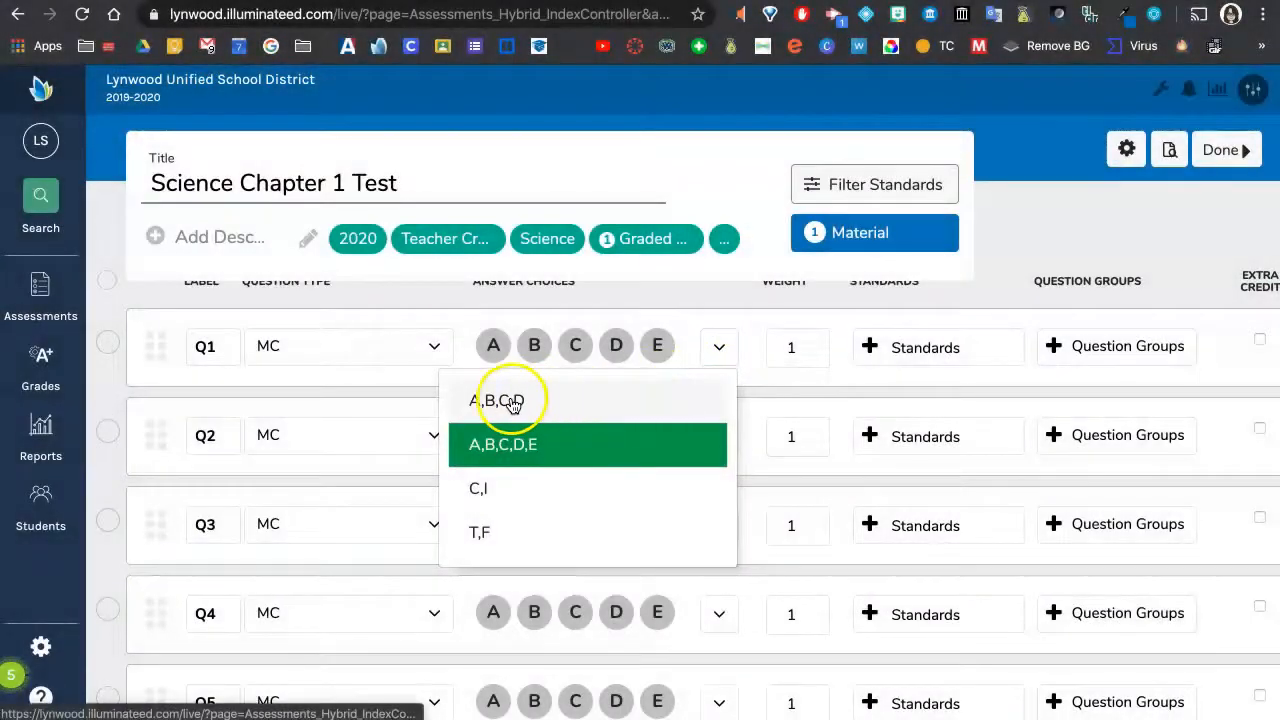
click(496, 400)
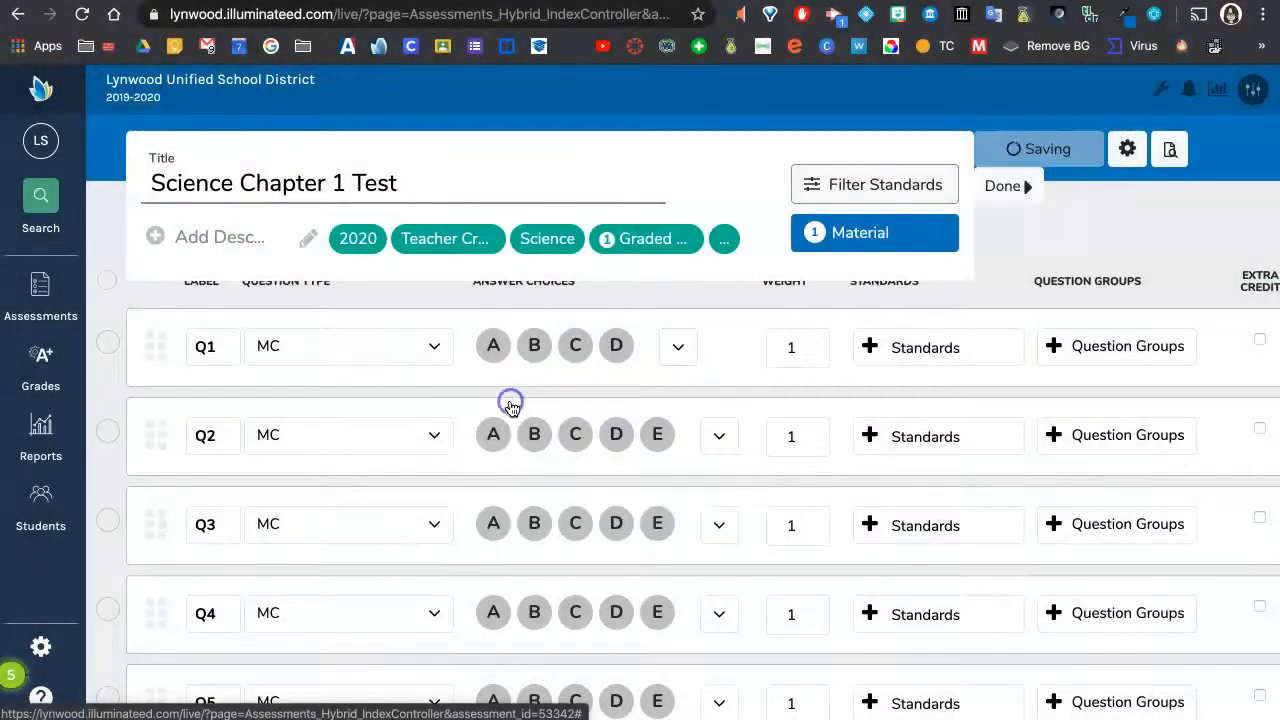
click(718, 436)
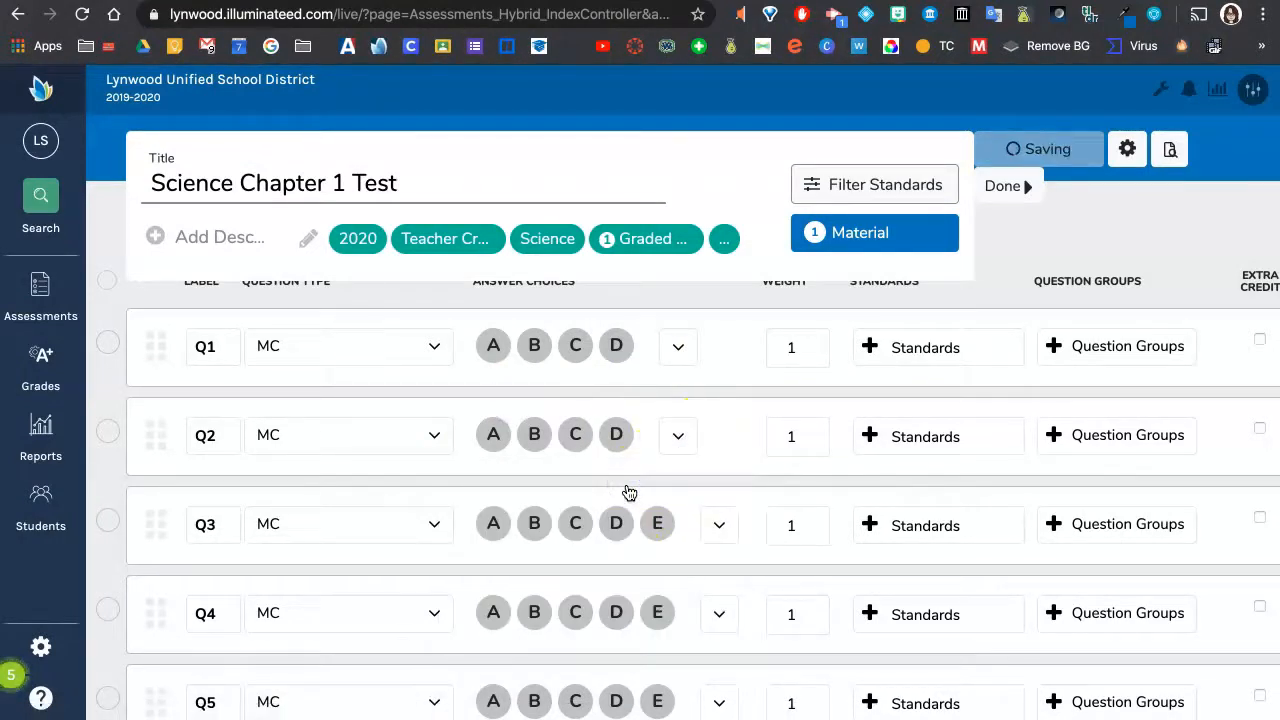
click(1002, 186)
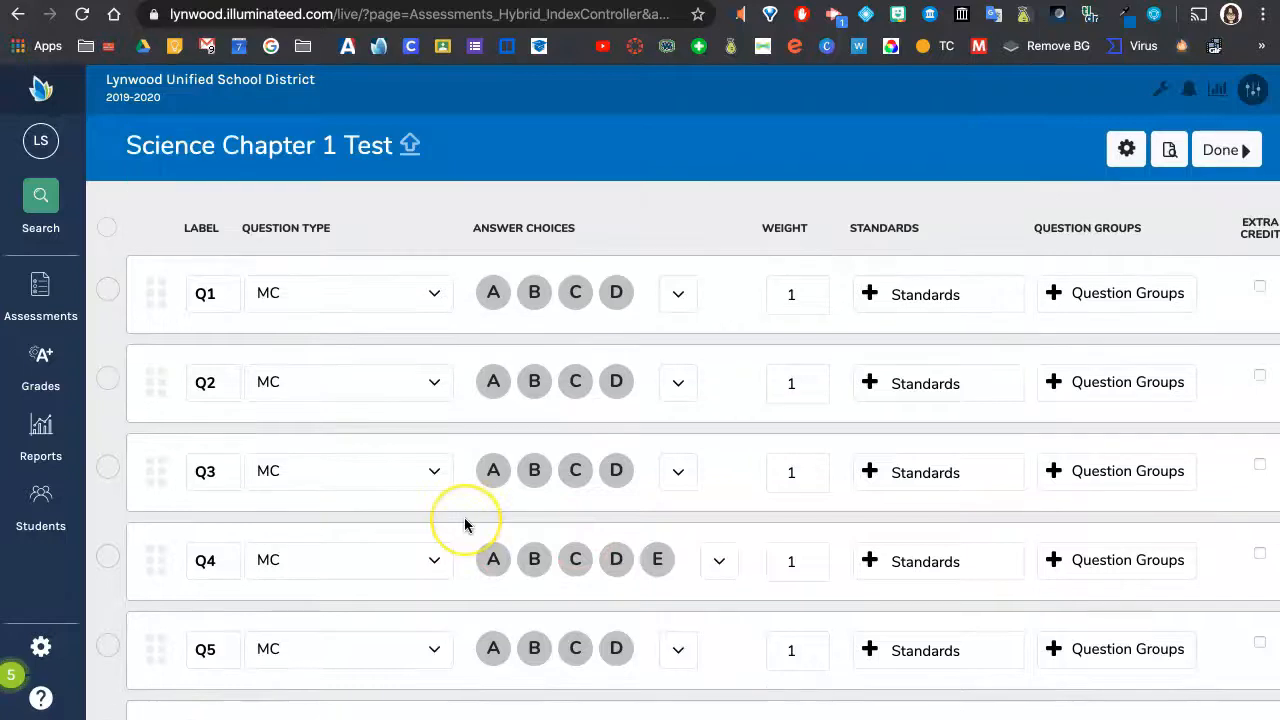
mouse_move(456, 408)
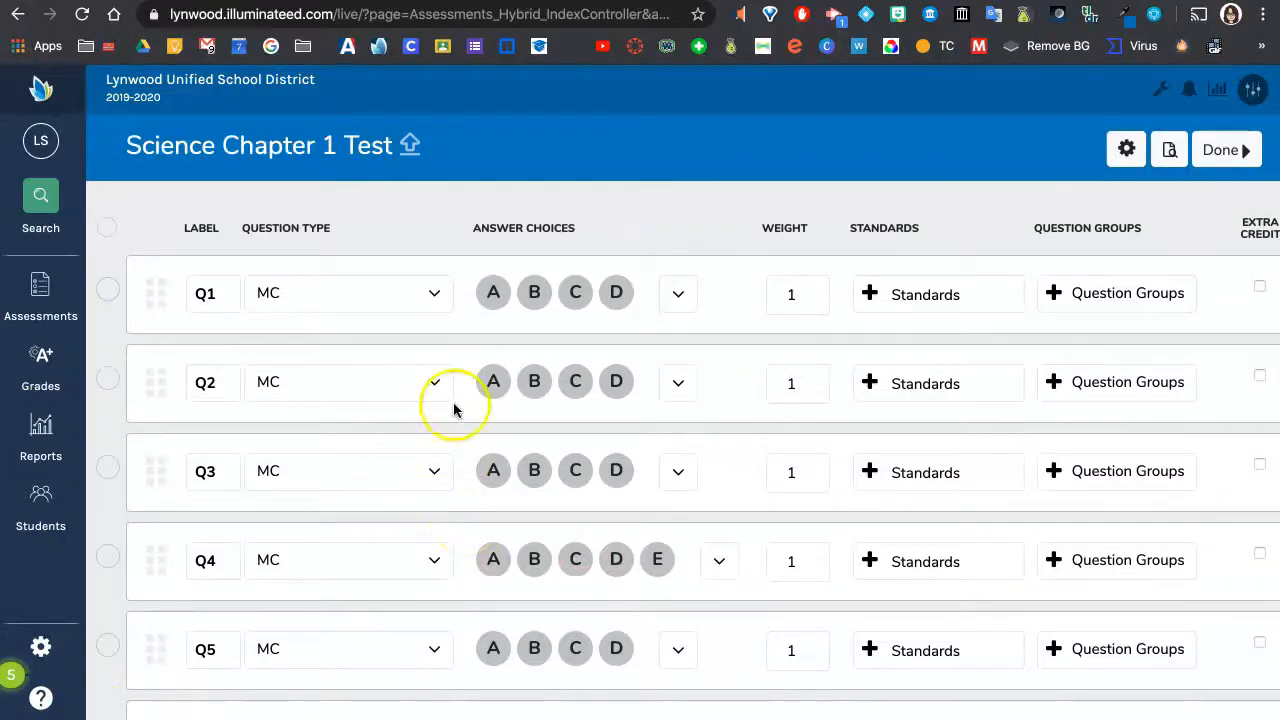
mouse_move(572, 322)
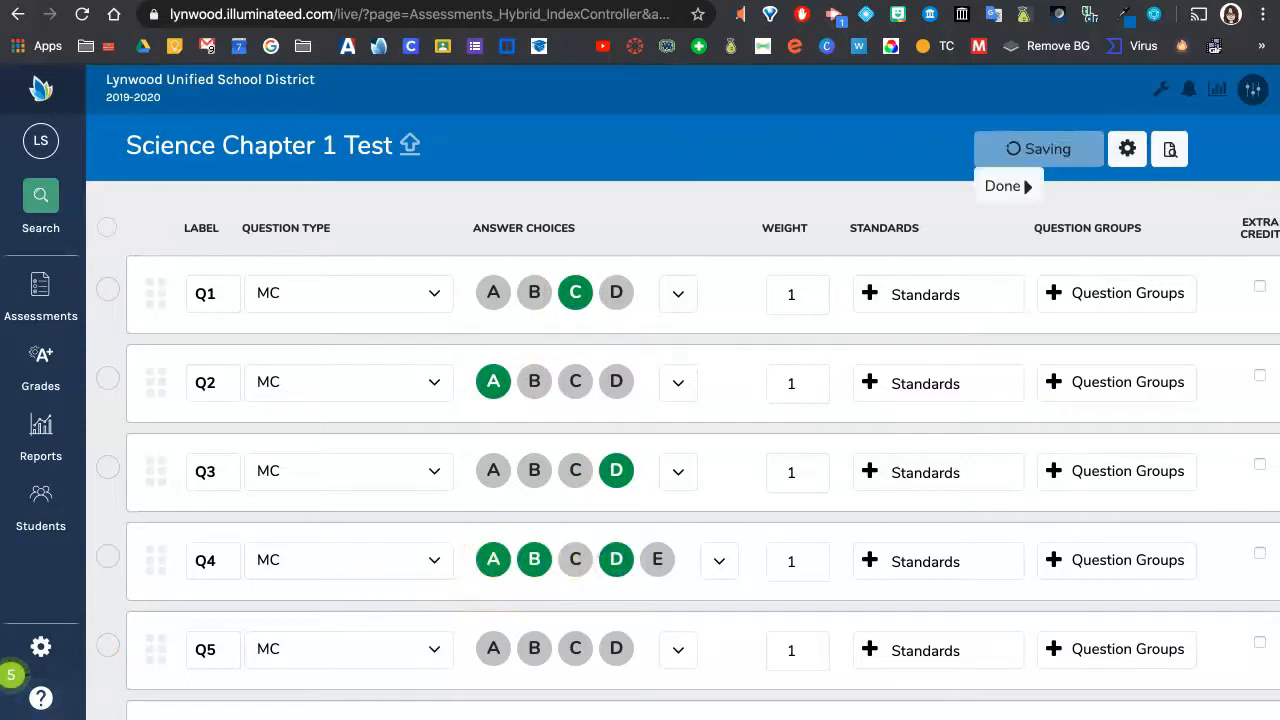
Mark the correct answers for the questions (Q1 C, Q2 A, Q3 D, Q4 A/B/D), scrolling down the list.
scroll(down, 3)
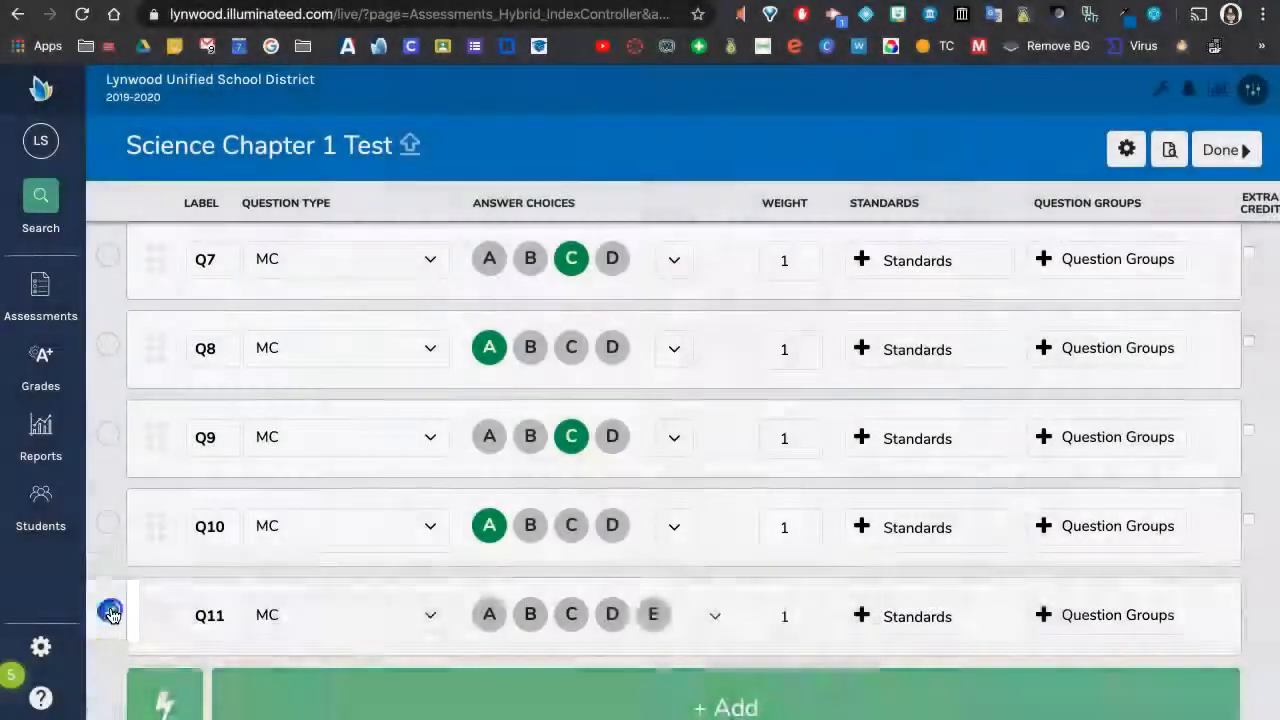
Delete the extra question Q11 and confirm the deletion.
click(110, 612)
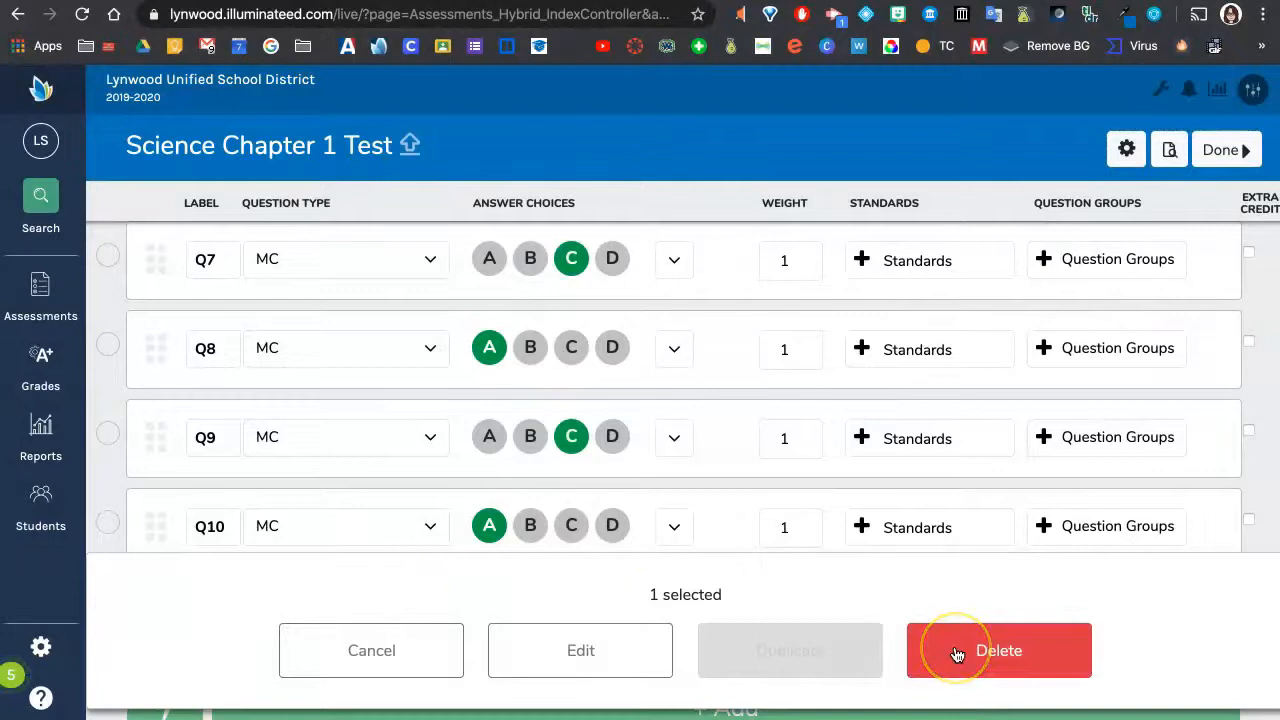
click(998, 650)
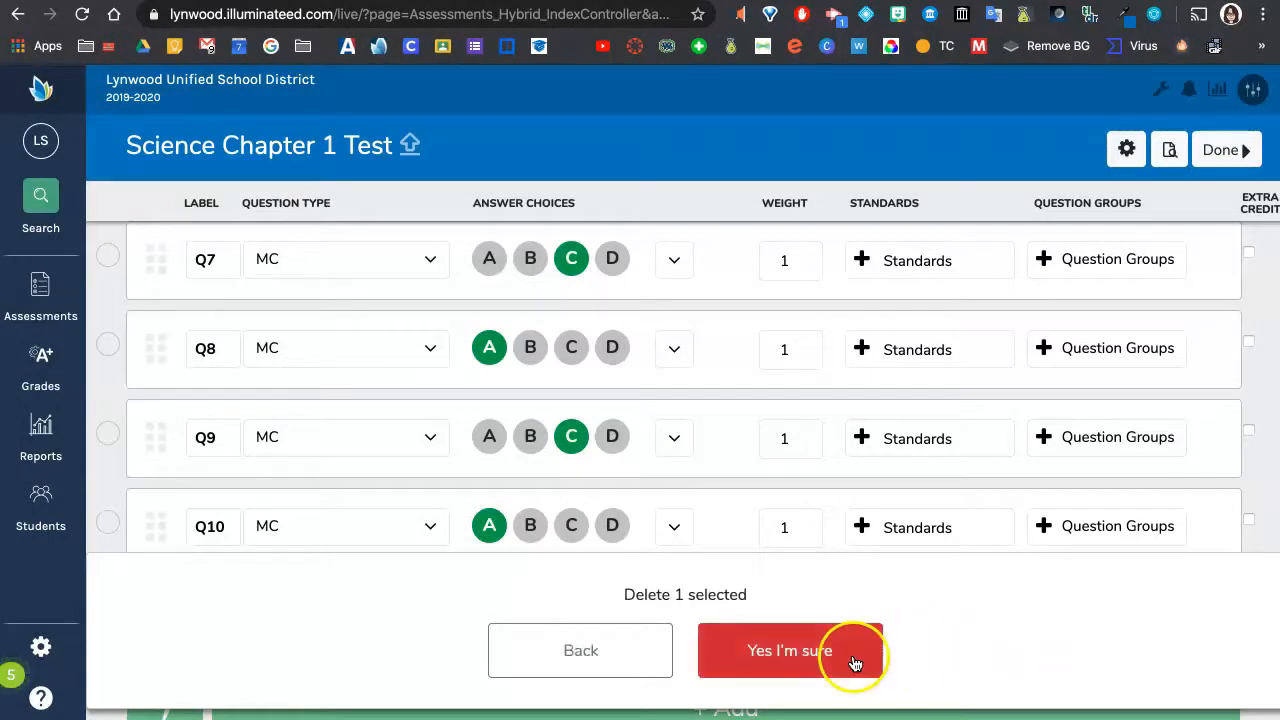
click(788, 650)
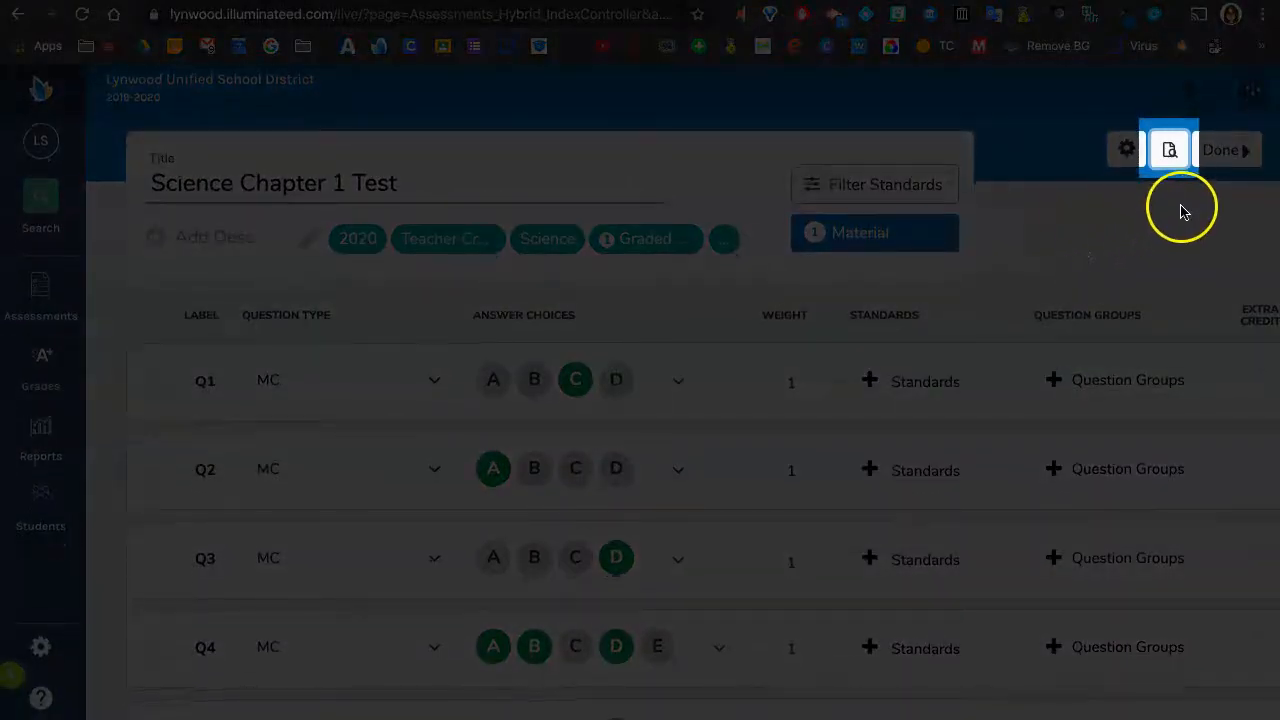
mouse_move(1168, 148)
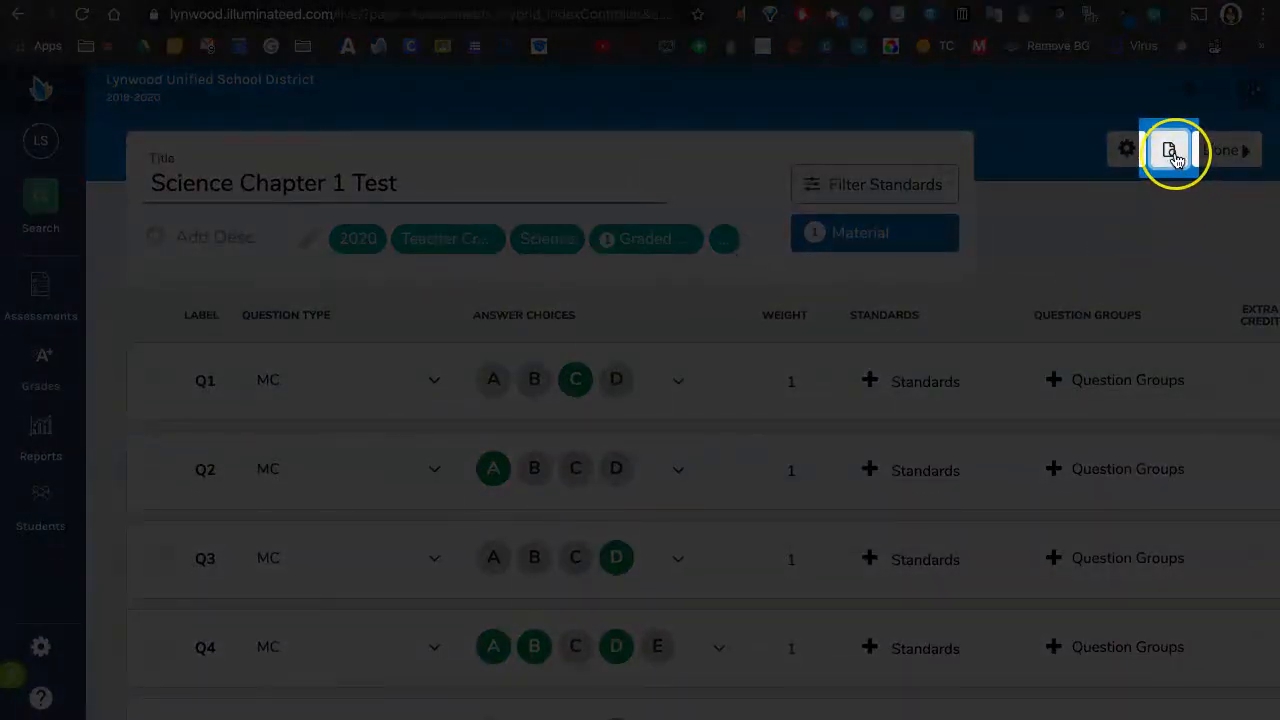
Begin the student-view preview of the Science Chapter 1 Test.
click(1168, 148)
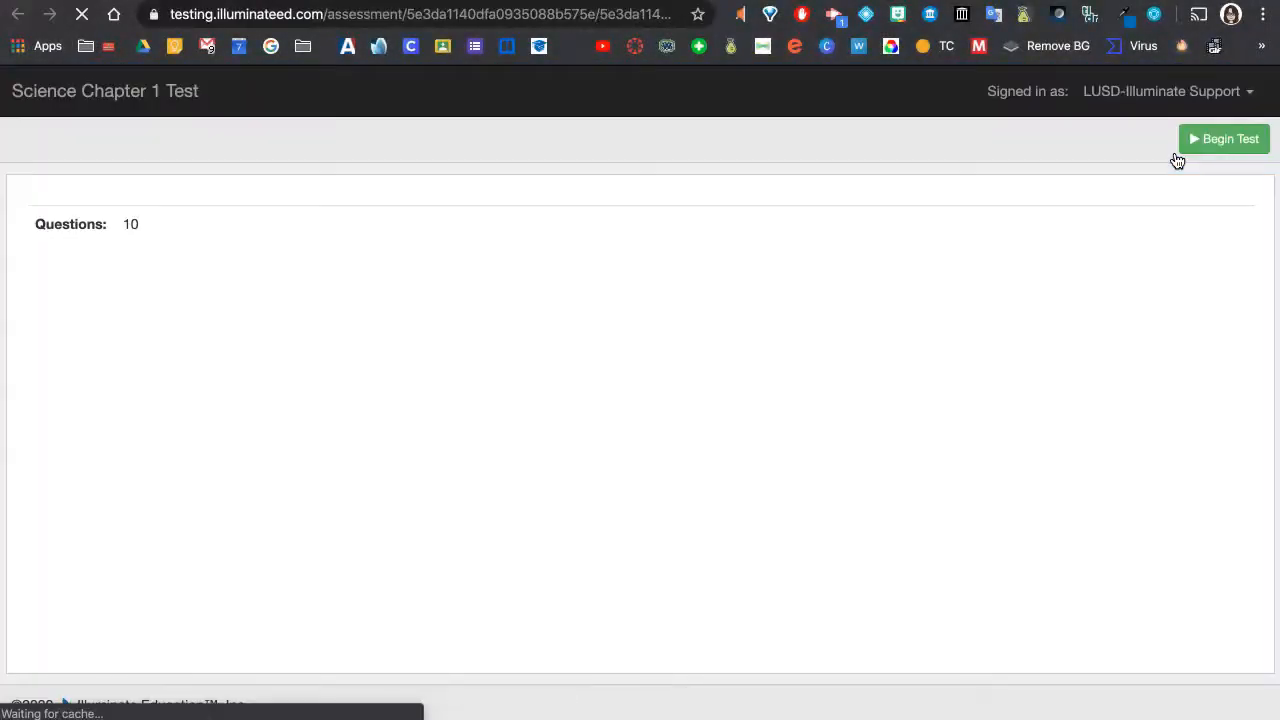
click(1224, 138)
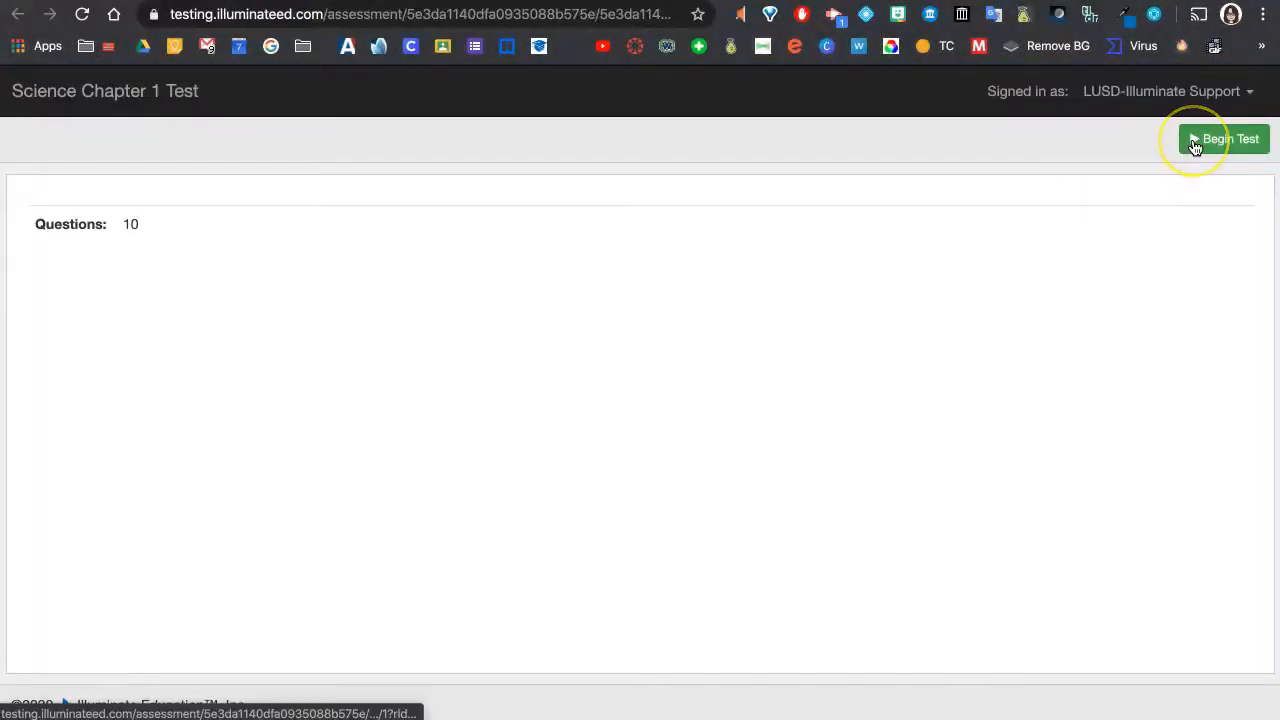
click(1220, 140)
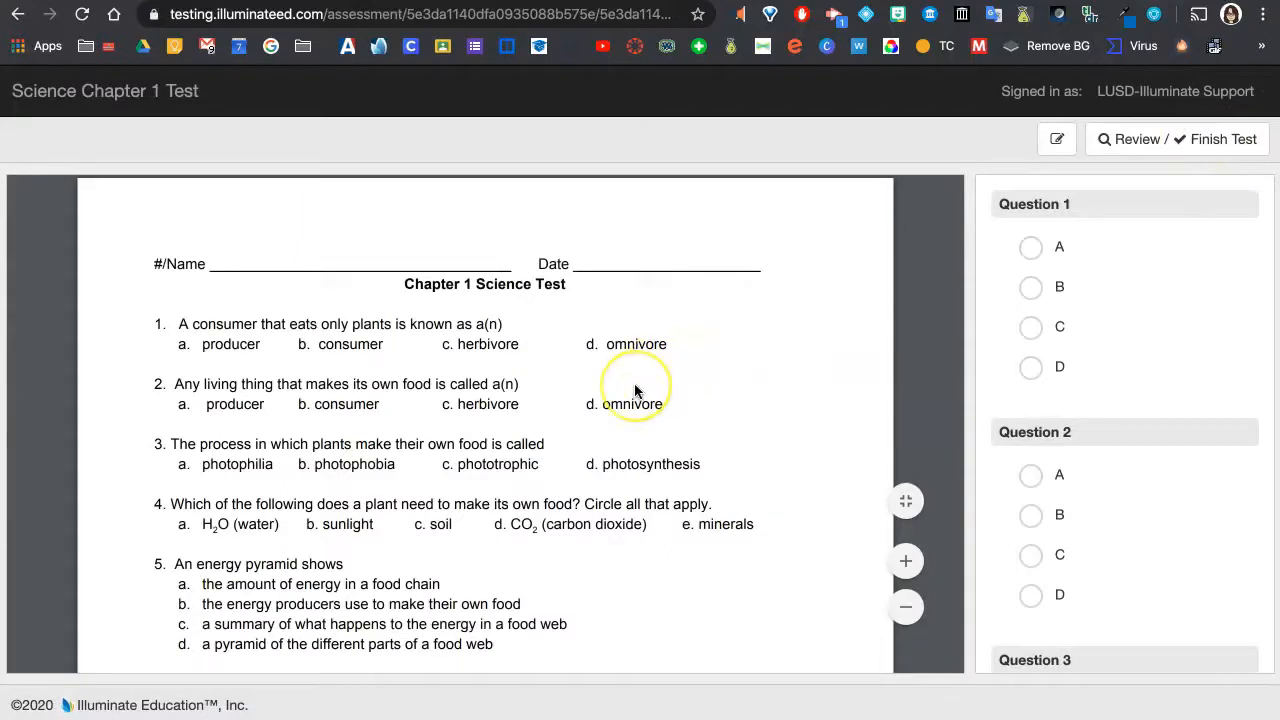
scroll(down, 3)
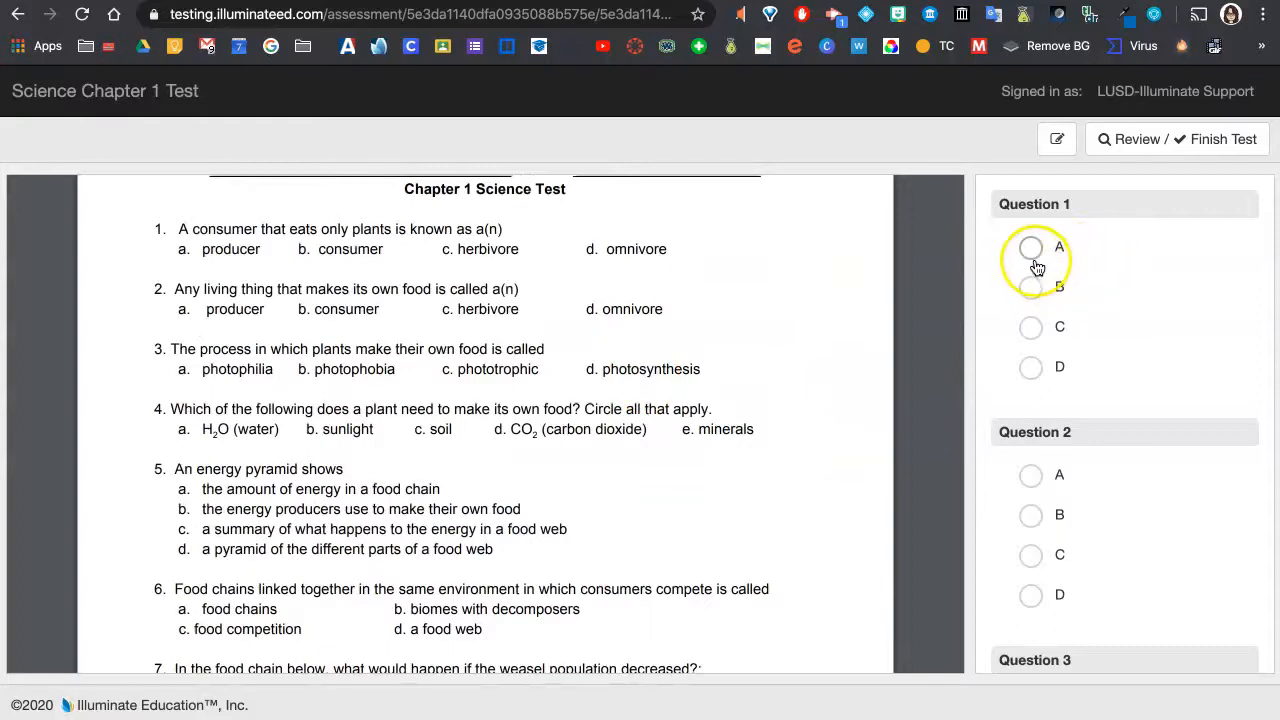
Answer the first preview questions (A for question 1, B for question 2, an answer for question 4).
click(1030, 248)
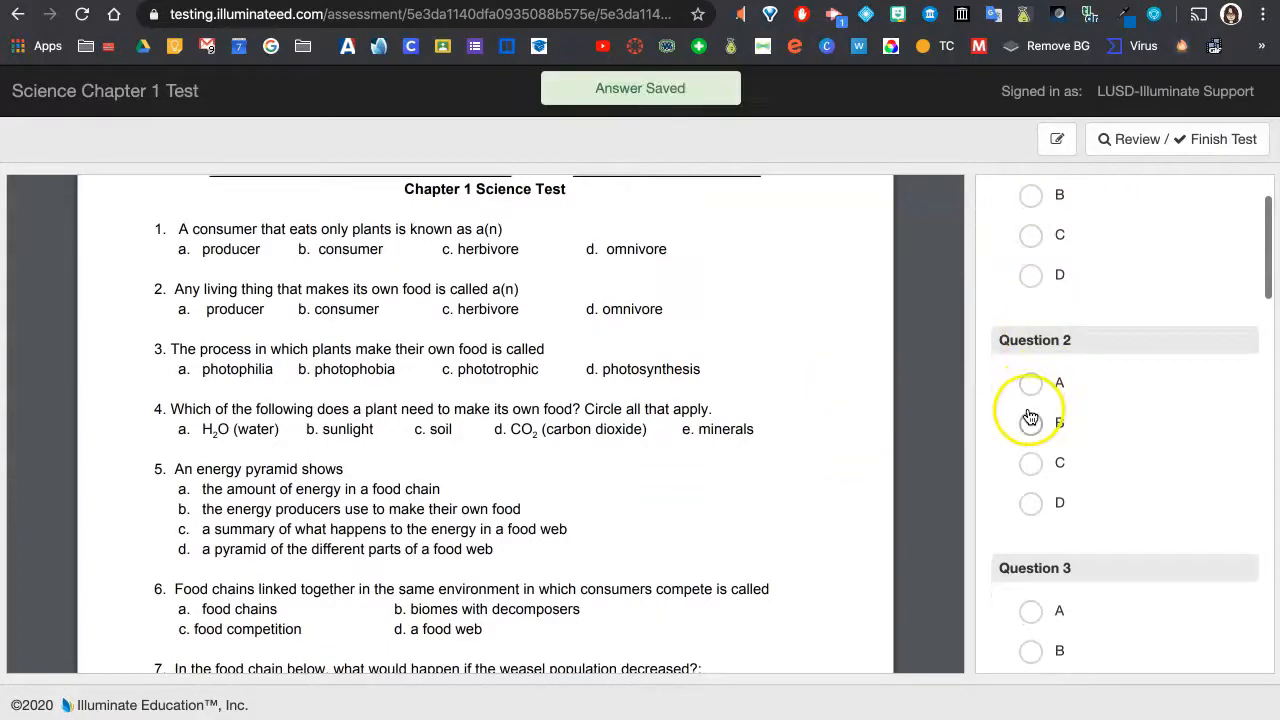
click(1030, 418)
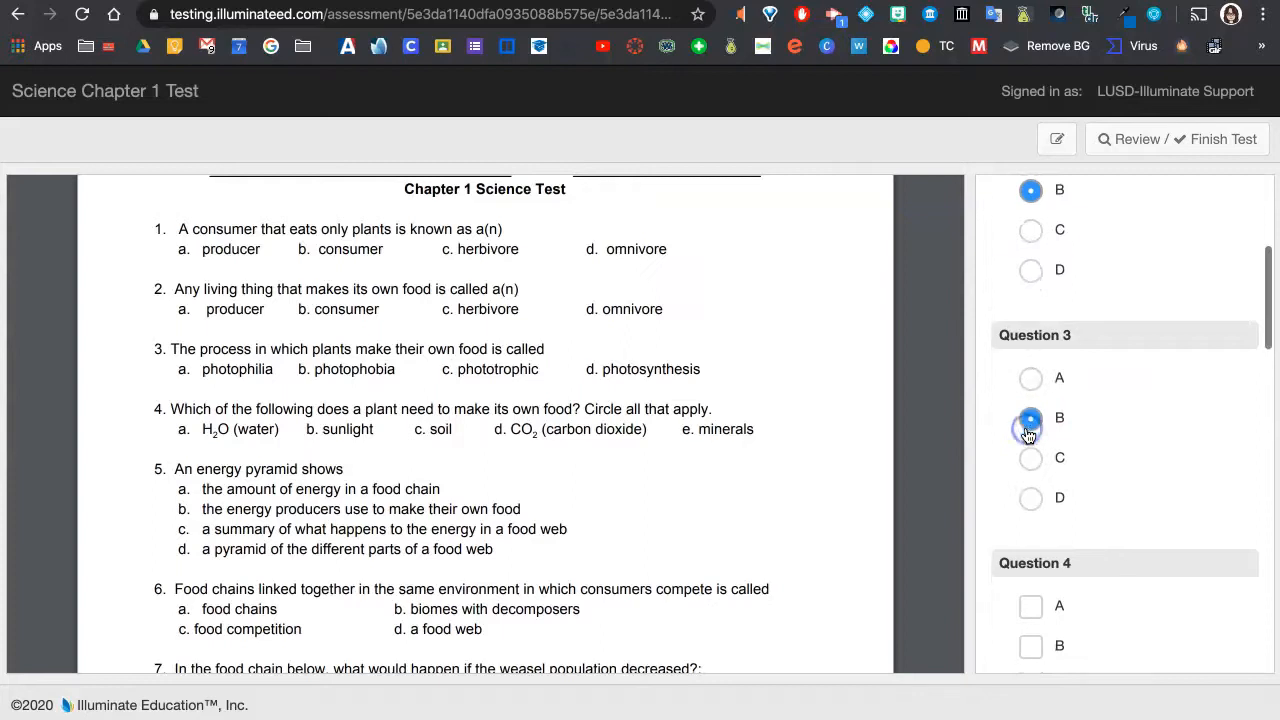
scroll(down, 3)
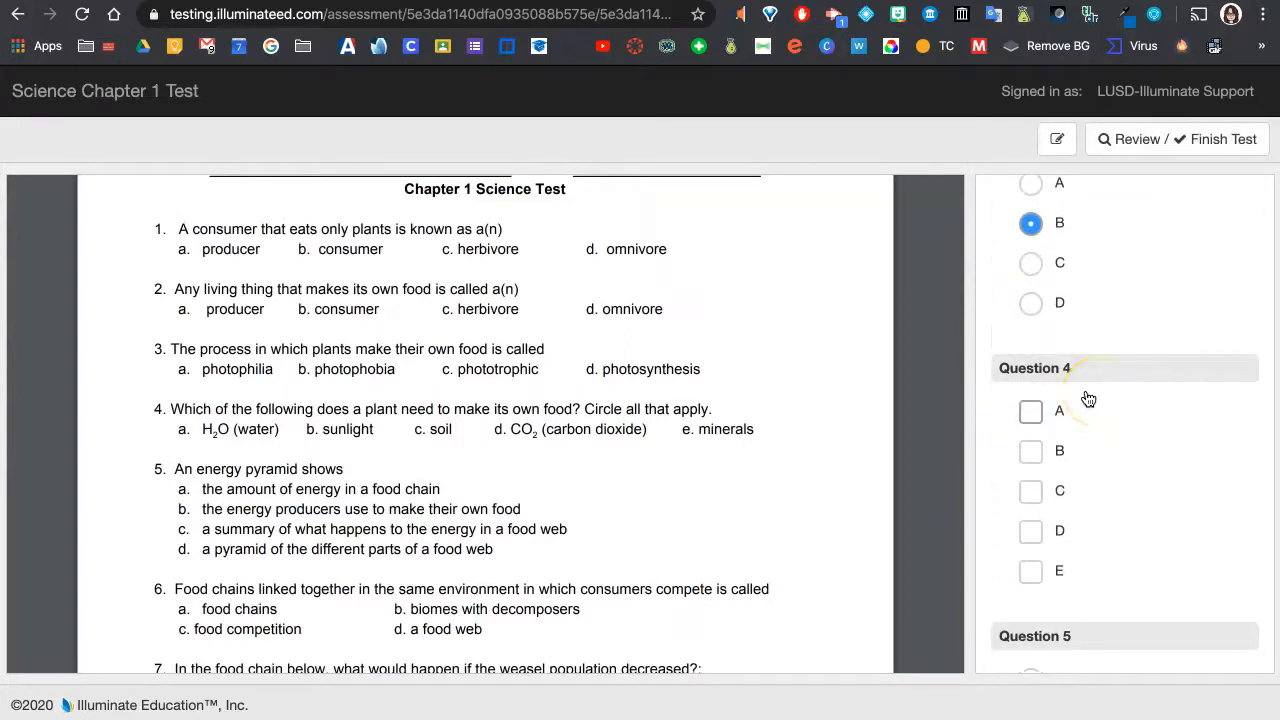
click(1032, 412)
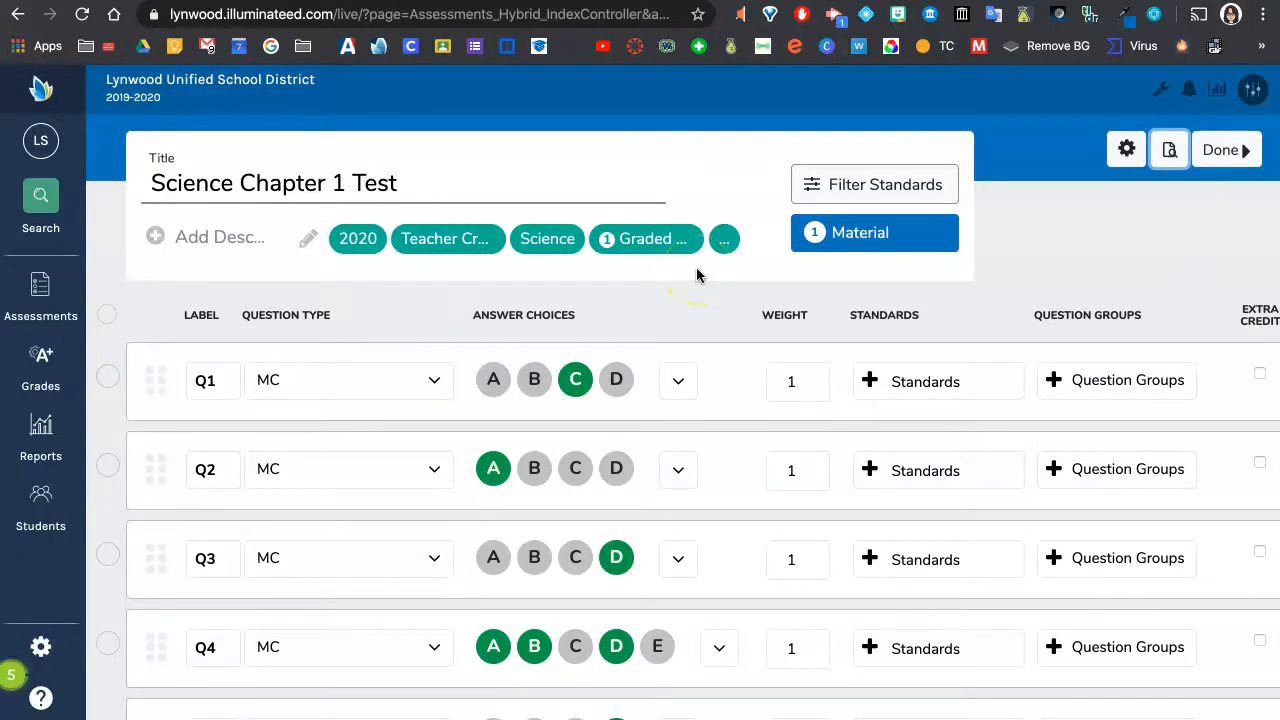
Finish editing with Done to reach the 'Your assessment is ready!' page and start sharing.
click(1220, 148)
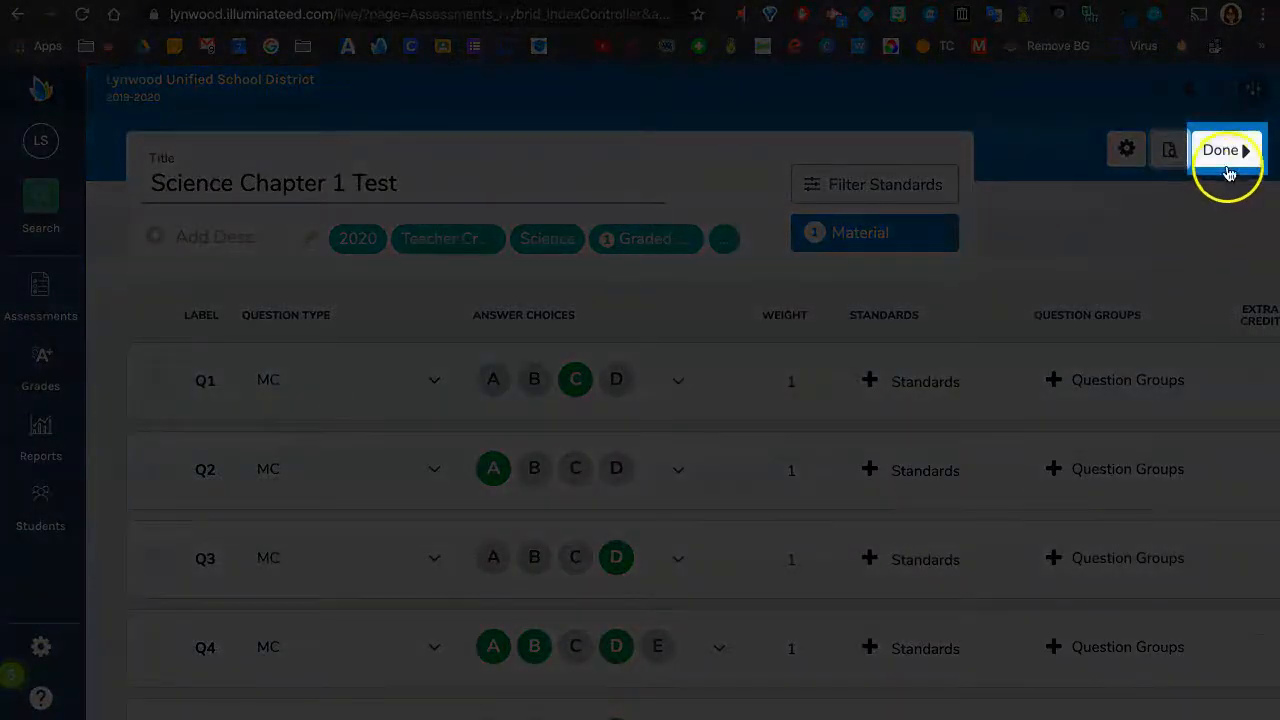
click(1220, 150)
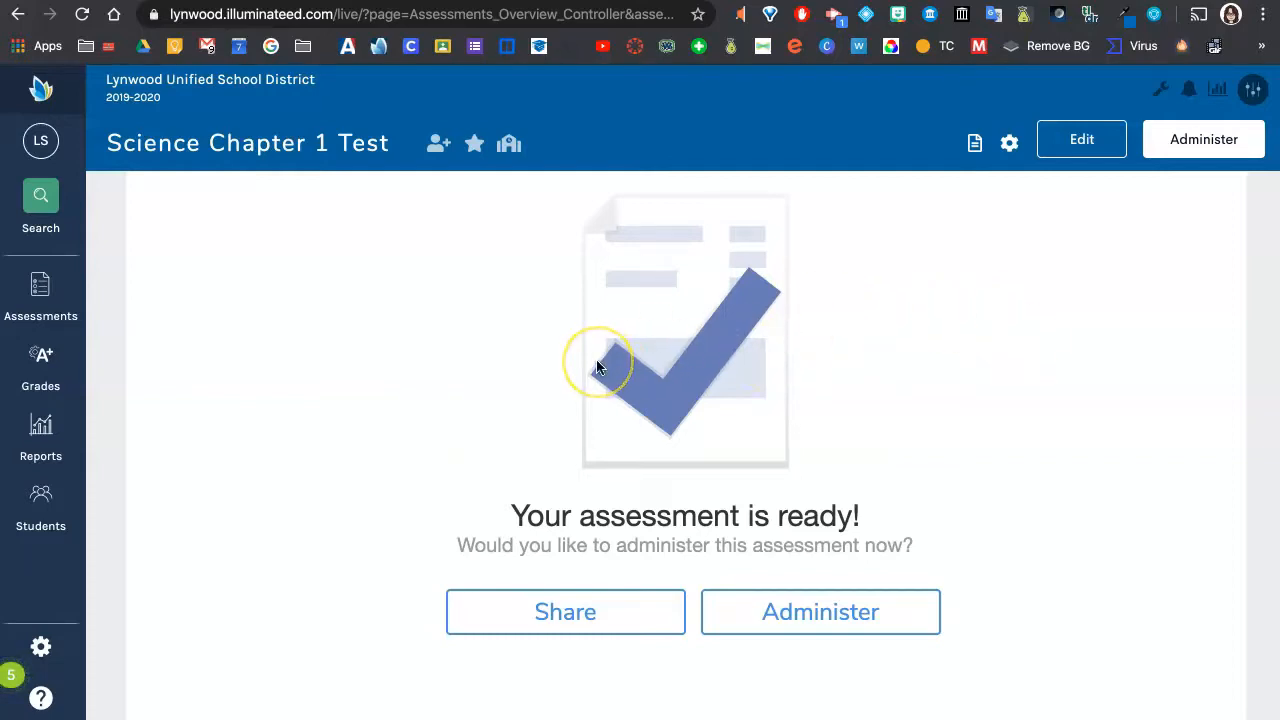
mouse_move(324, 472)
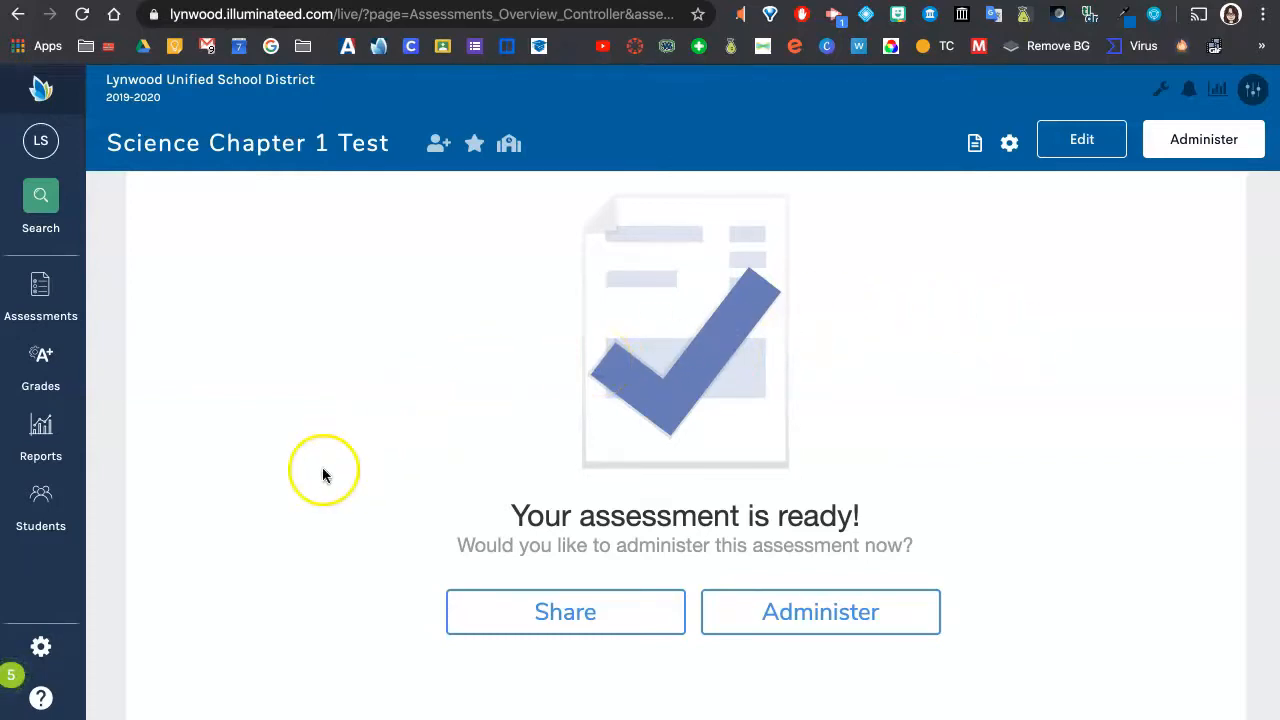
click(564, 612)
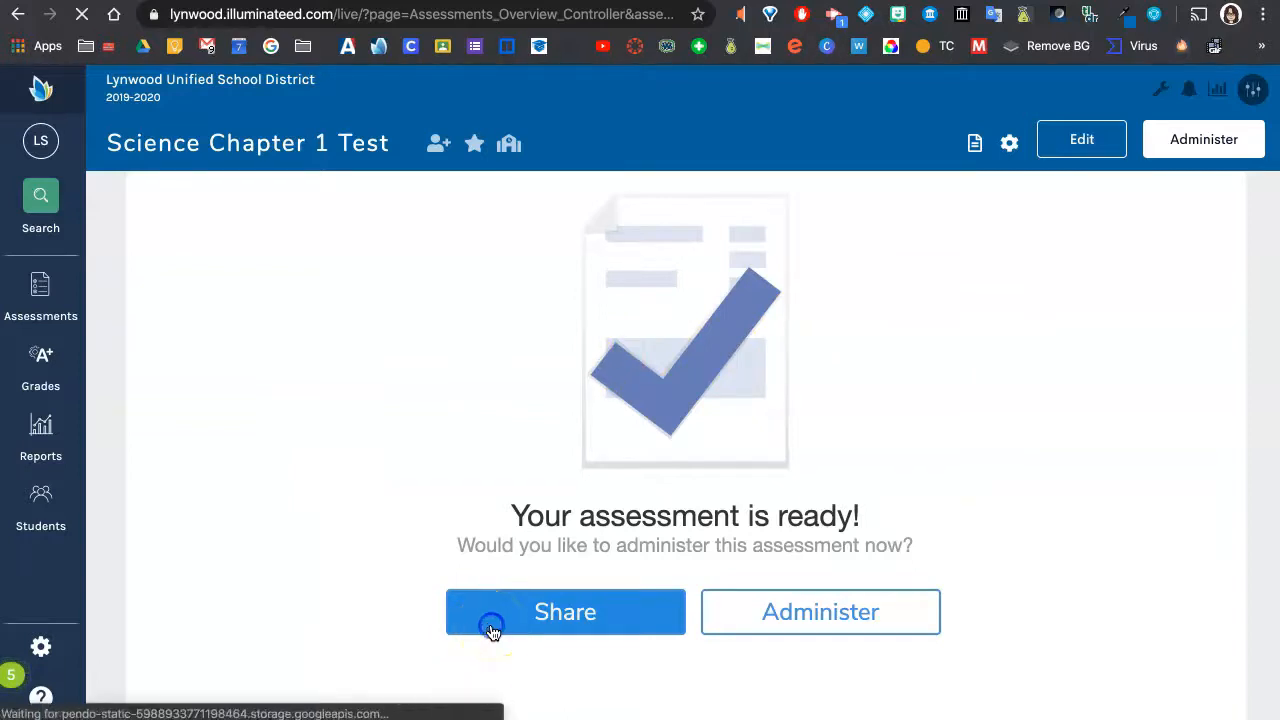
Choose to share the test with an individual User and begin entering the colleague's name.
click(564, 612)
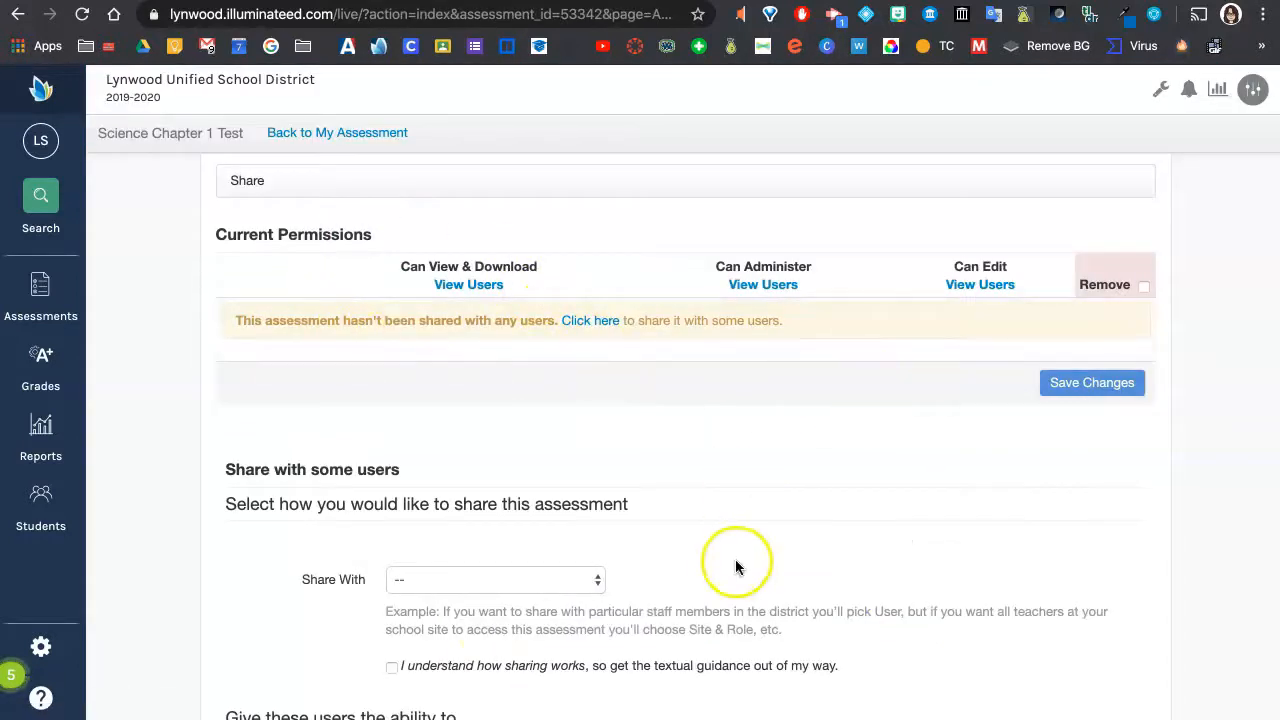
click(496, 580)
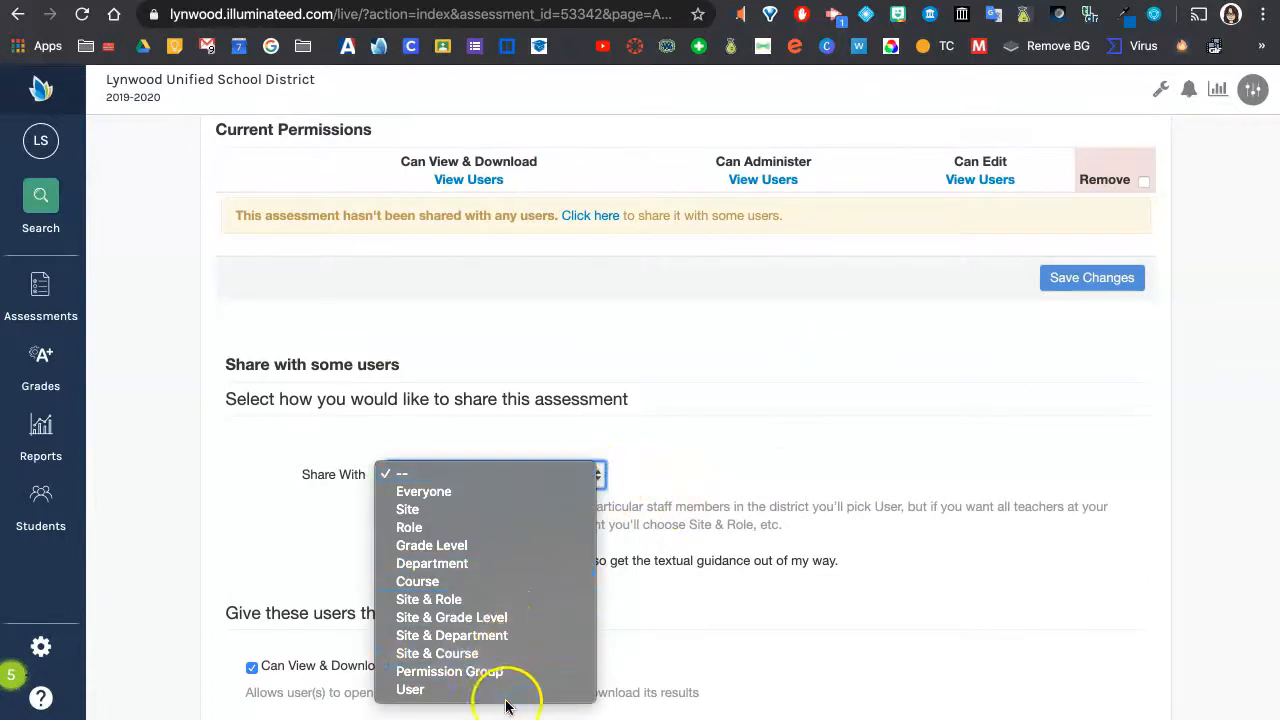
click(410, 688)
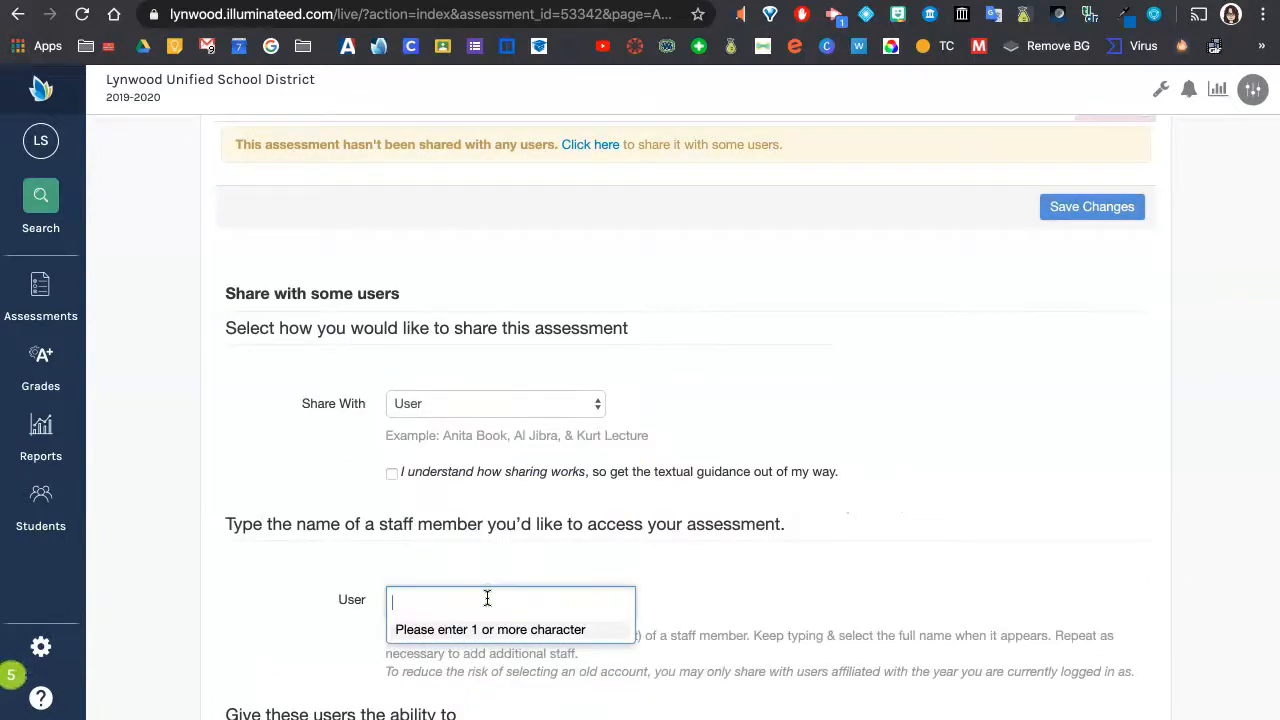
click(496, 404)
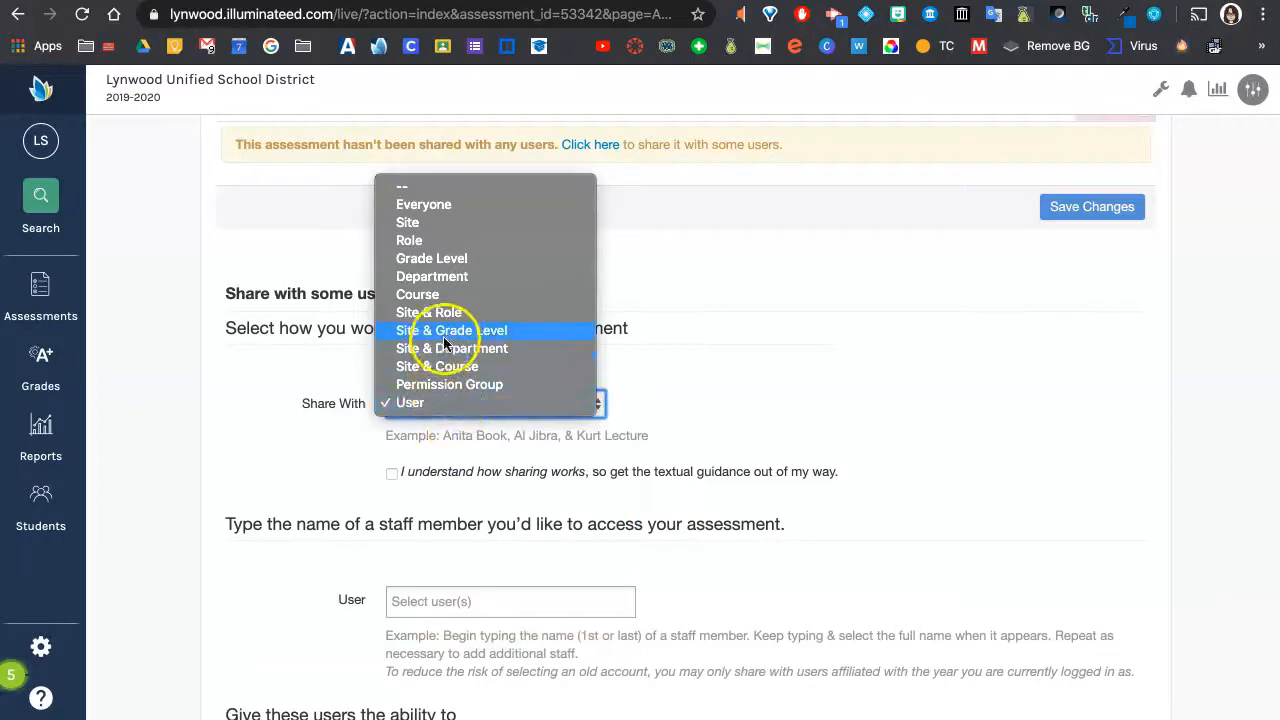
click(432, 258)
text(kathleen)
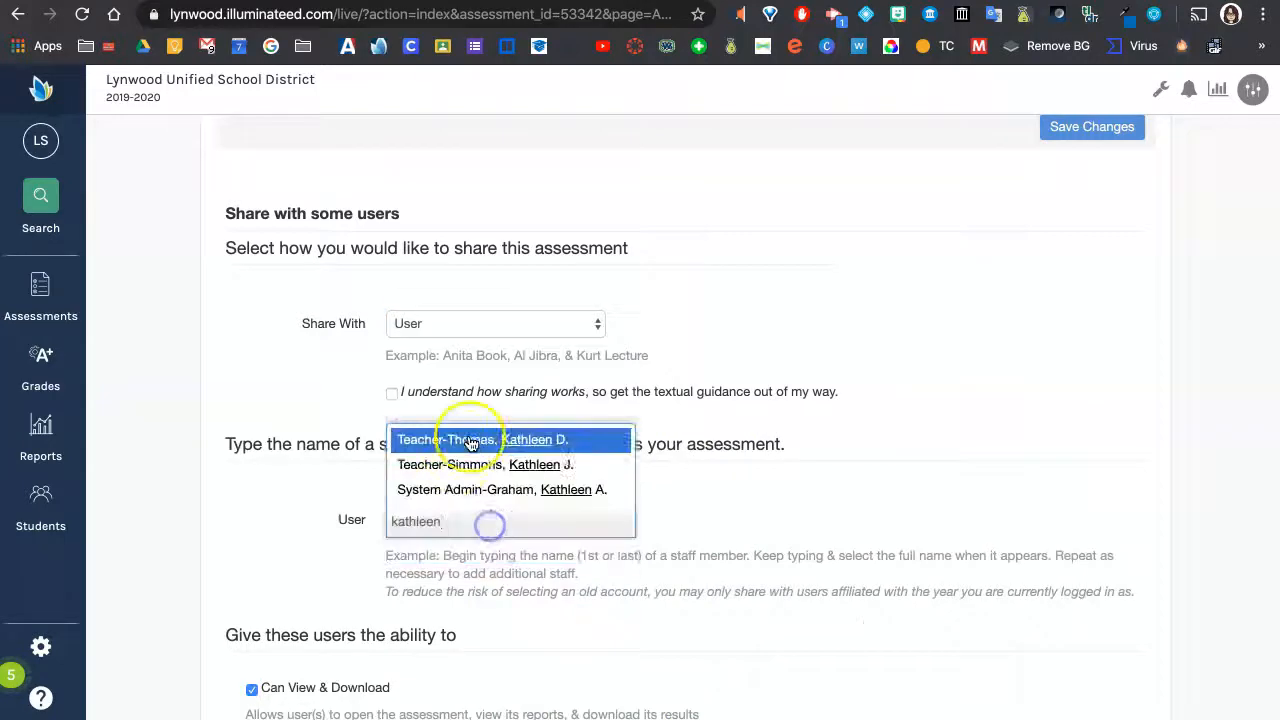
click(502, 488)
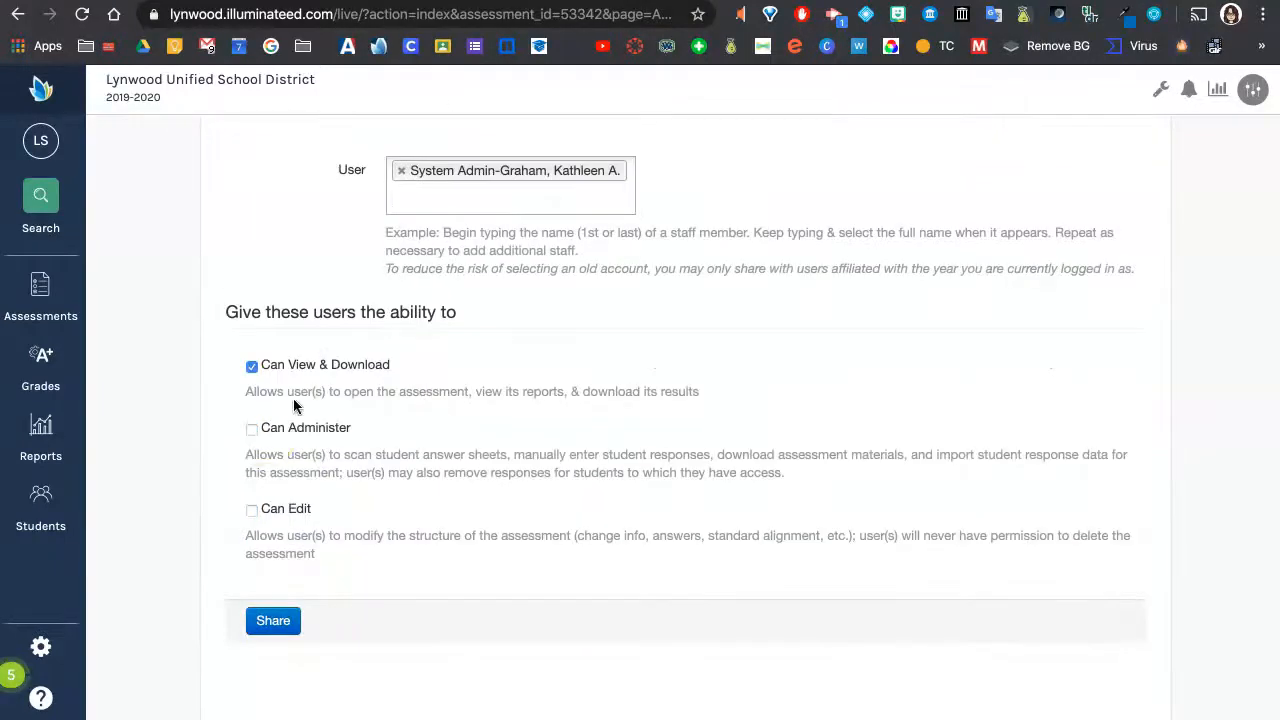
click(252, 428)
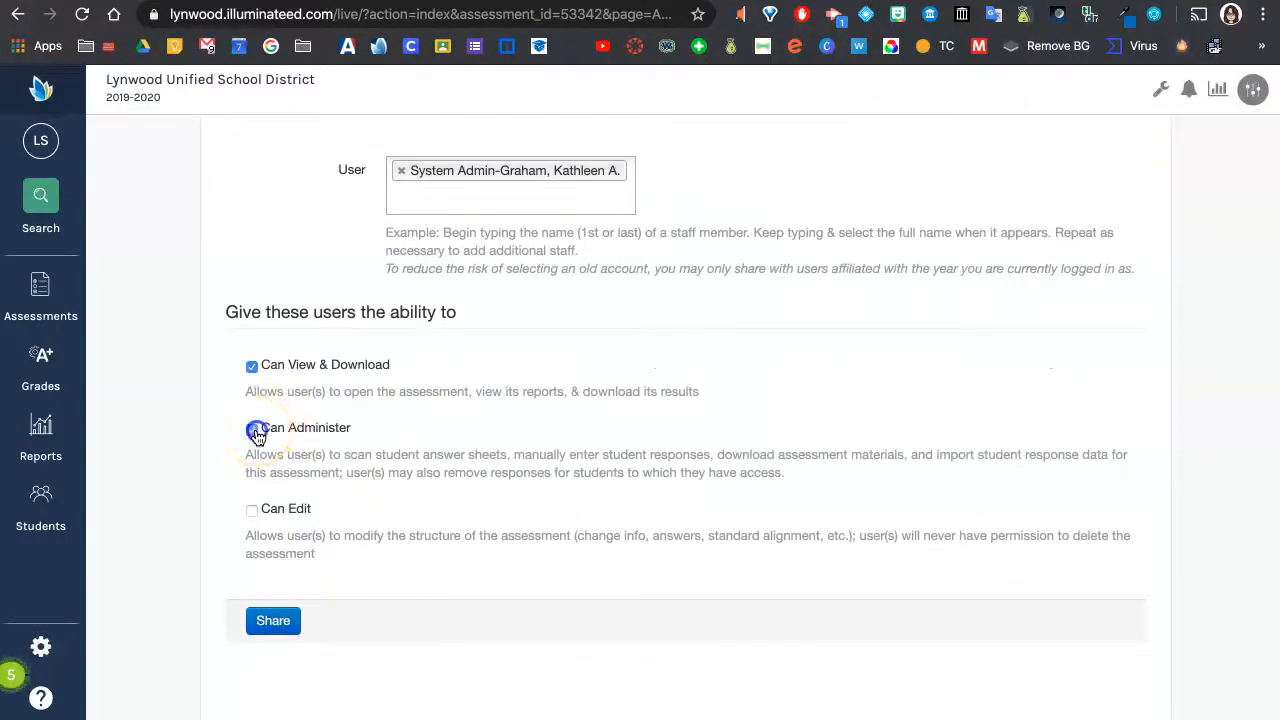
click(252, 428)
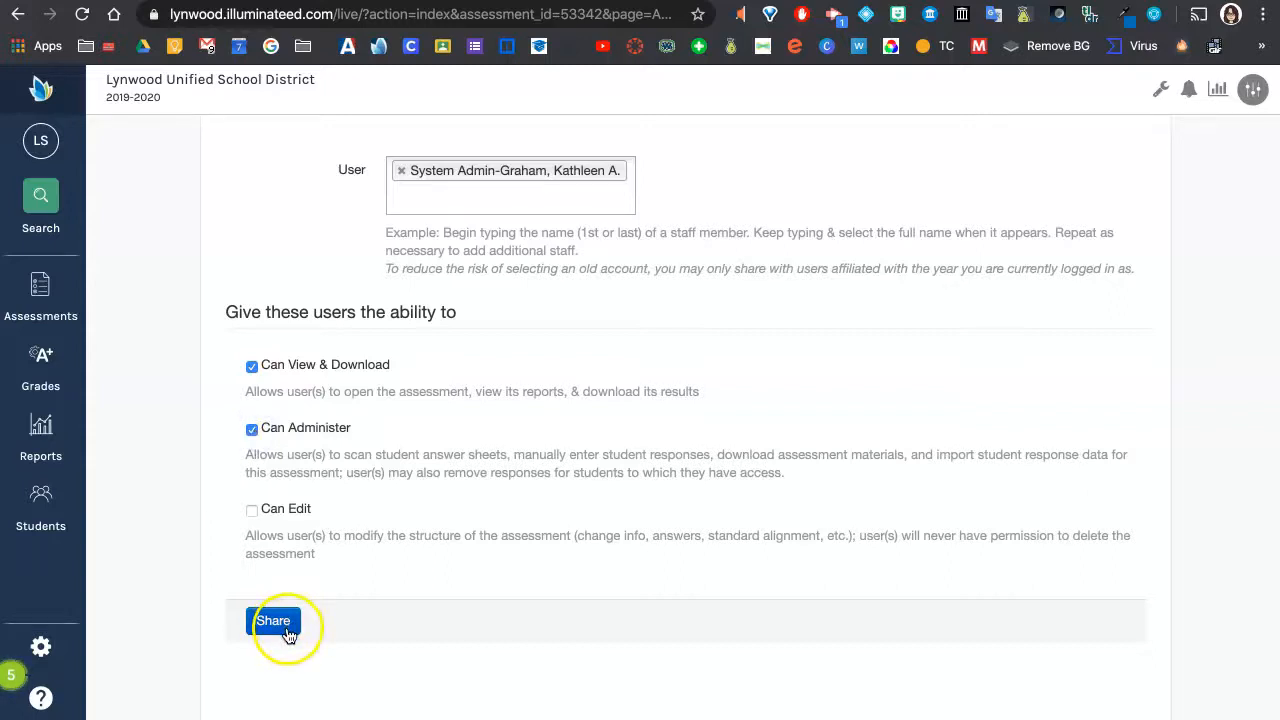
click(272, 620)
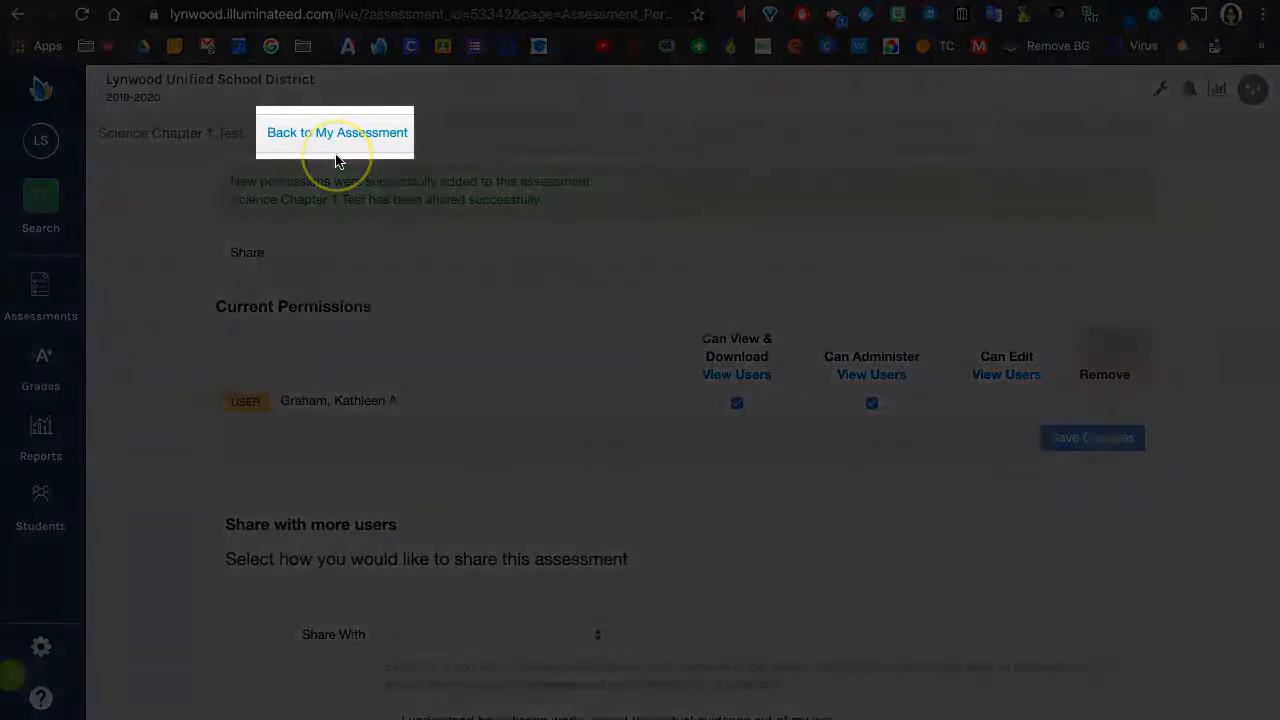
click(336, 132)
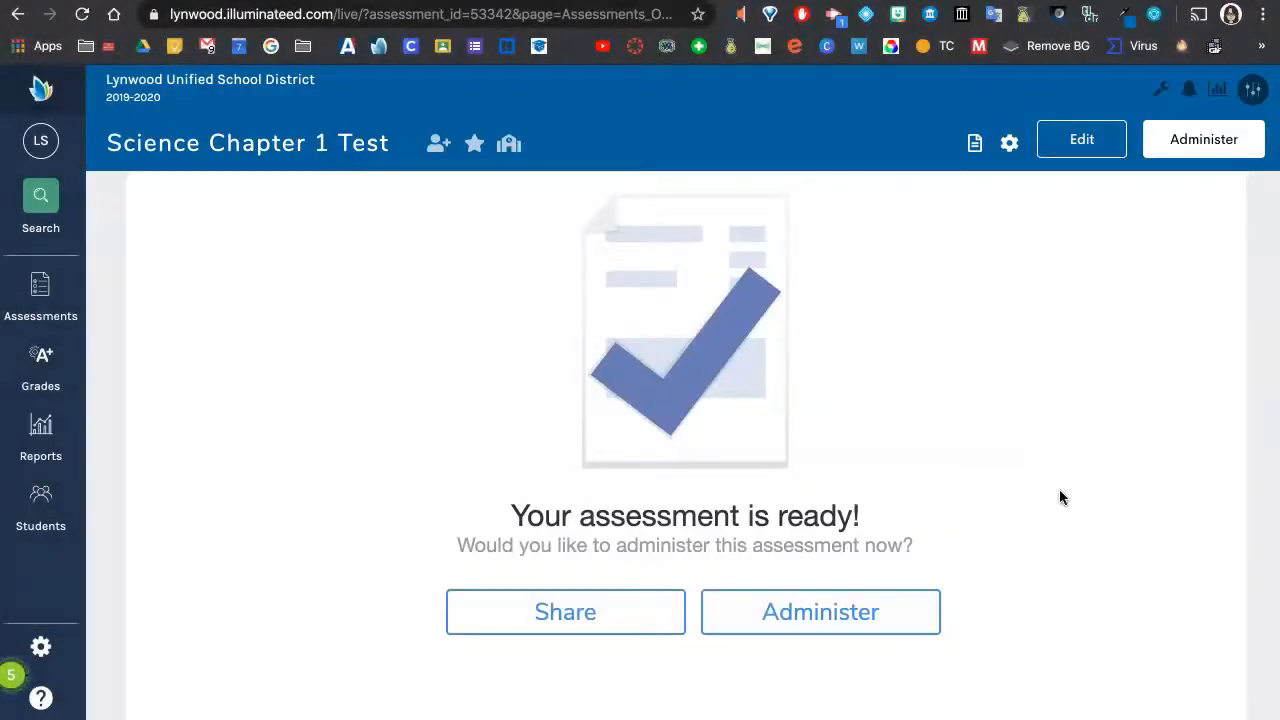
click(820, 612)
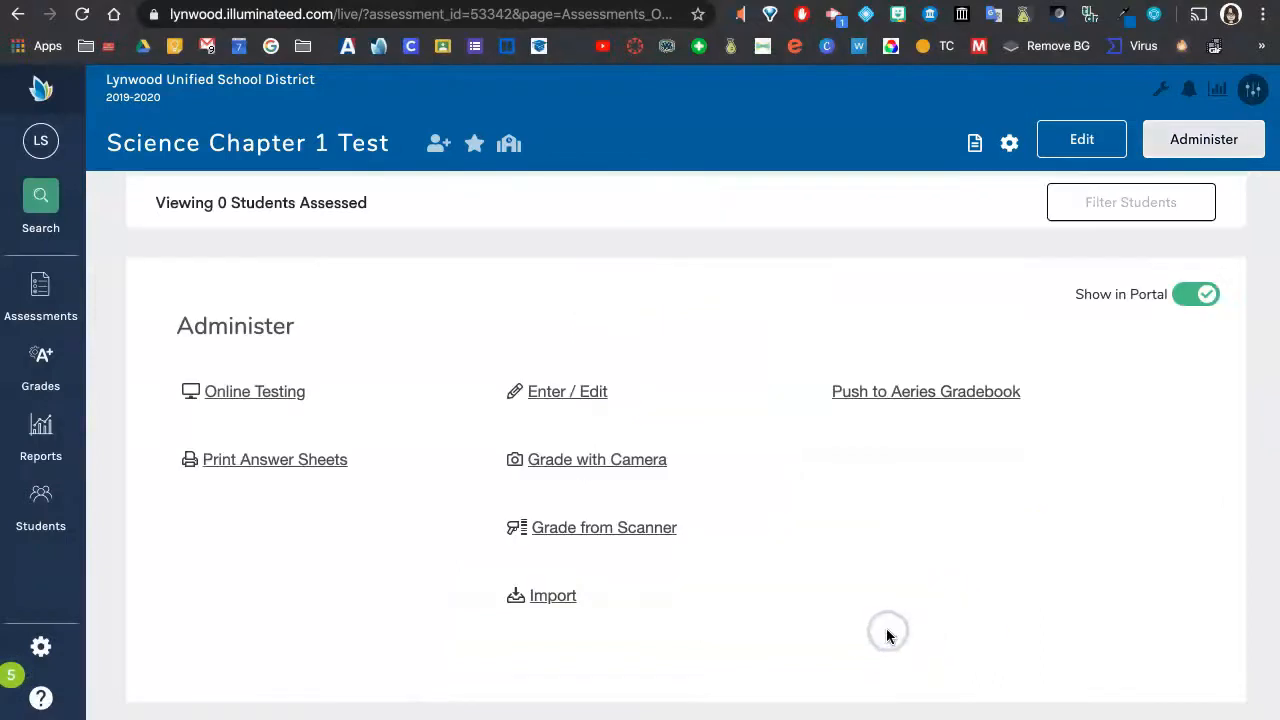
click(254, 390)
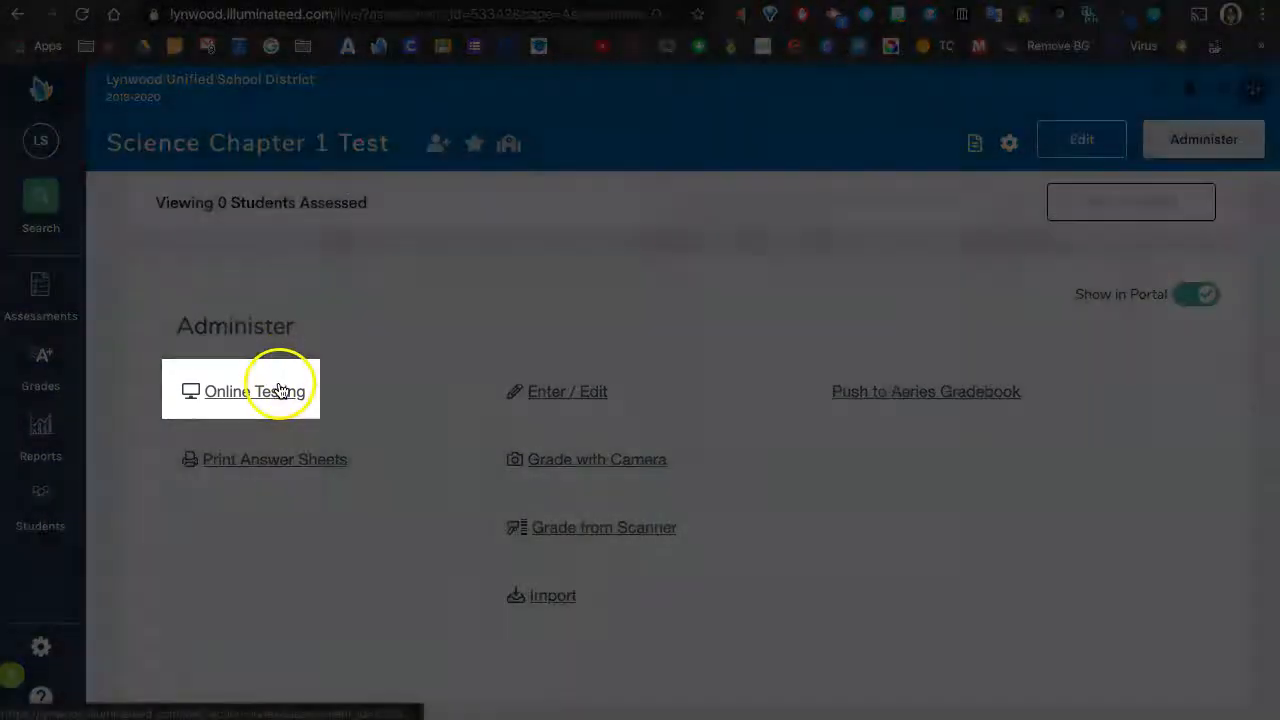
click(256, 390)
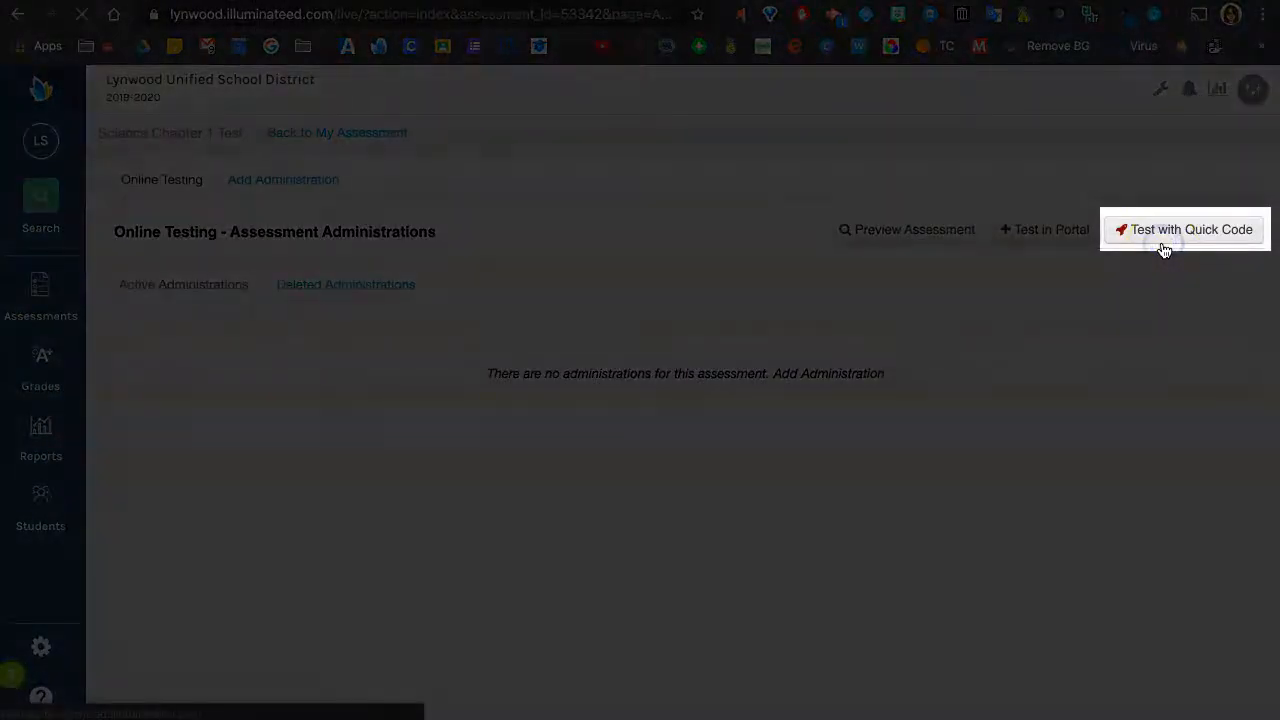
click(1184, 228)
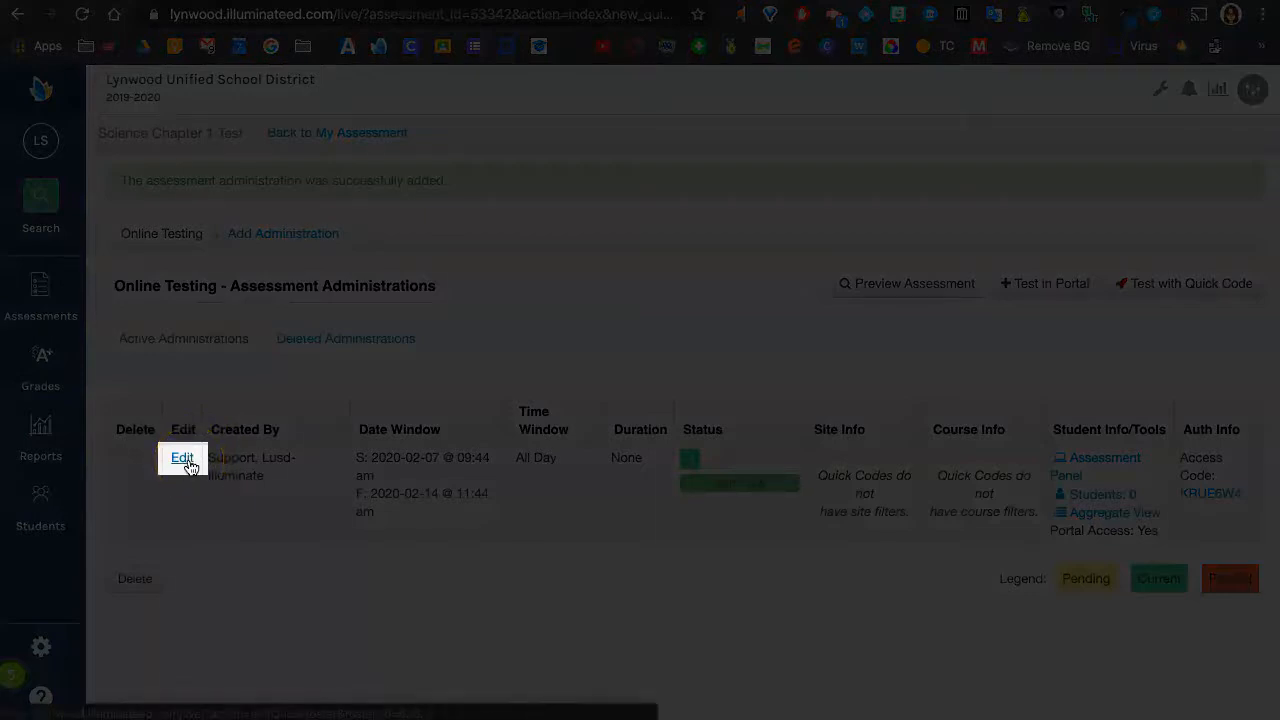
Edit the administration and pick 02/10/2020 as the testing window start date from the calendar.
click(184, 456)
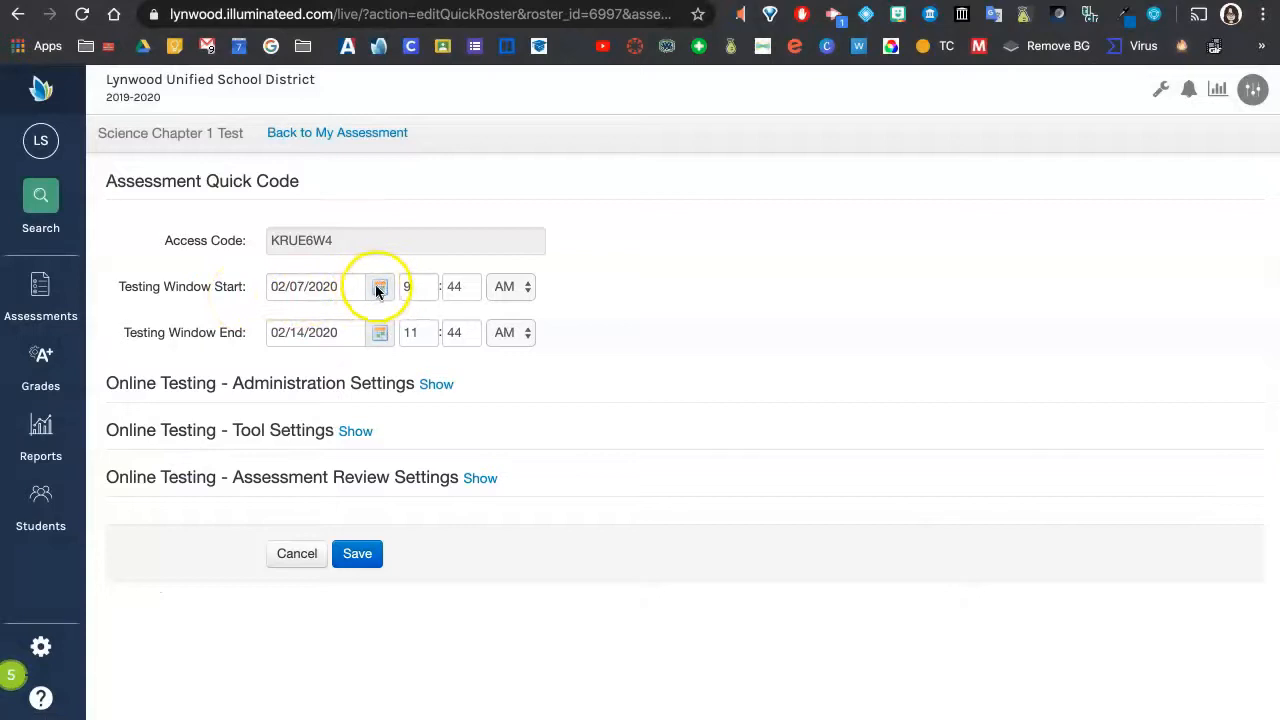
click(380, 288)
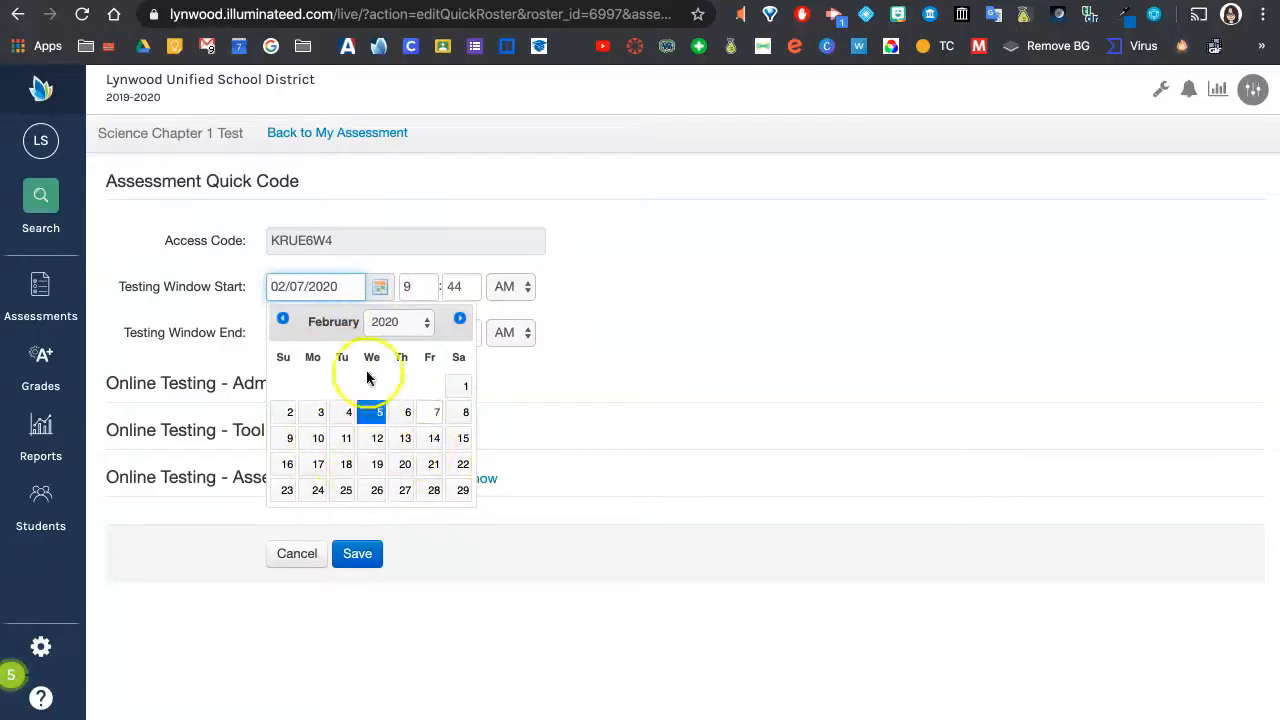
click(318, 438)
text(8)
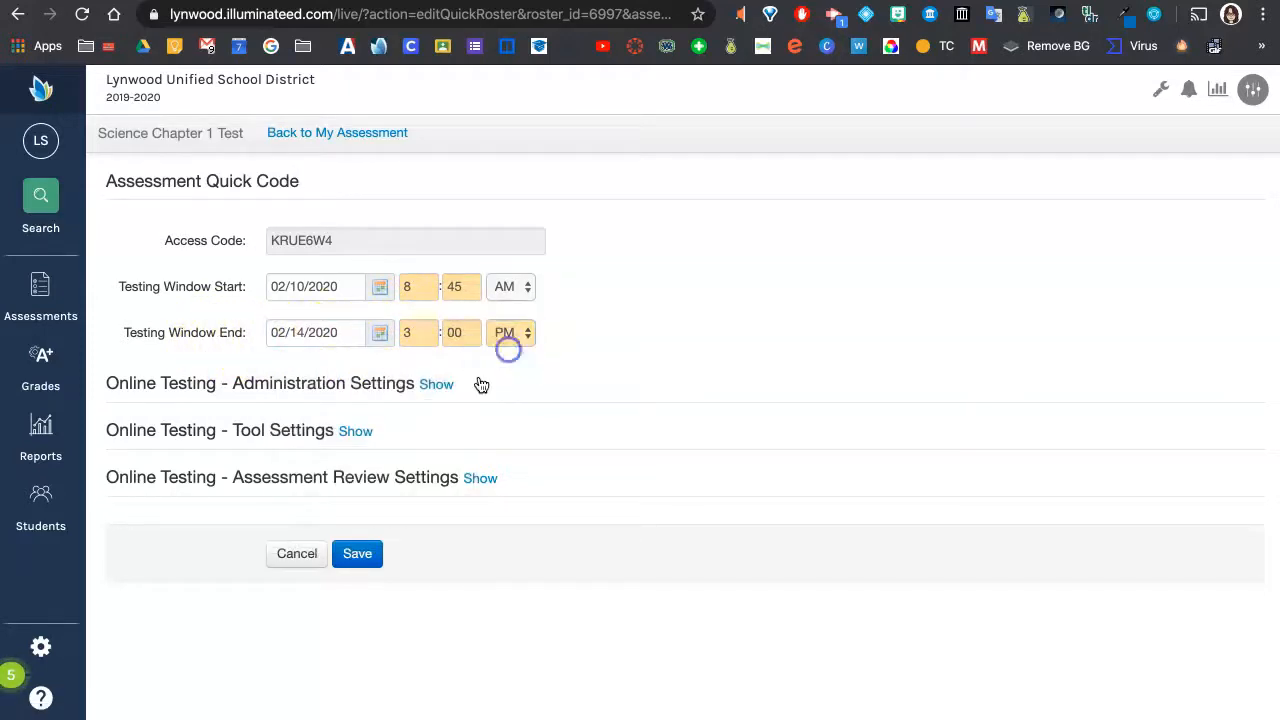
Reveal the online testing administration settings and switch to a Daily Window of 8:45 AM–3:00 PM.
click(436, 384)
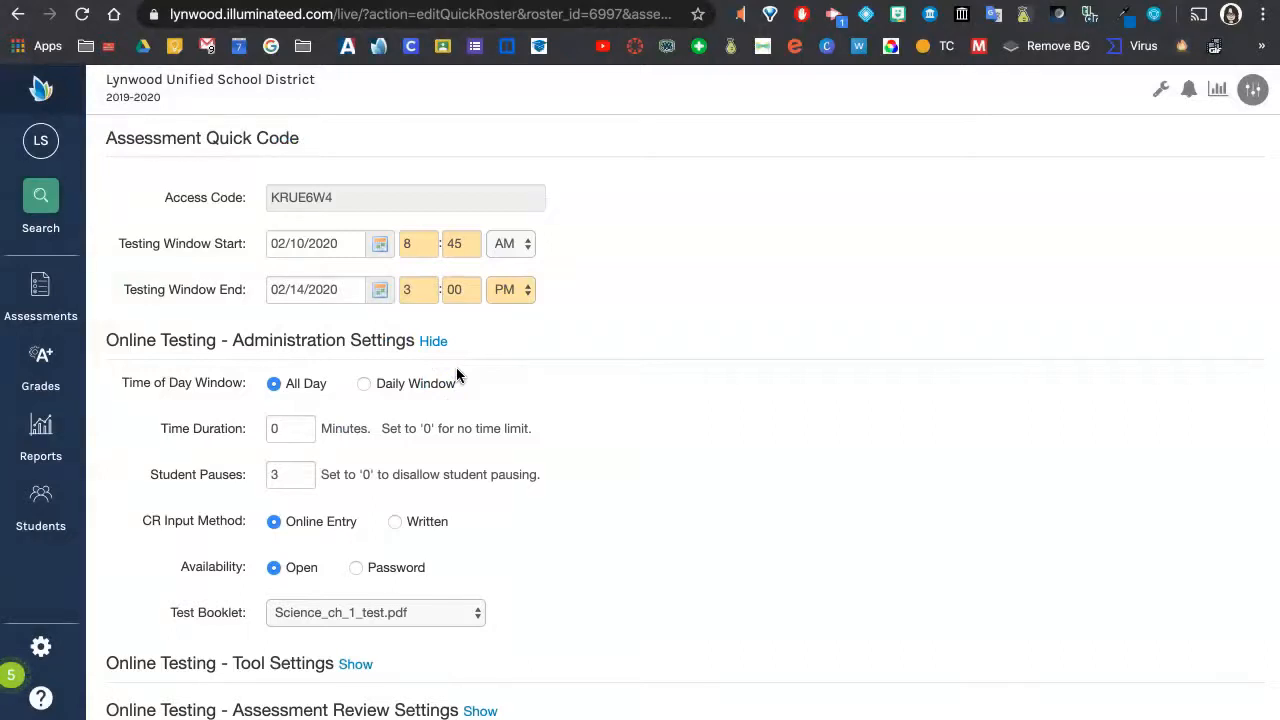
click(364, 384)
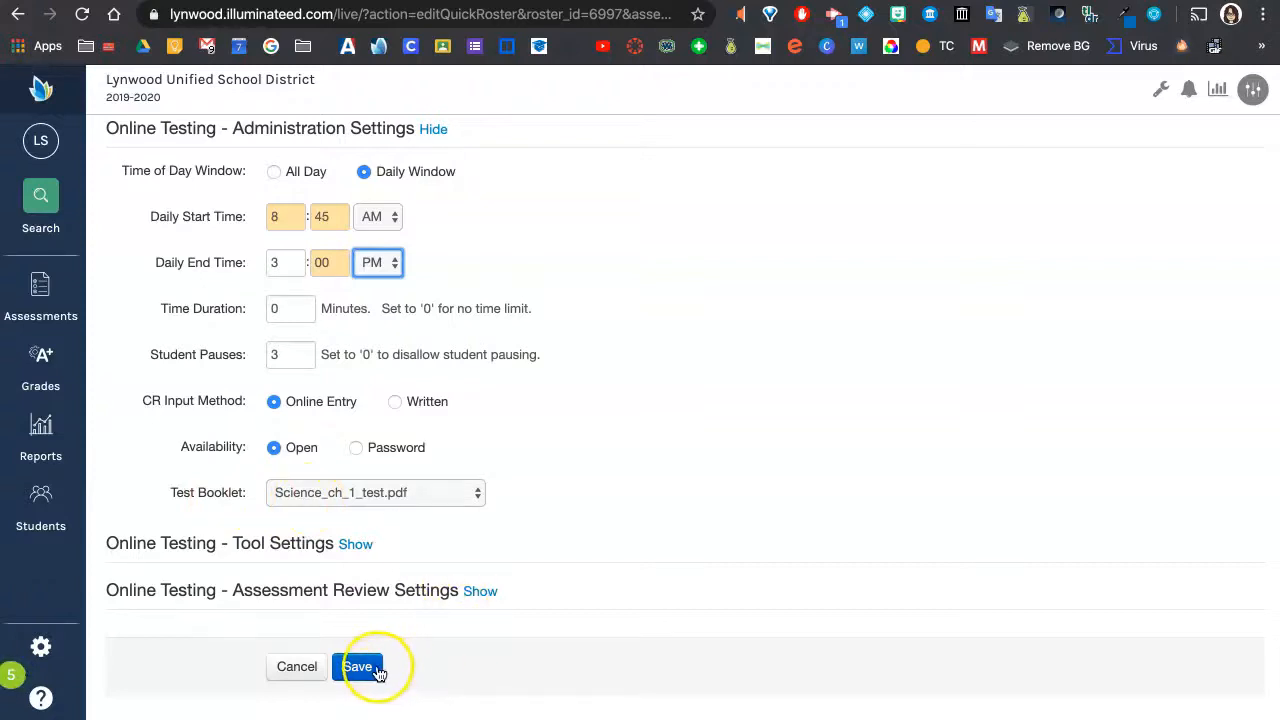
Save the administration, check its listed dates and quick access code, and return to the assessment page.
click(358, 668)
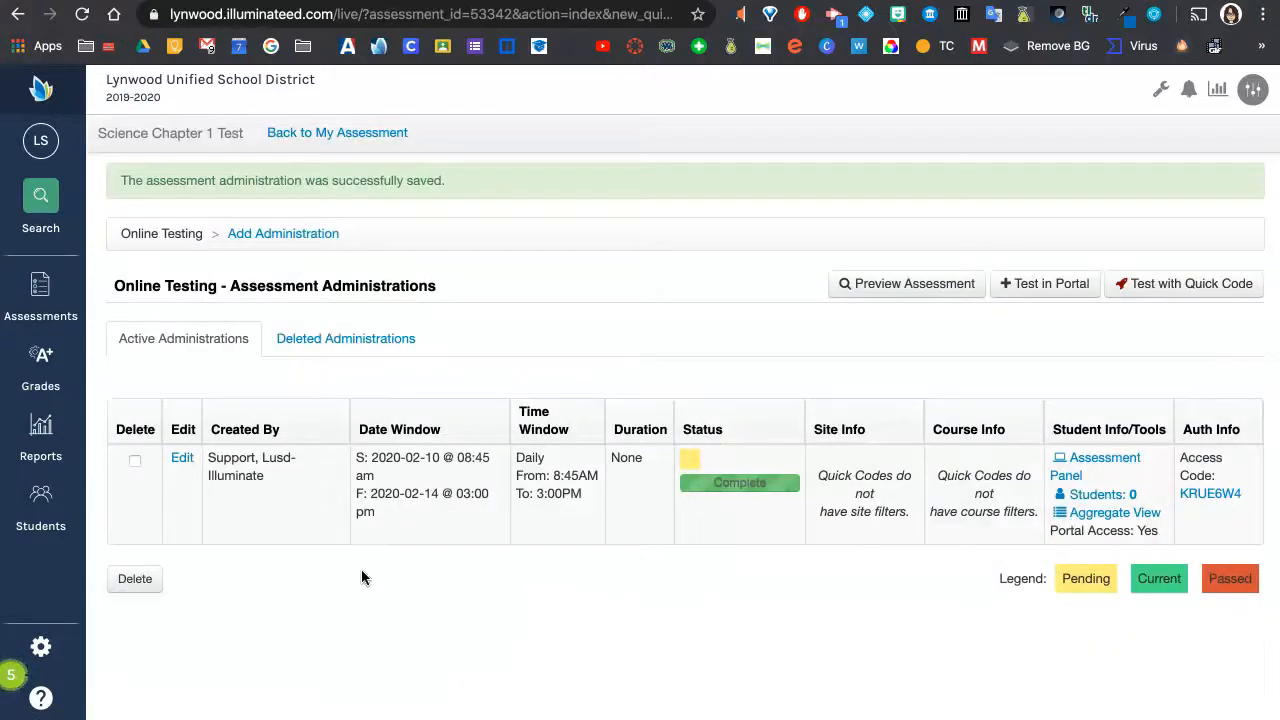
mouse_move(696, 470)
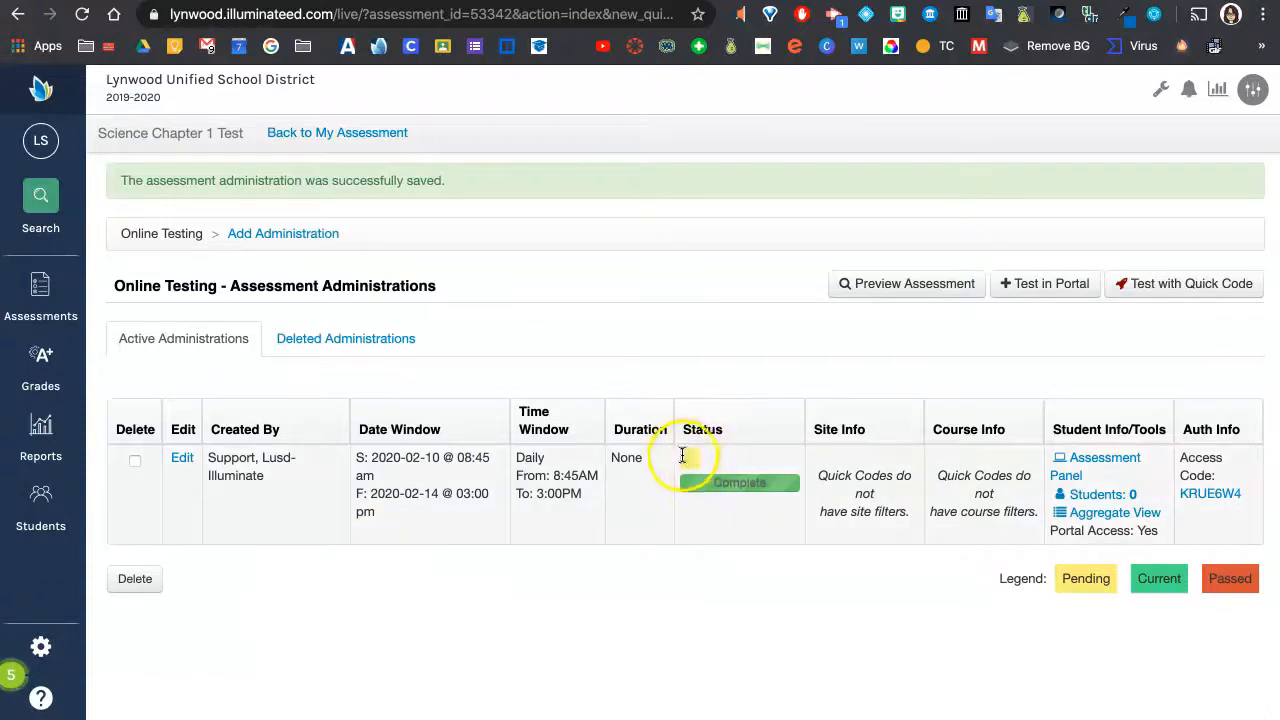
mouse_move(684, 552)
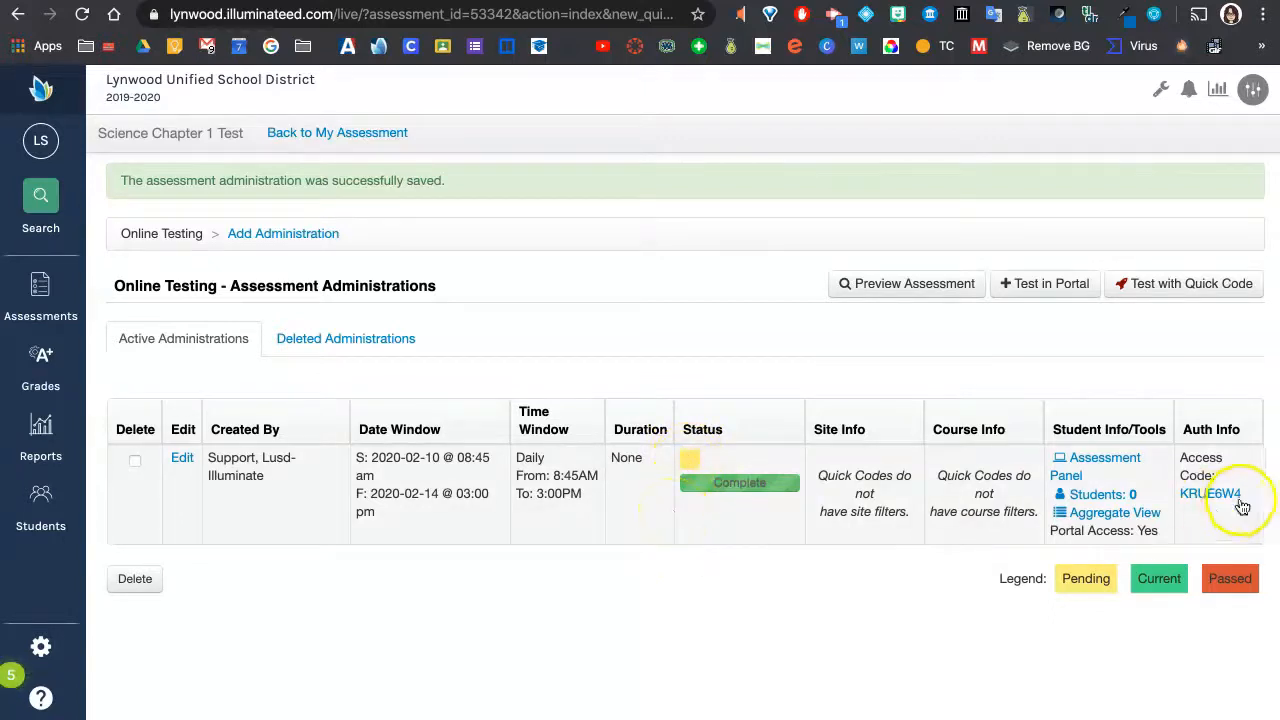
double_click(1208, 492)
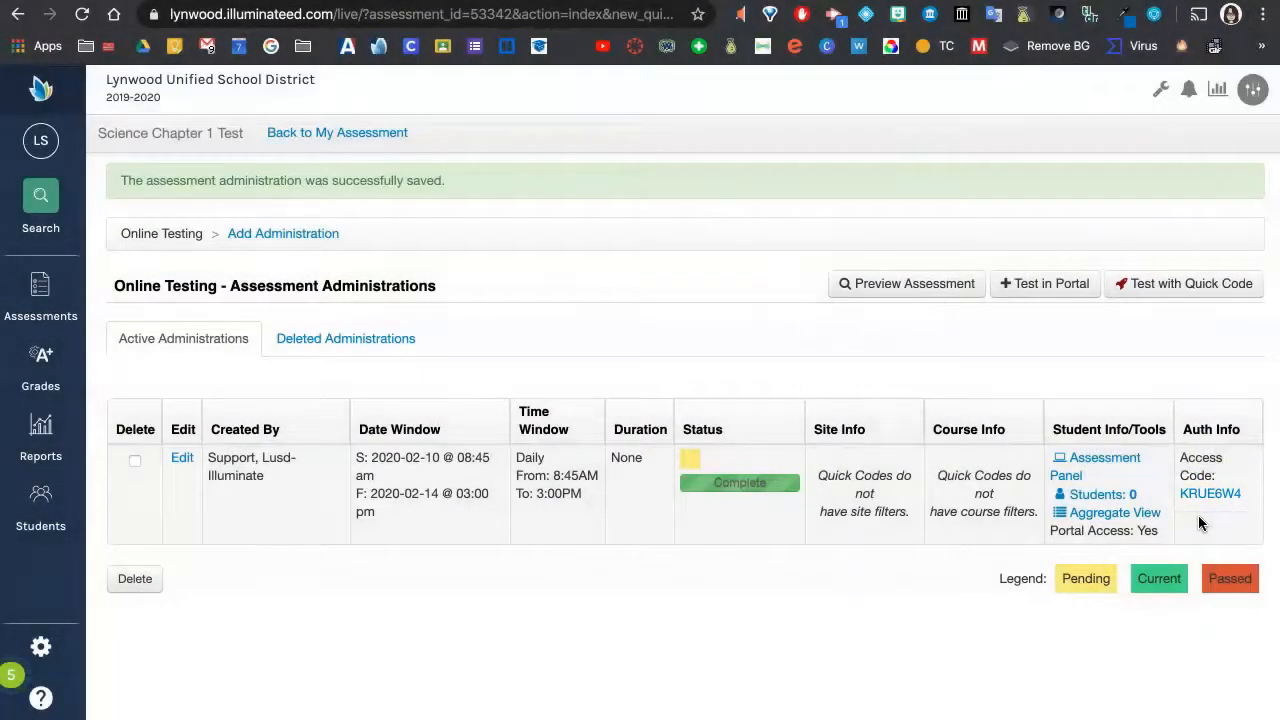
click(336, 132)
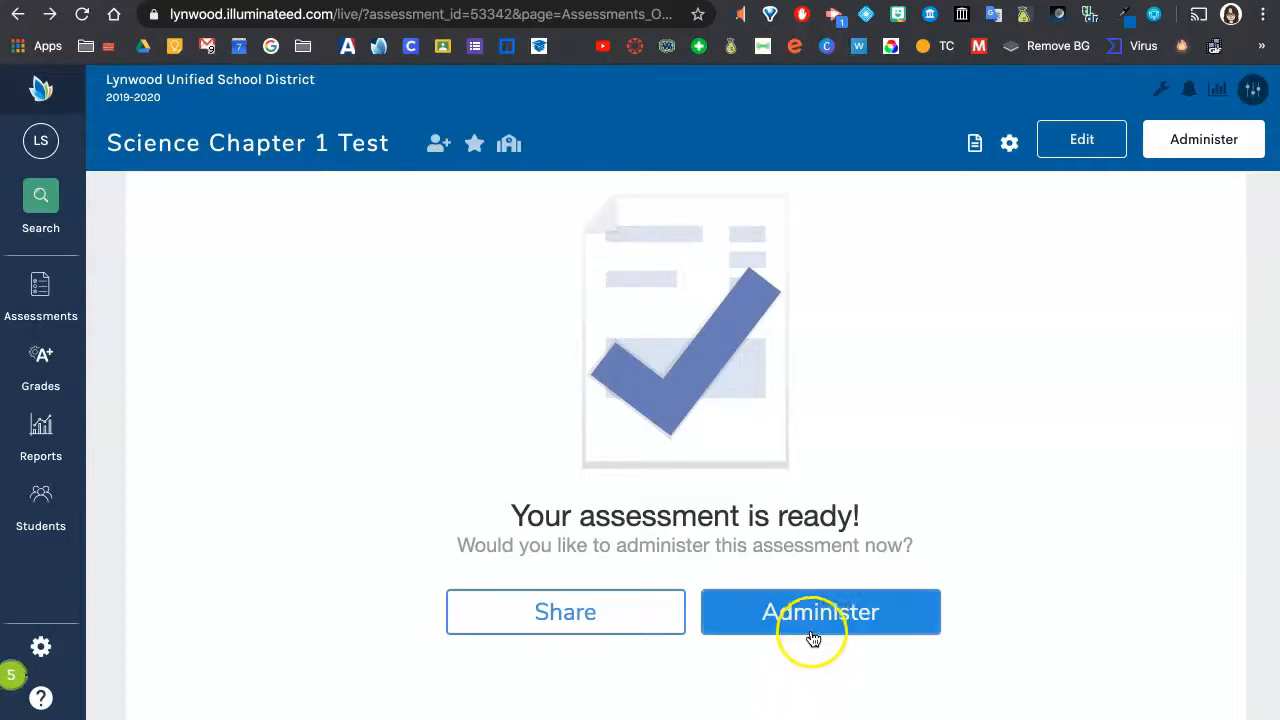
From Administer, bring up the Push Assessment Results to Aeries Gradebook form.
click(820, 612)
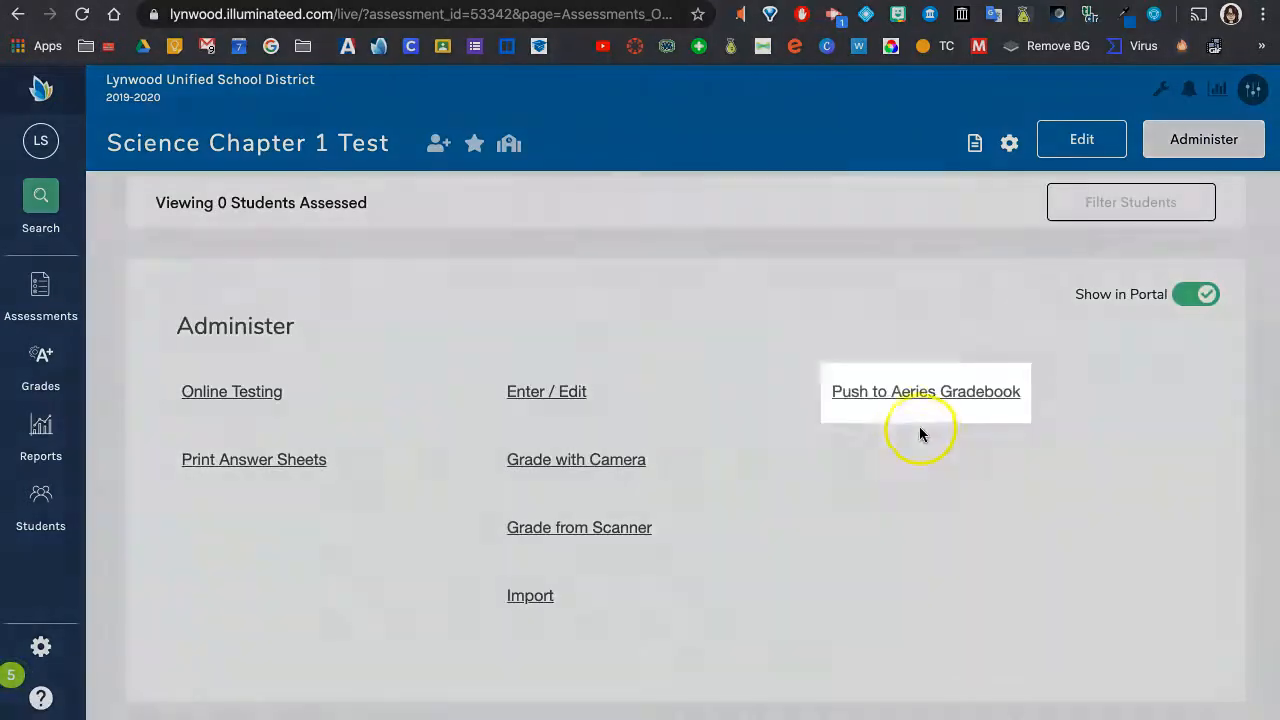
click(924, 390)
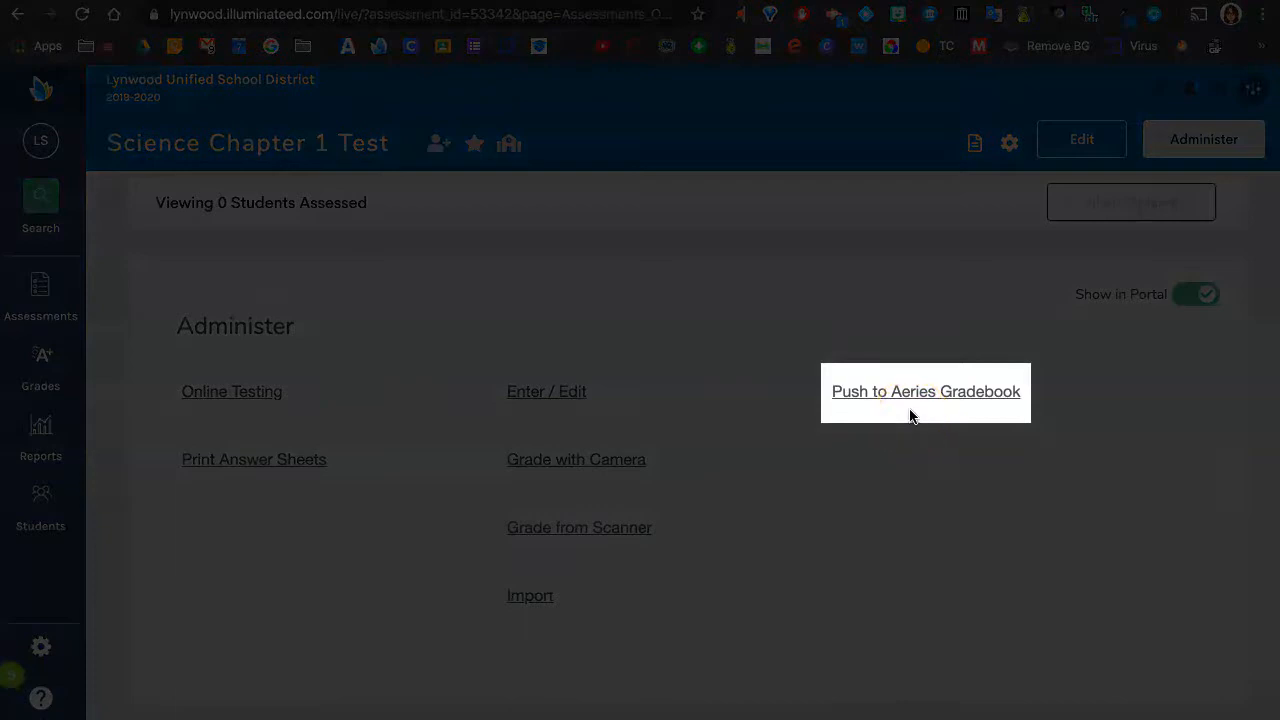
click(924, 390)
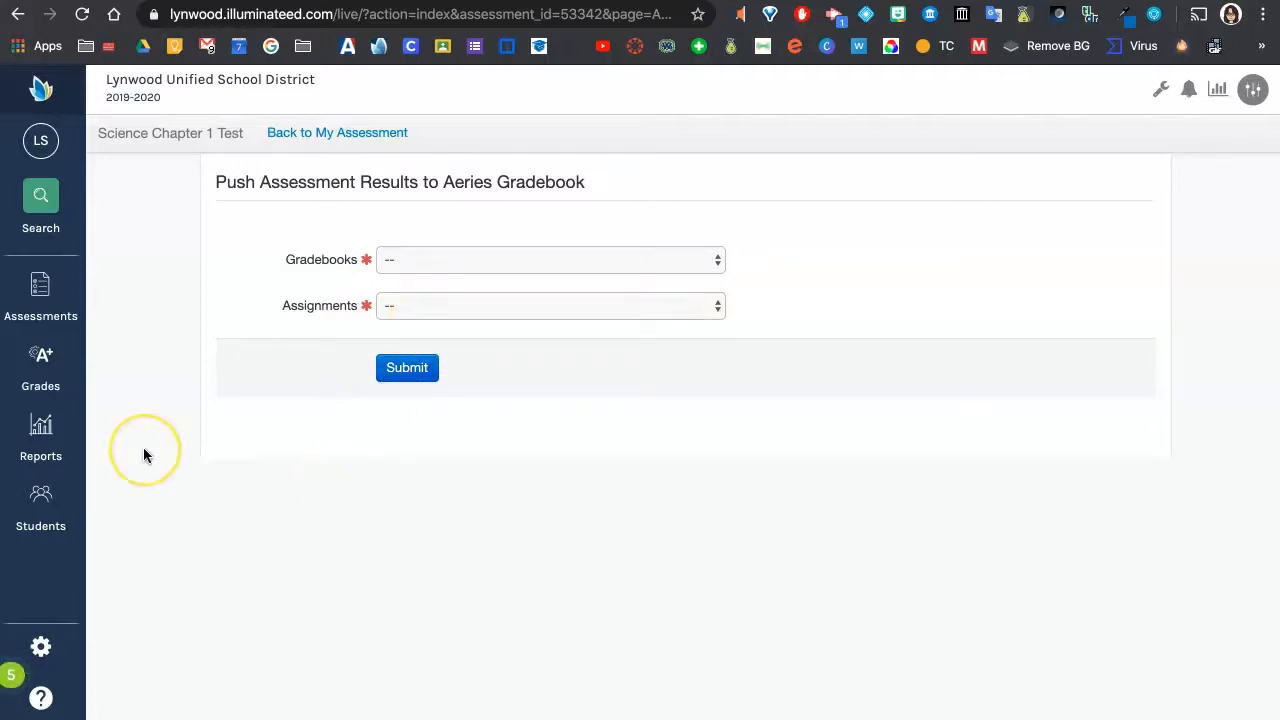
mouse_move(144, 456)
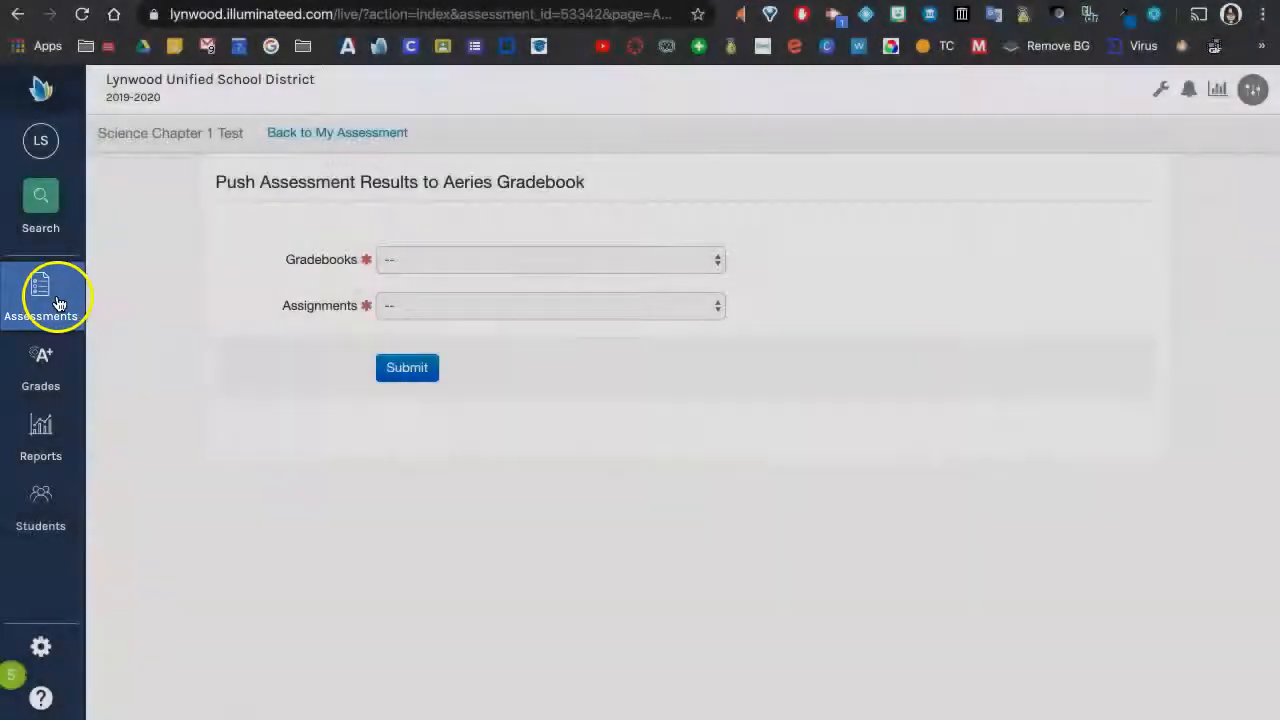
View the assessments list, glance at Shared with Me, return to Created By Me and choose Figurative Language.
click(40, 296)
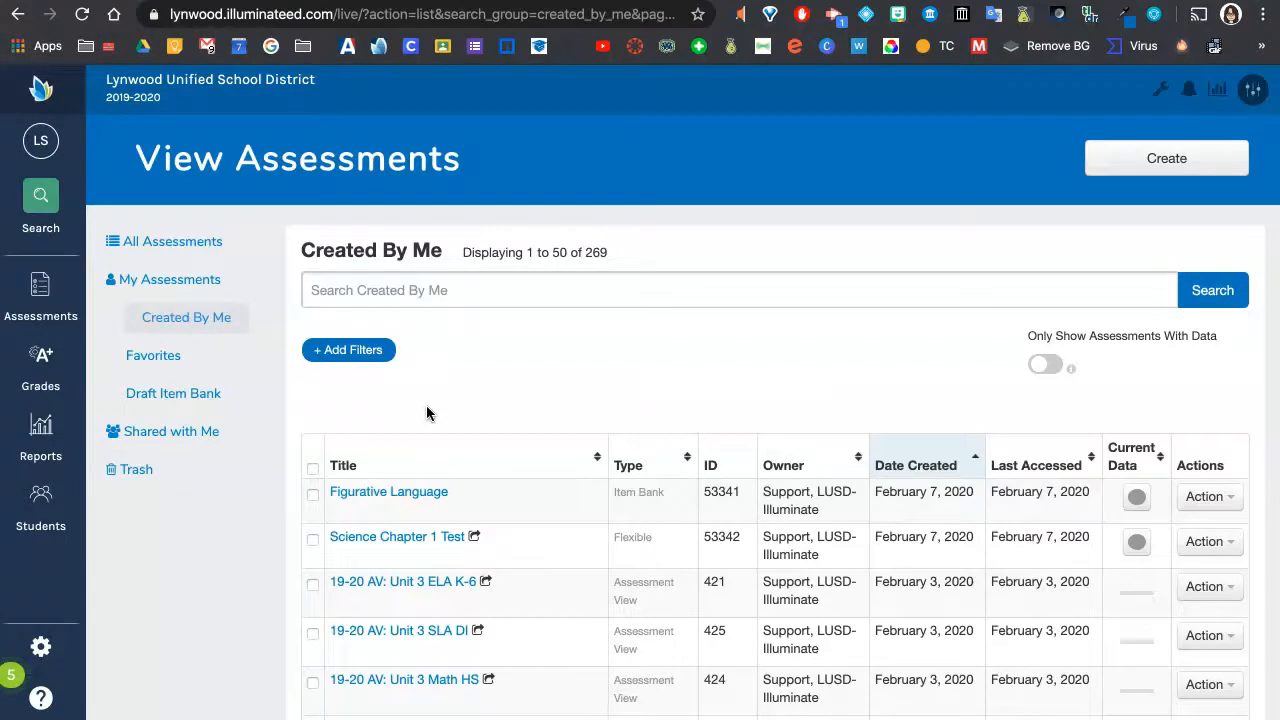
click(170, 432)
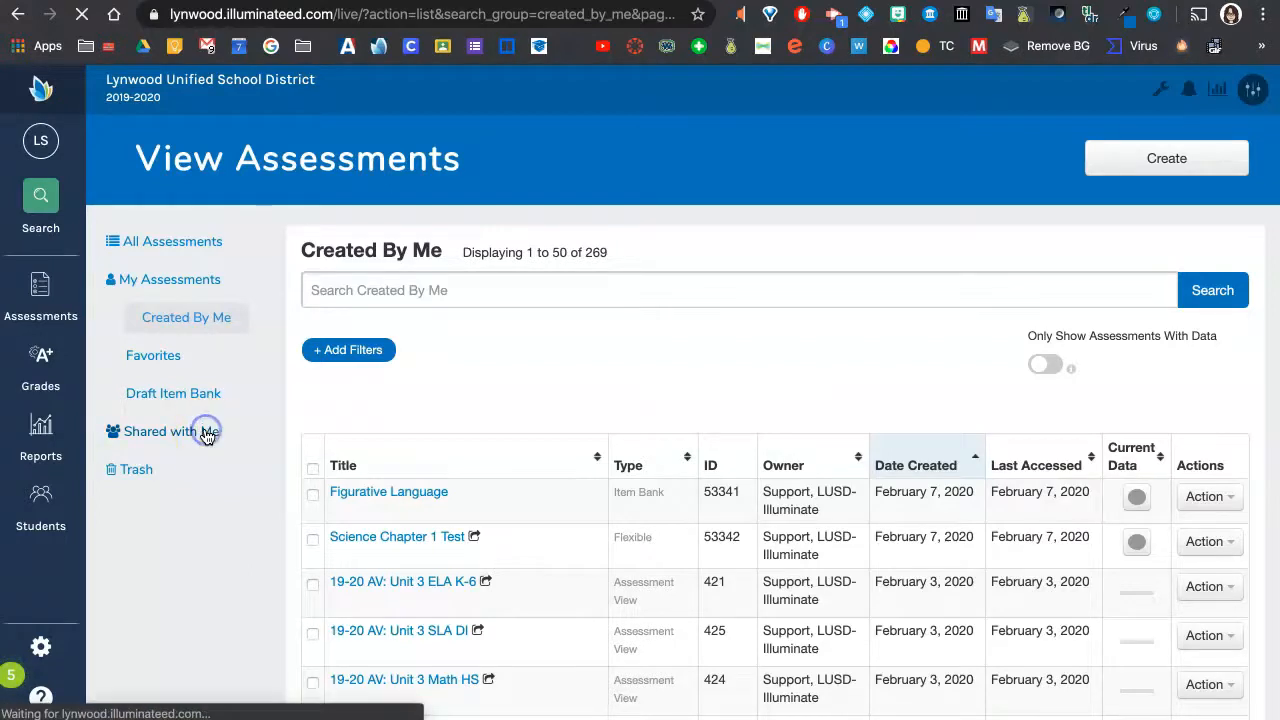
click(176, 432)
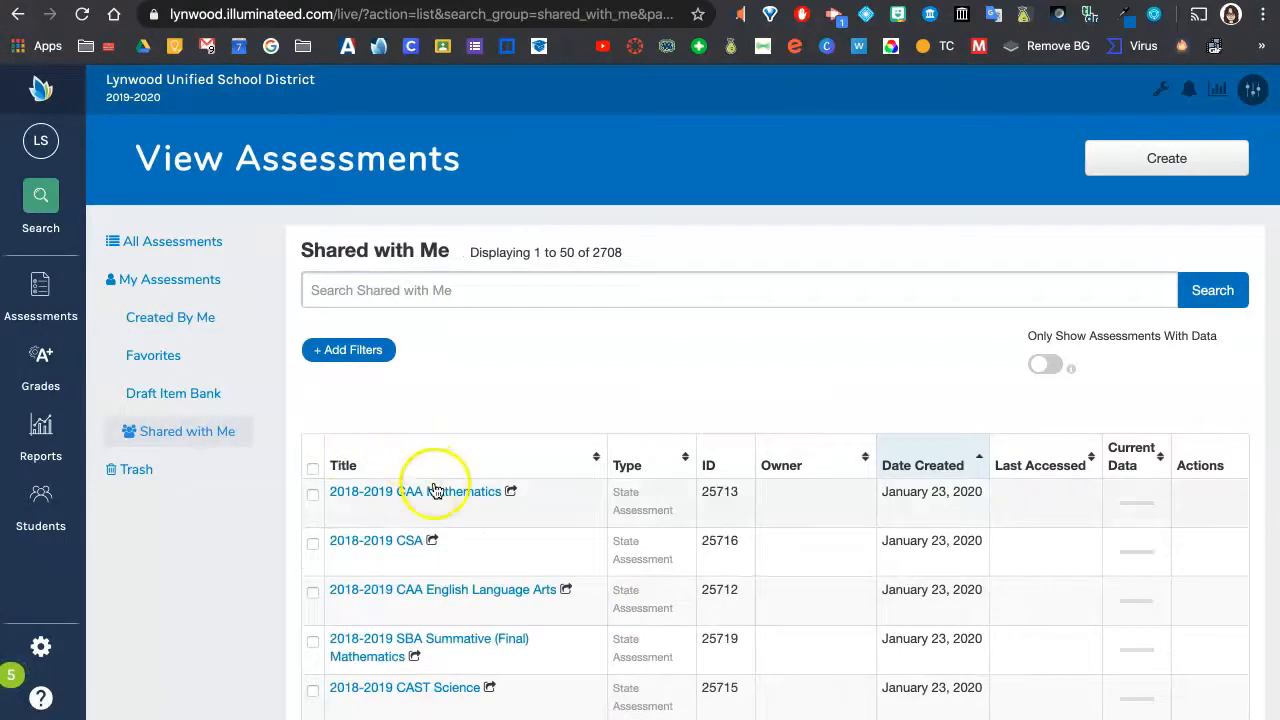
click(170, 316)
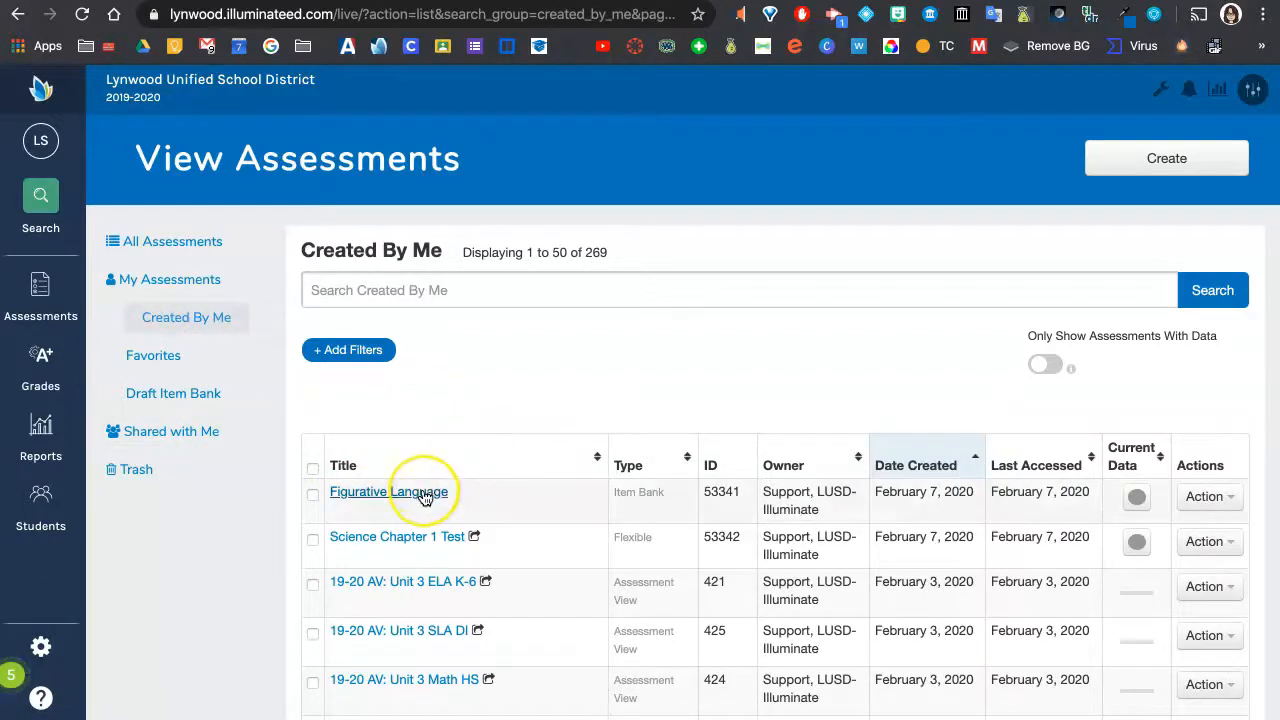
click(388, 492)
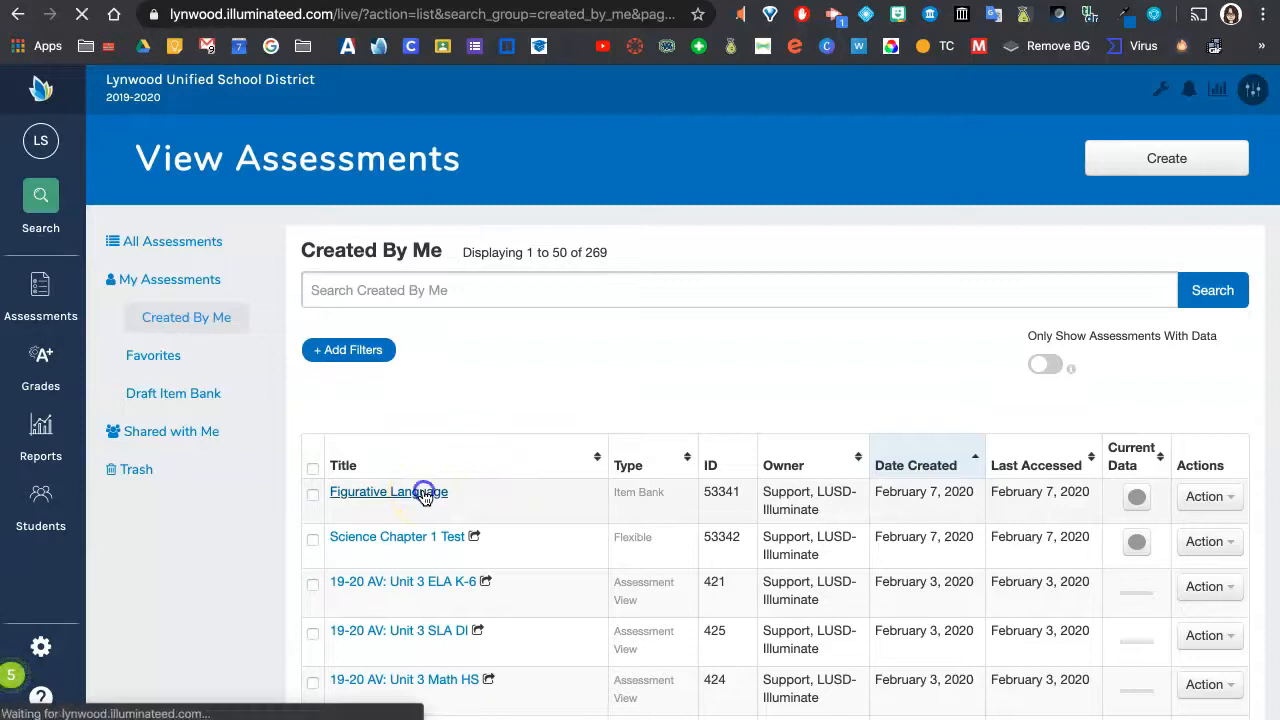
Dismiss the missing-responses prompt on Figurative Language and switch to the LUSD Digital Learning site.
click(388, 492)
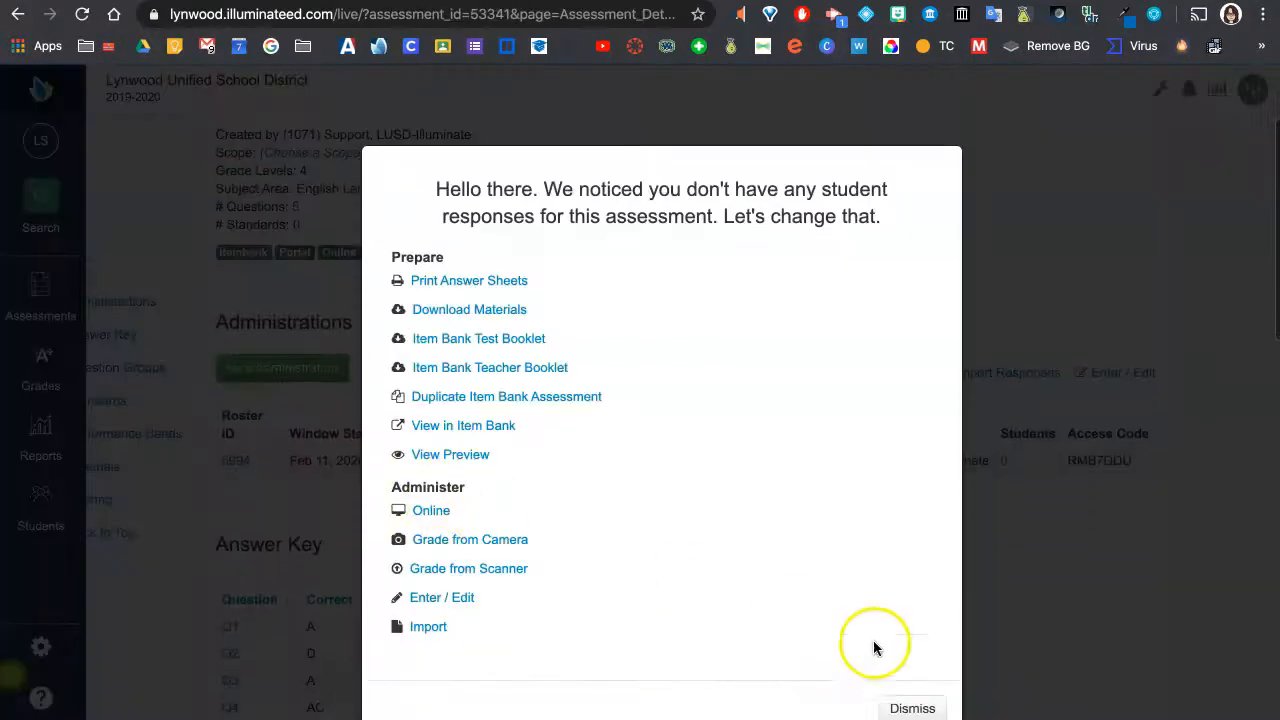
click(910, 708)
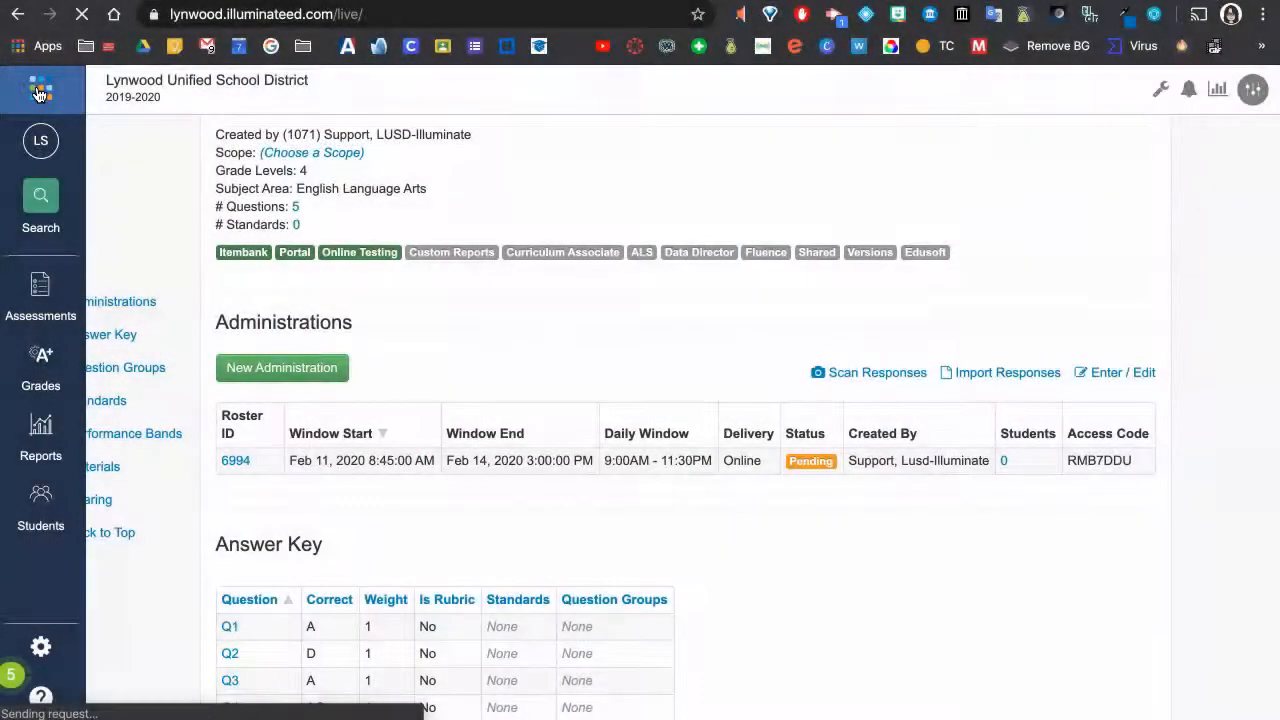
click(40, 88)
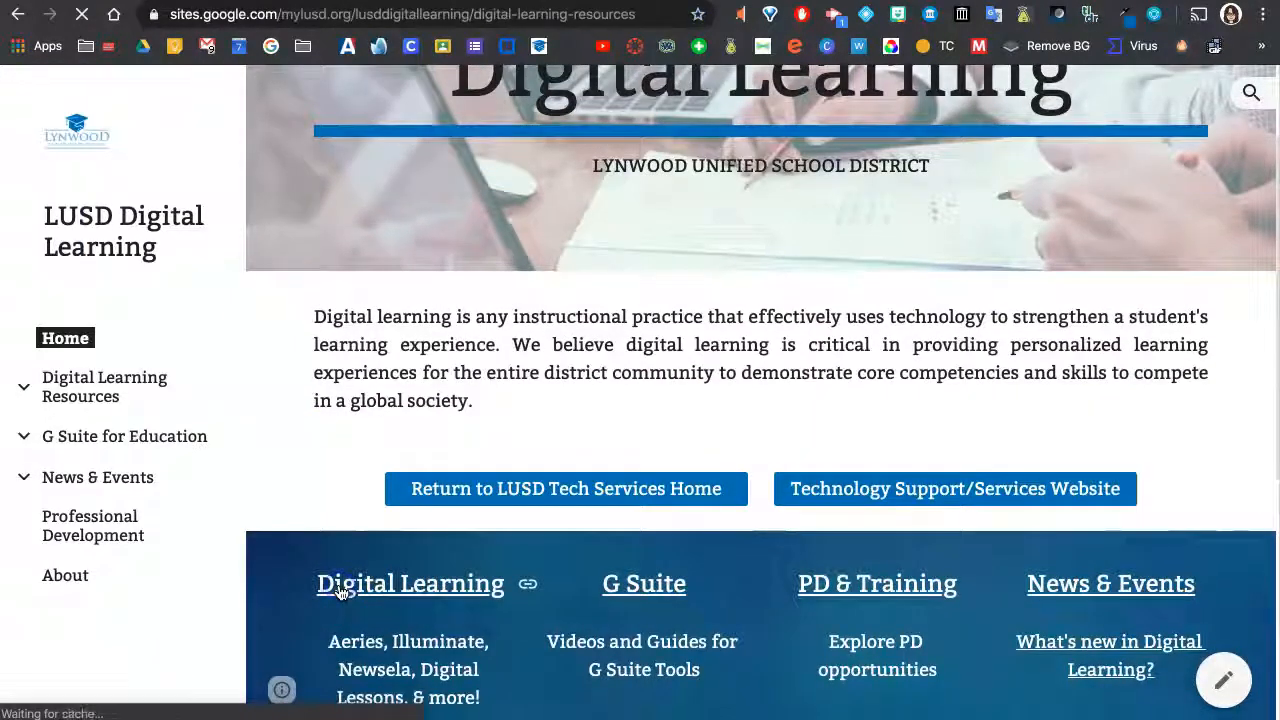
Show the Illuminate page and scroll to the Illuminate Teacher Resources guides.
click(104, 386)
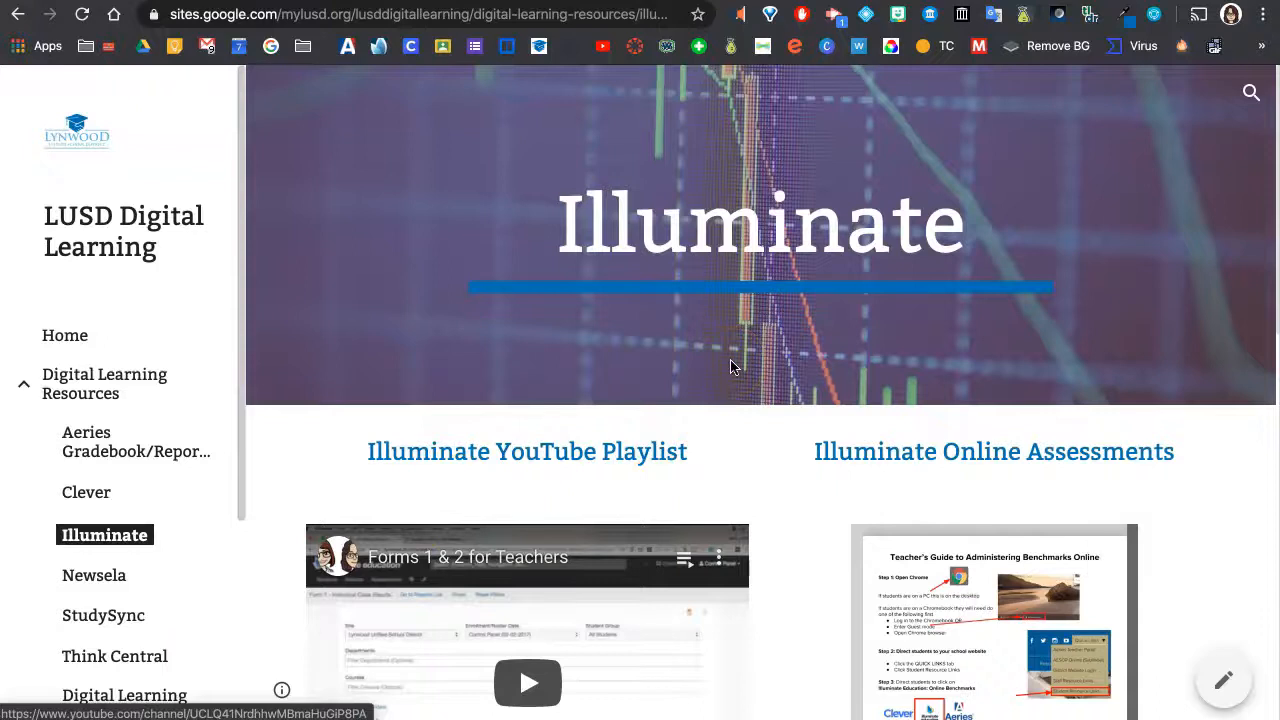
scroll(down, 3)
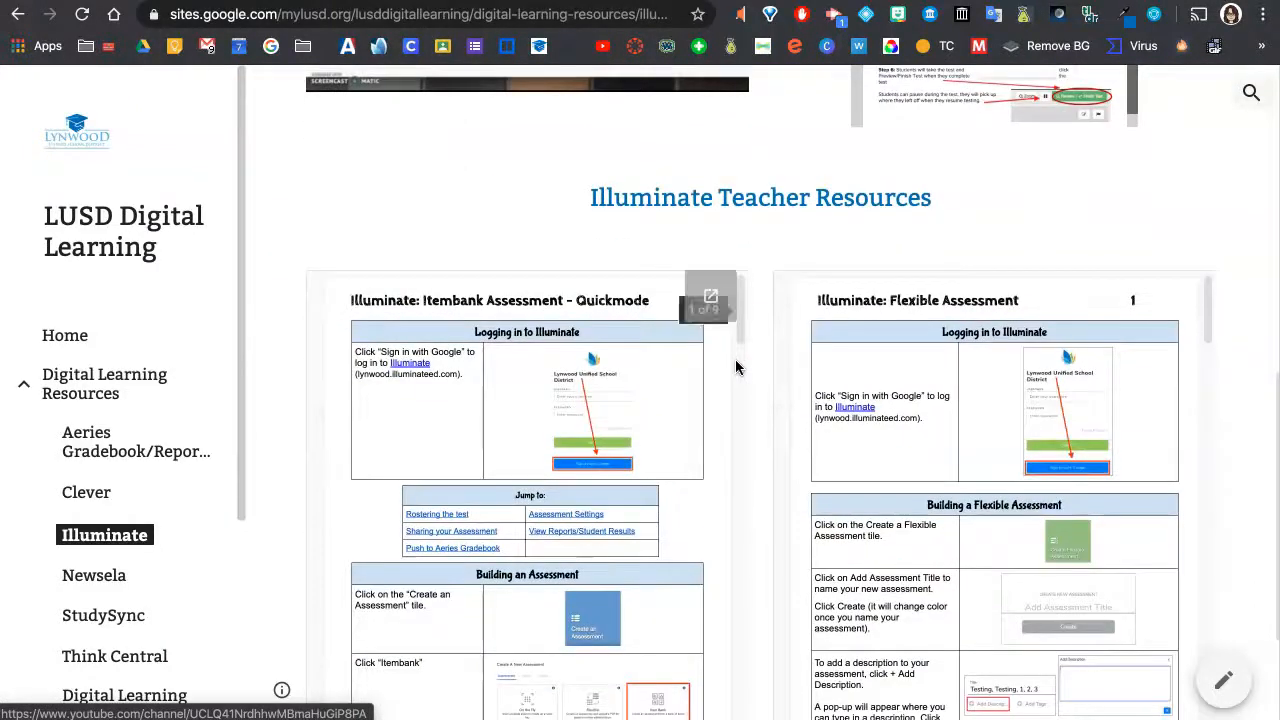